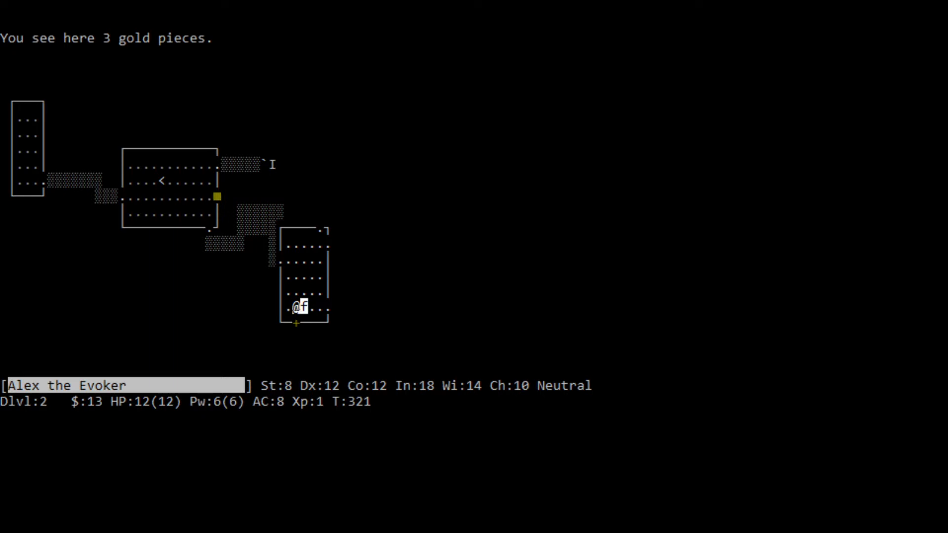
- Explore Dlvl 2's eastern rooms gathering gold to 37, then take the '>' staircase down to Dlvl 3
{"action": "key", "text": "k"}
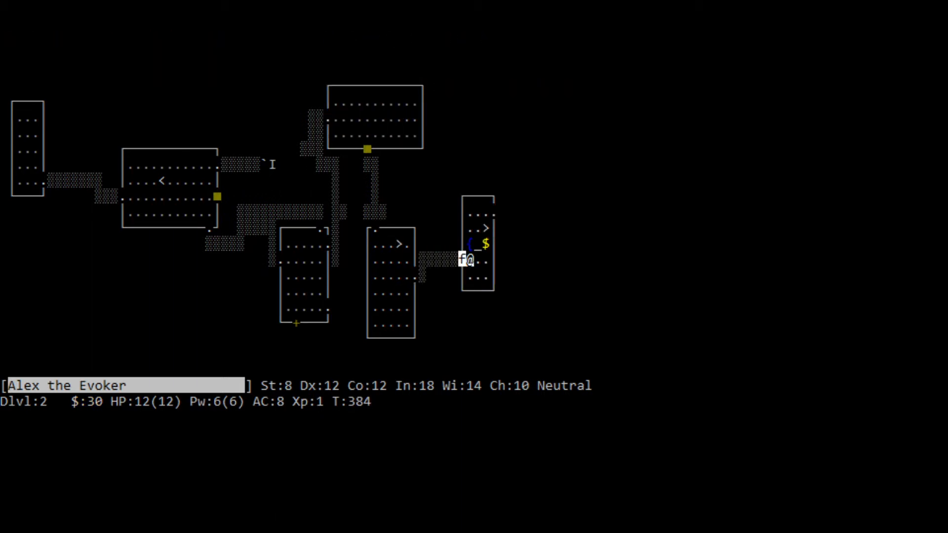
{"action": "type", "text": "#loot"}
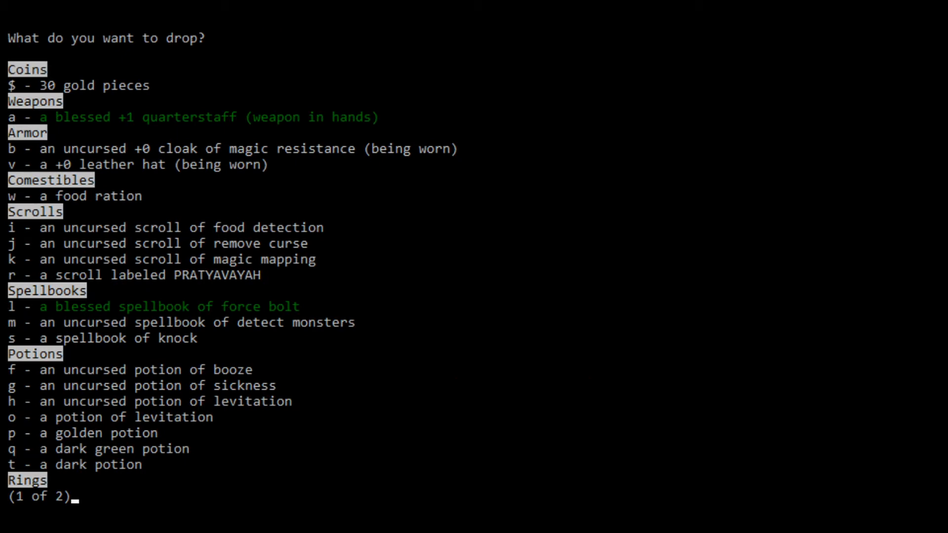
{"action": "key", "text": "Escape"}
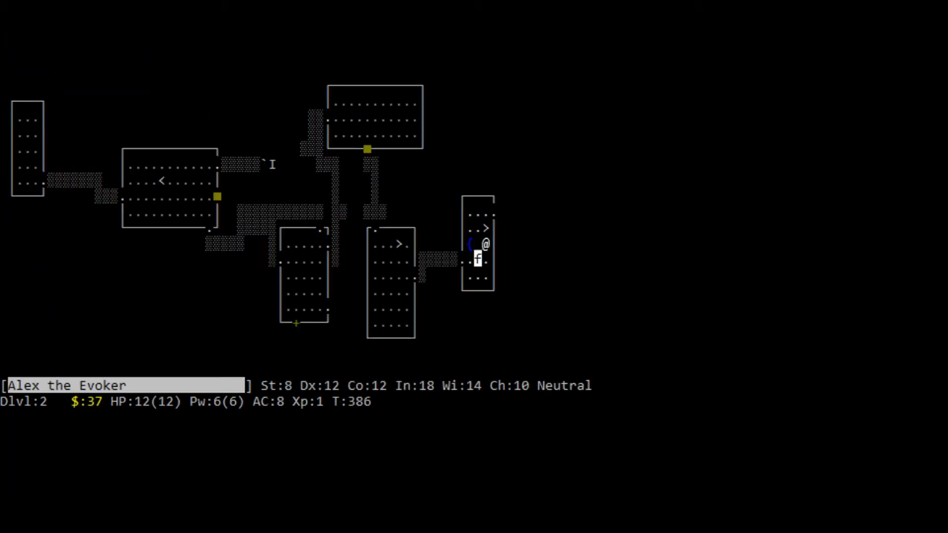
{"action": "key", "text": "k"}
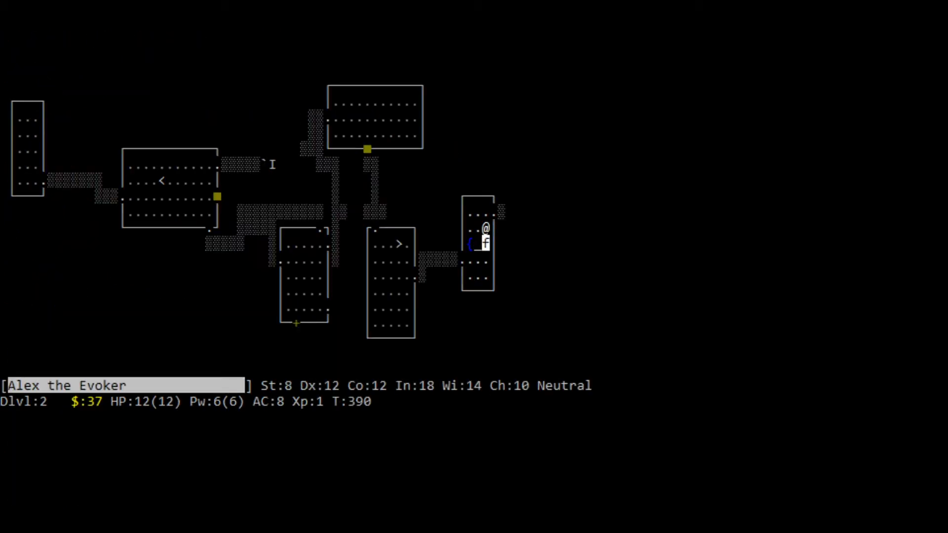
{"action": "key", "text": ">"}
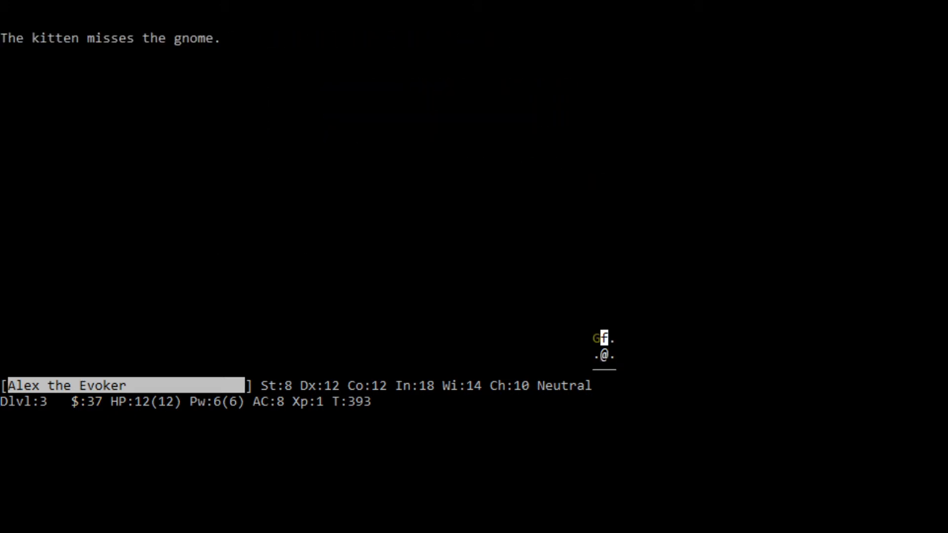
- Kill the gnome beside the kitten, force-bolt the gnome lord, then retreat up to Dlvl 2
{"action": "key", "text": "y"}
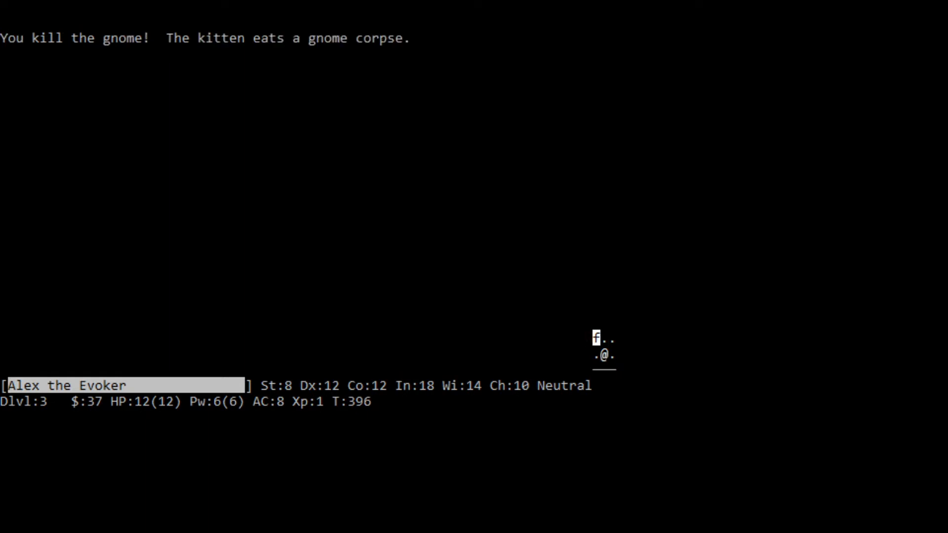
{"action": "key", "text": "k"}
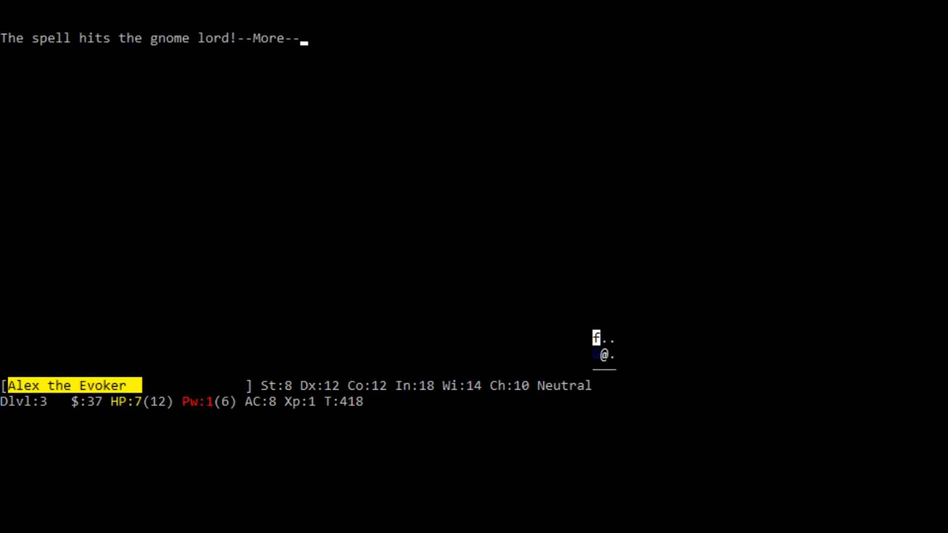
{"action": "key", "text": "space"}
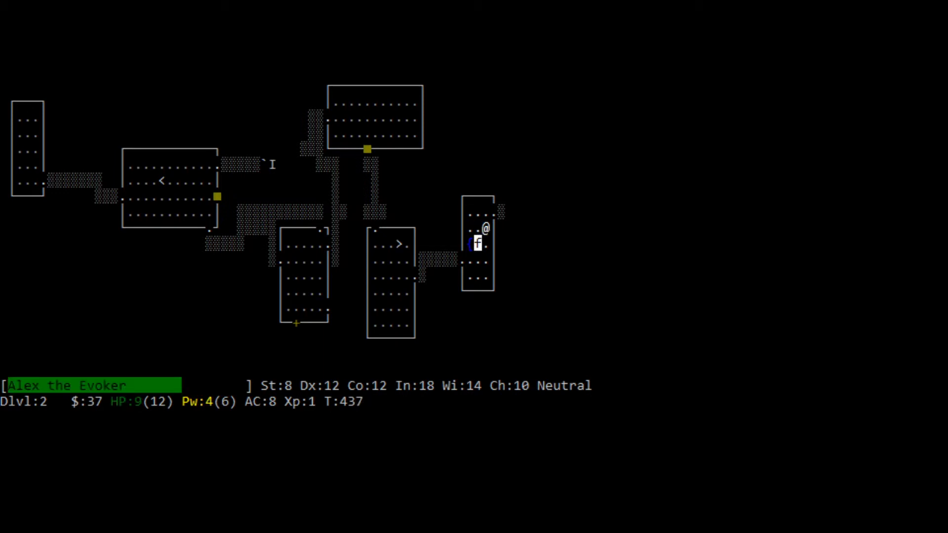
- Defeat the dagger-throwing goblin for experience level 2, try #offer at the altar, and descend to Dlvl 3
{"action": "key", "text": "k"}
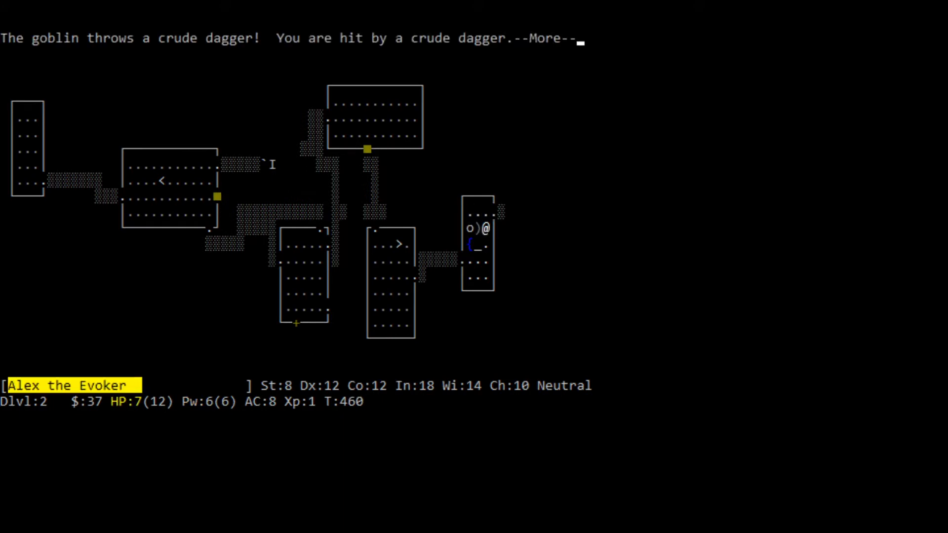
{"action": "key", "text": "space"}
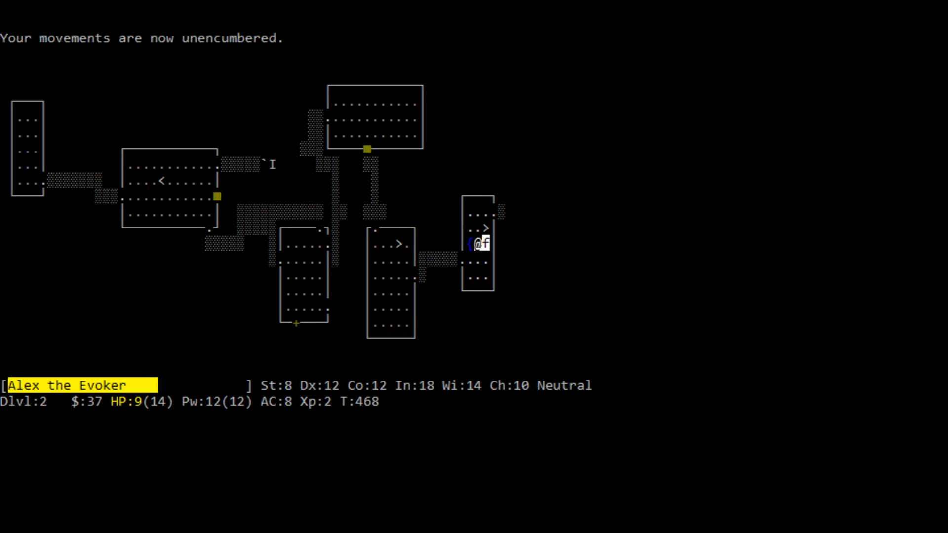
{"action": "type", "text": "#offer"}
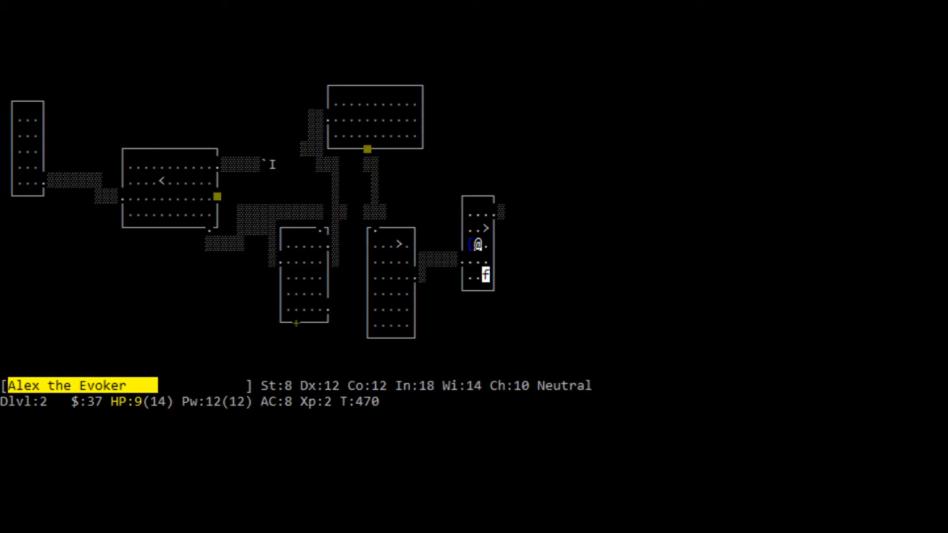
{"action": "key", "text": ">"}
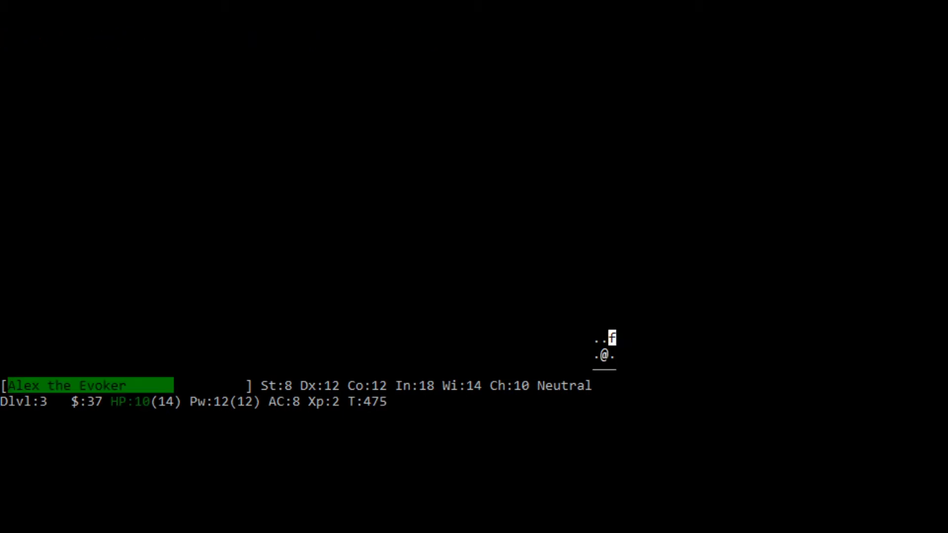
- Rest beside the Dlvl 3 stairs for many turns, recovering to 11–12 hit points while the kitten fights
{"action": "key", "text": "q"}
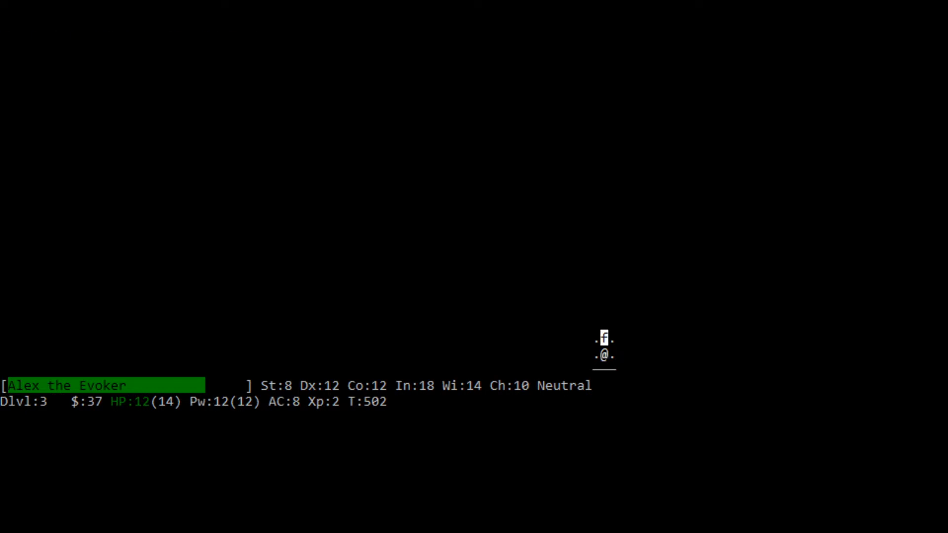
{"action": "key", "text": "k"}
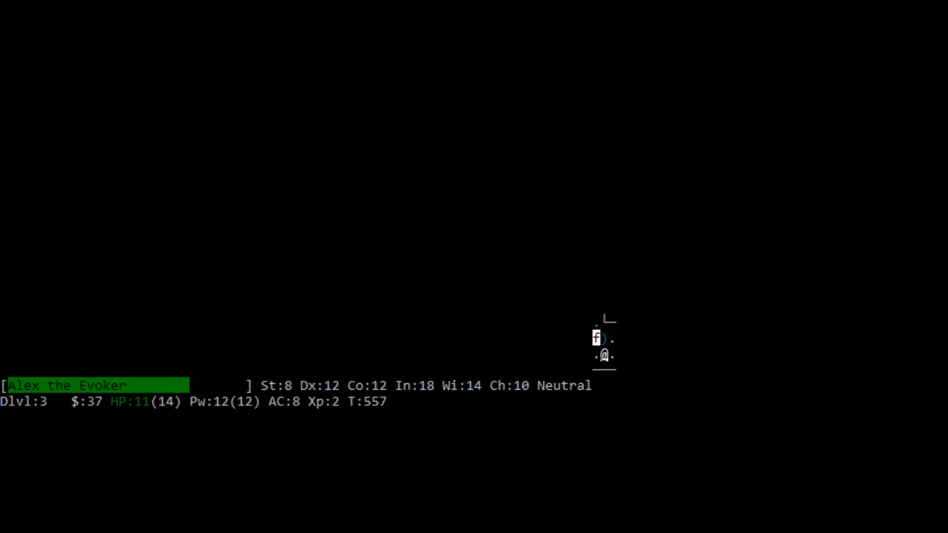
- Finish resting to full 19 hit points at experience level 3, then set off west through Dlvl 3's passages
{"action": "key", "text": "k"}
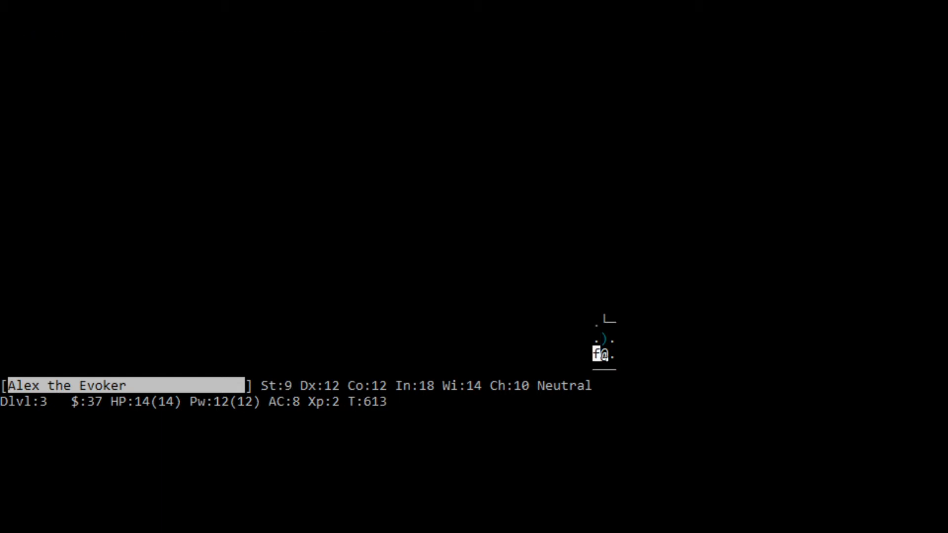
{"action": "key", "text": "up"}
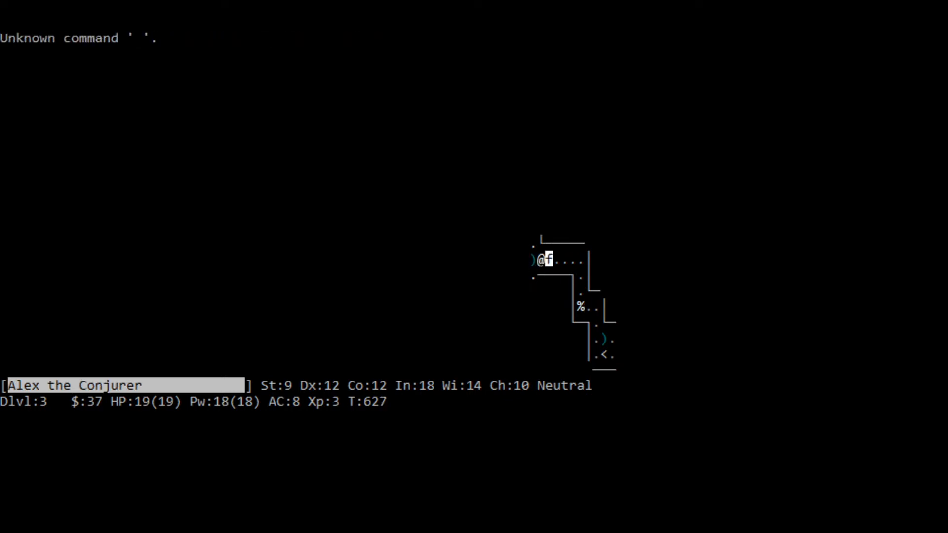
- Continue through the western passages, cancel the zap prompt, and pick up 11 gold pieces
{"action": "key", "text": ","}
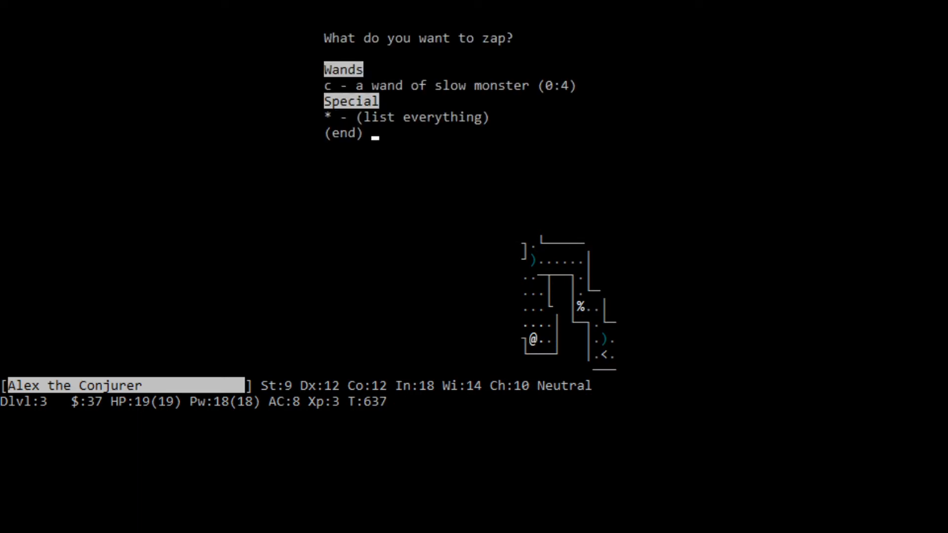
{"action": "key", "text": "c"}
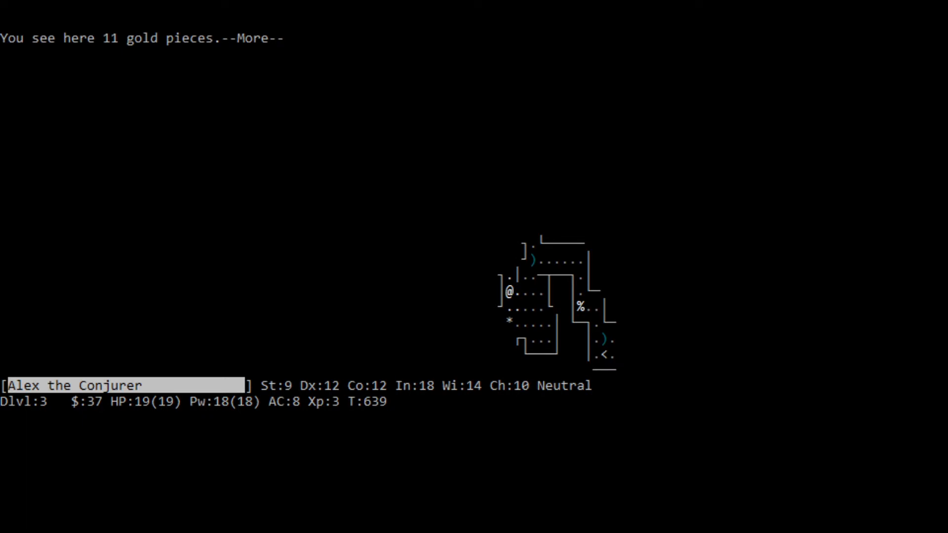
{"action": "key", "text": "space"}
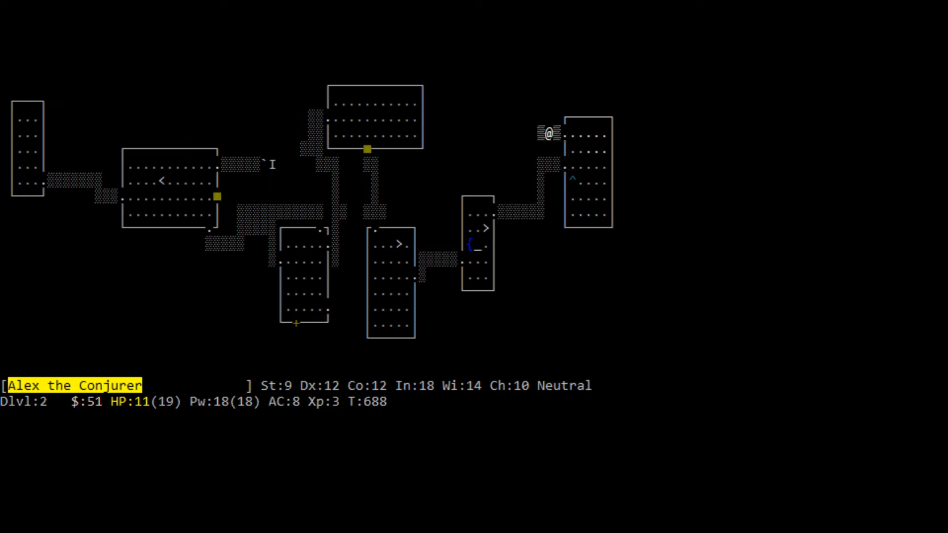
- Walk back past the altar room to the down staircase and descend to Dlvl 3
{"action": "key", "text": "l"}
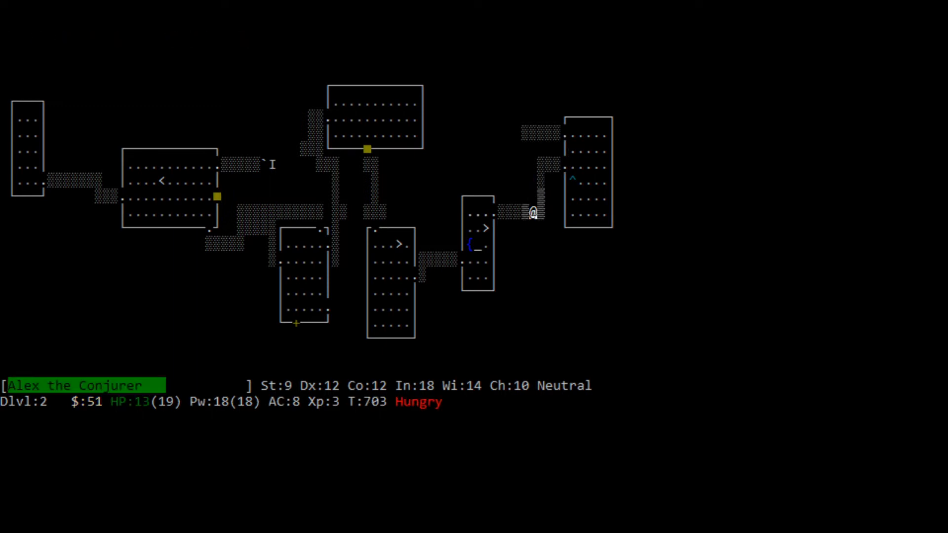
{"action": "key", "text": "h"}
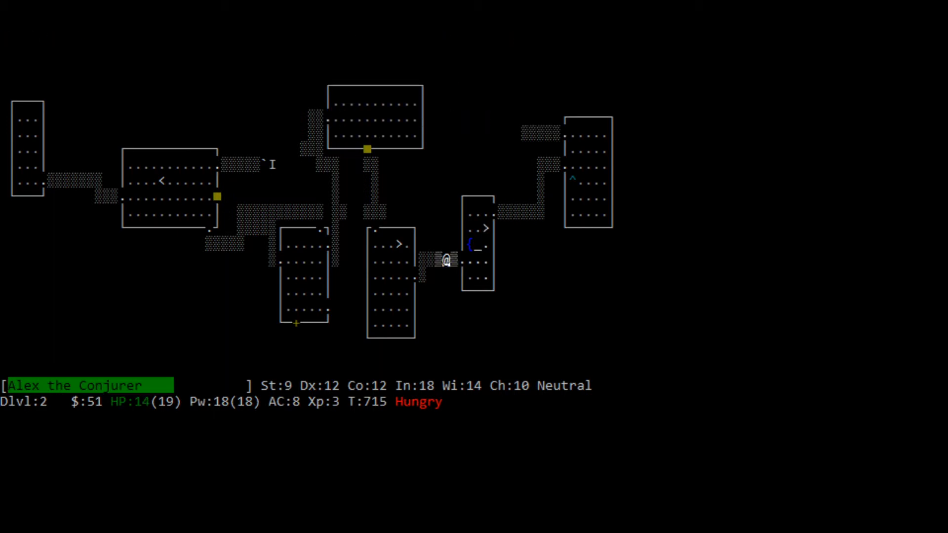
{"action": "key", "text": "h"}
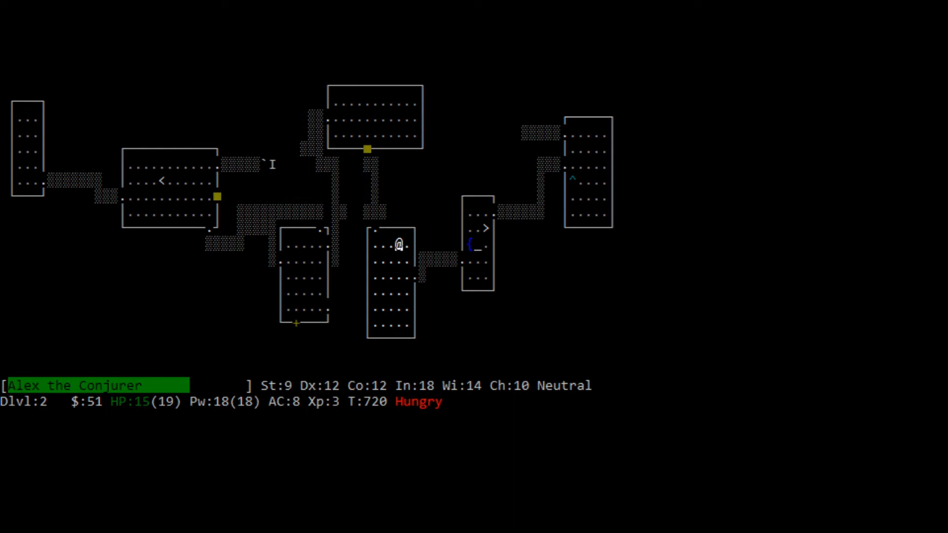
{"action": "key", "text": ">"}
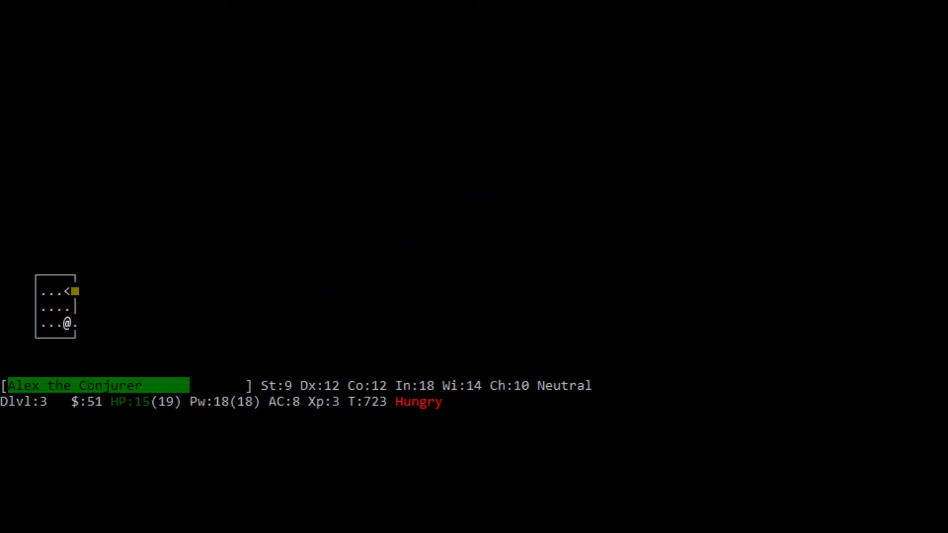
- Follow the corridor east and north into the end room and collect its gold, reaching 55
{"action": "key", "text": "l"}
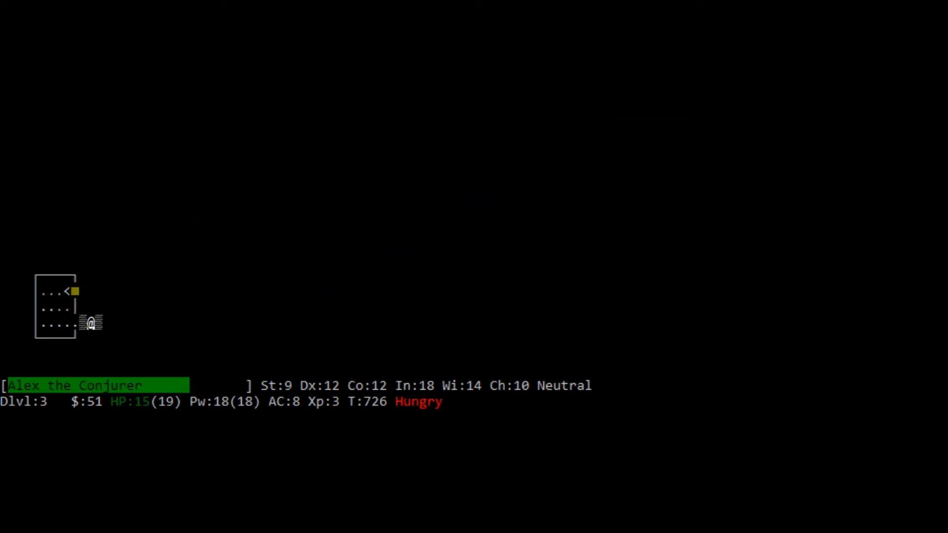
{"action": "key", "text": "l"}
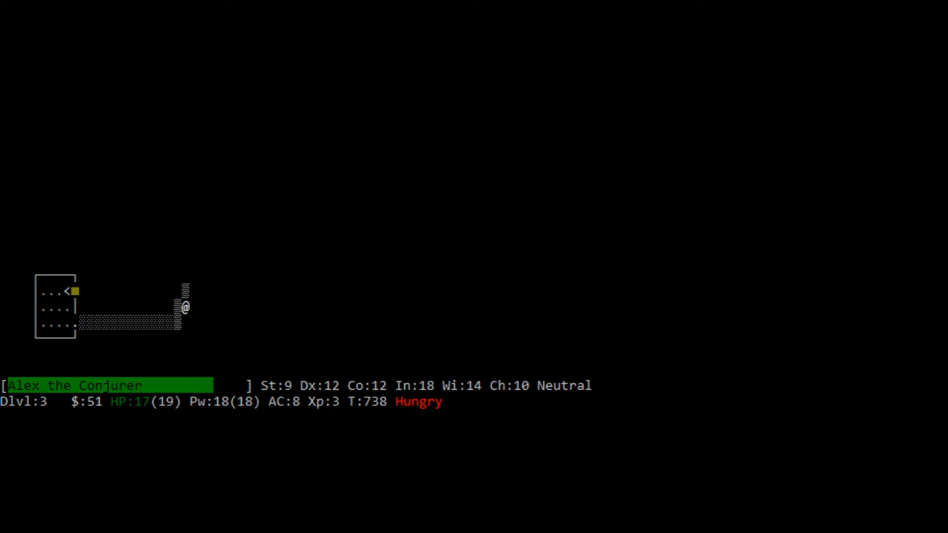
{"action": "key", "text": "k"}
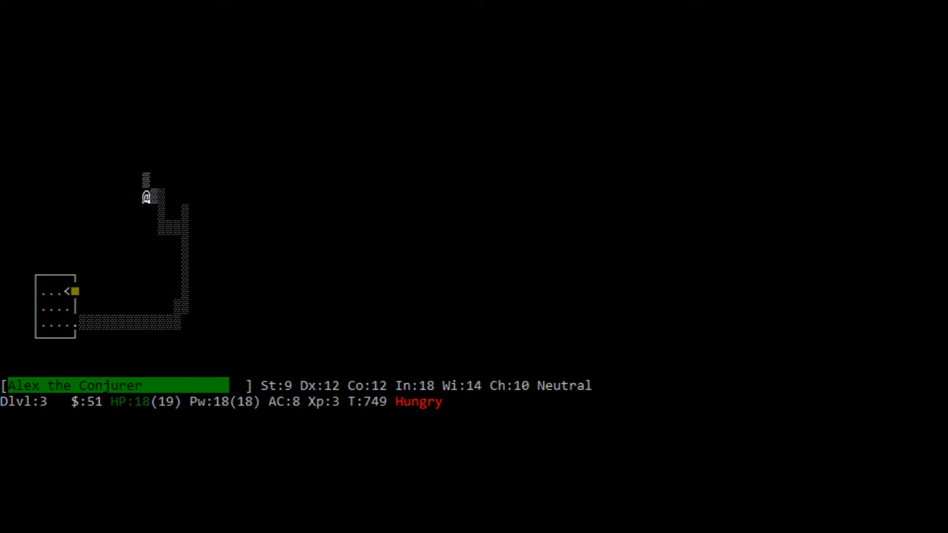
{"action": "key", "text": "up"}
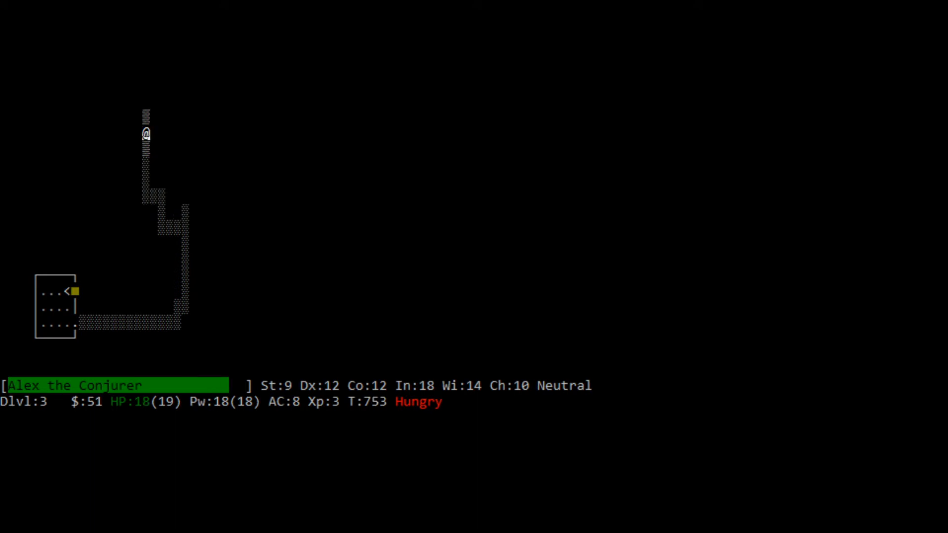
{"action": "key", "text": "k"}
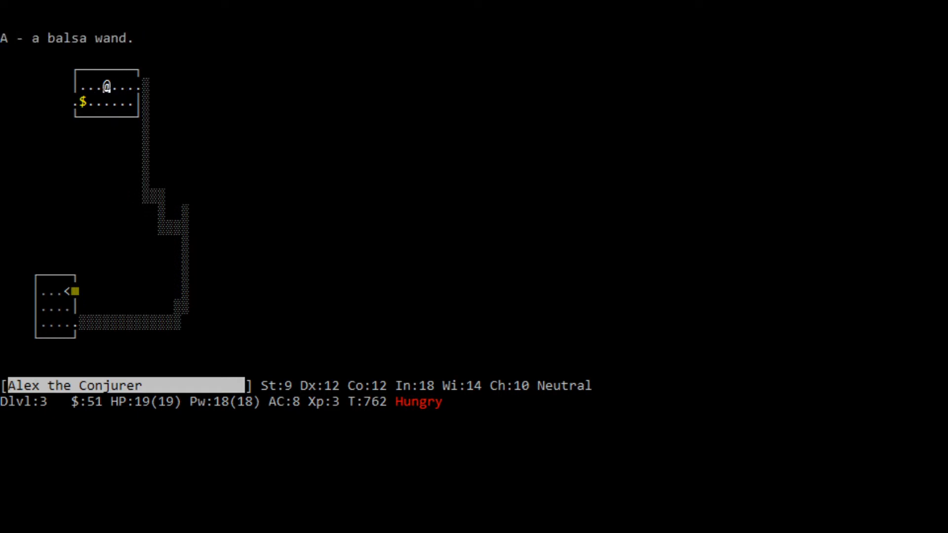
{"action": "key", "text": "h"}
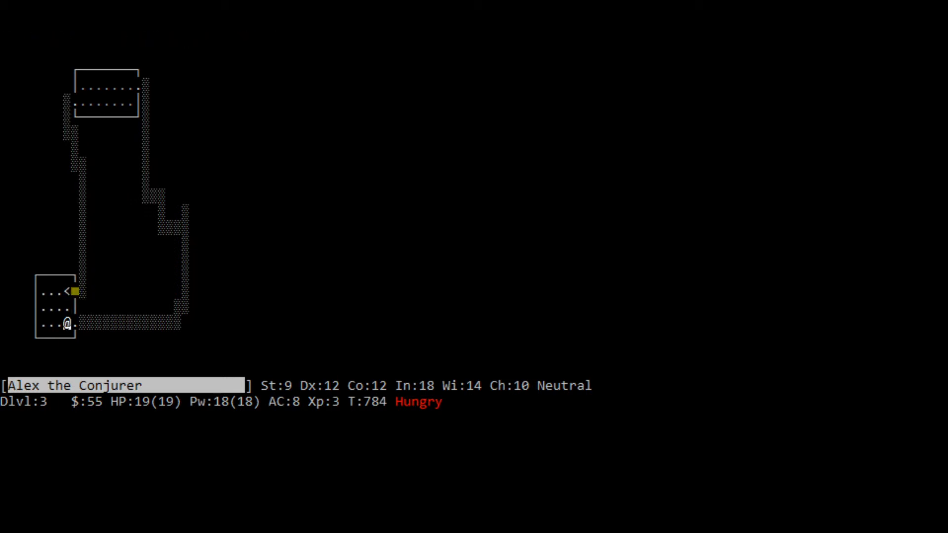
- Eat a food ration so Alex is no longer Hungry, then head back east along the corridor
{"action": "key", "text": "l"}
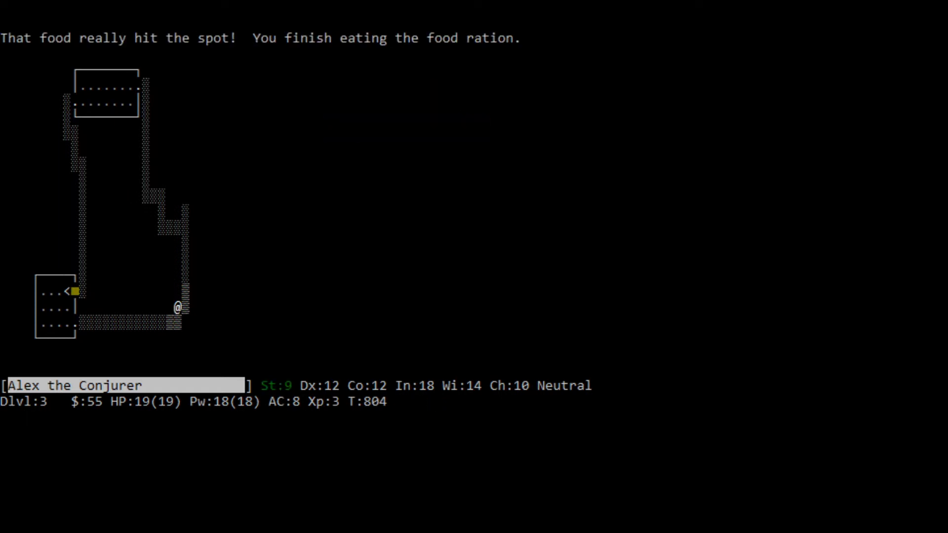
{"action": "key", "text": "k"}
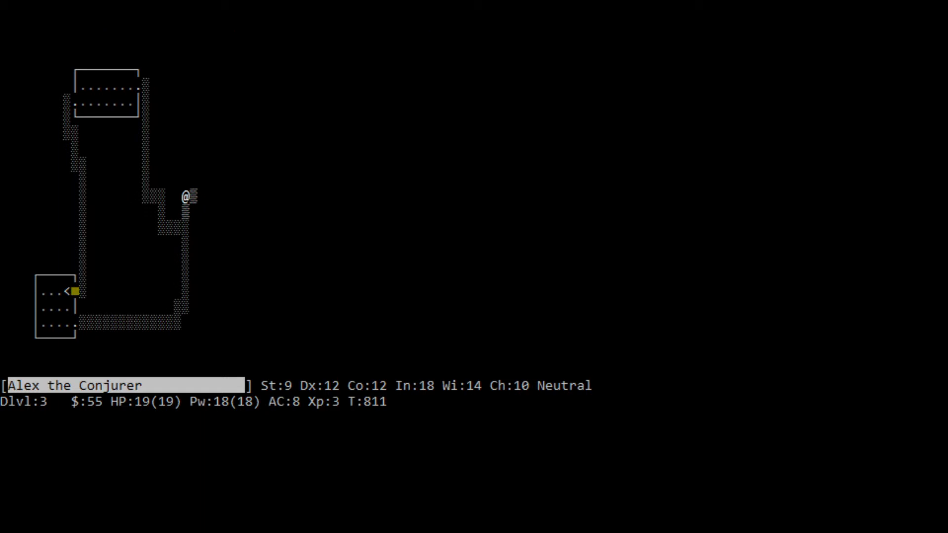
{"action": "key", "text": "l"}
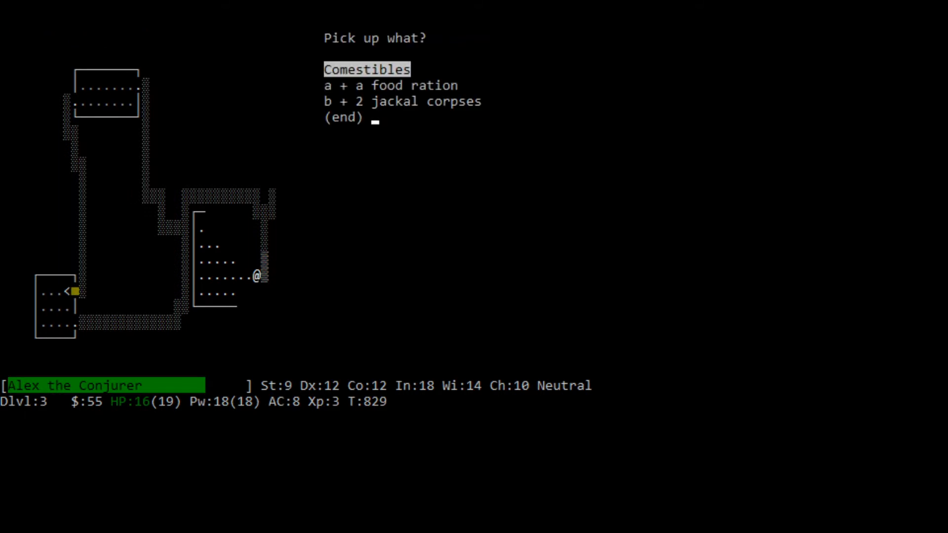
- Pick up the food ration and two jackal corpses, climb to Dlvl 2, and eat a tainted jackal corpse
{"action": "key", "text": "Return"}
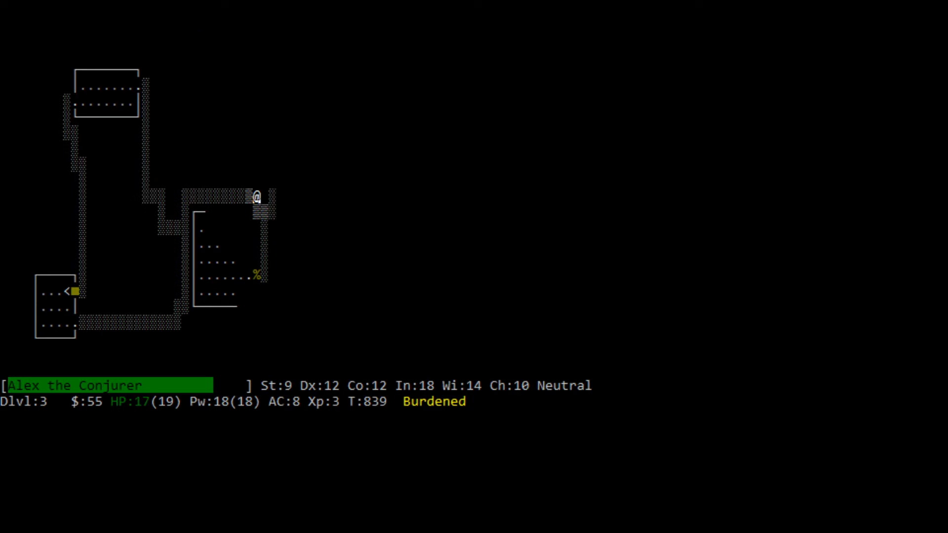
{"action": "key", "text": "h"}
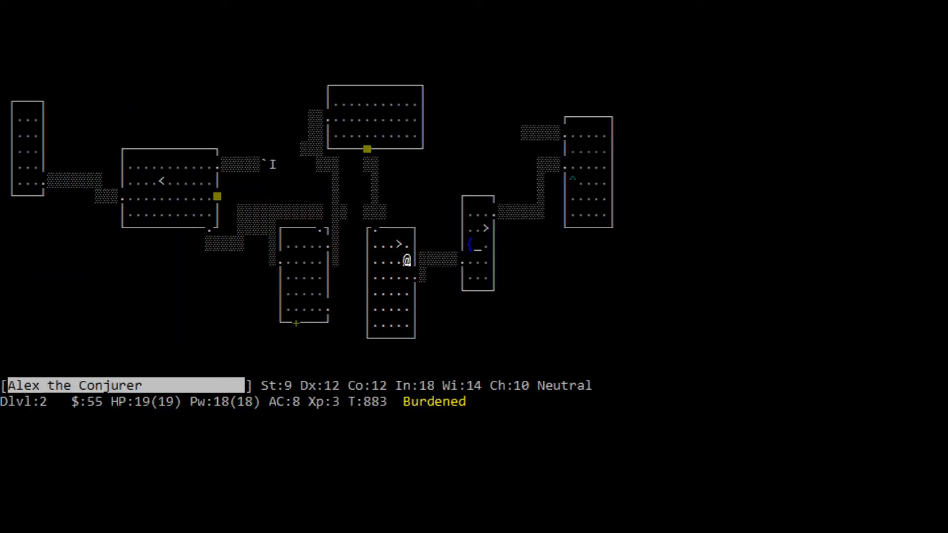
{"action": "key", "text": "l"}
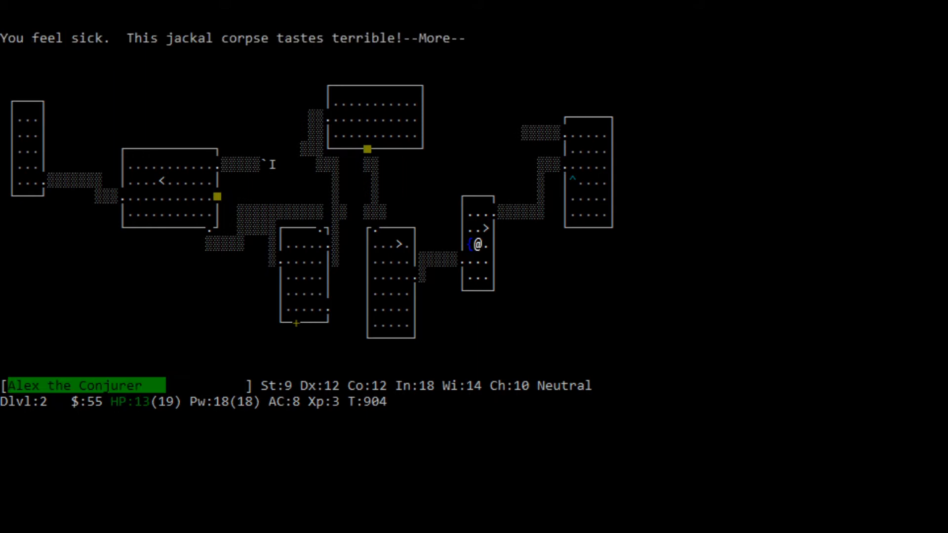
{"action": "key", "text": "space"}
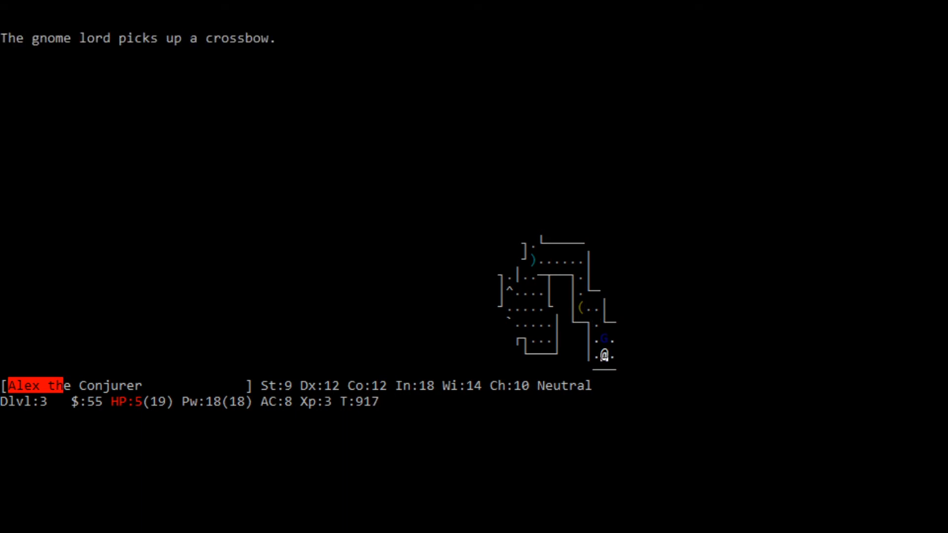
- Destroy the kobold zombie with force bolt and bring up the help topics list
{"action": "key", "text": "<"}
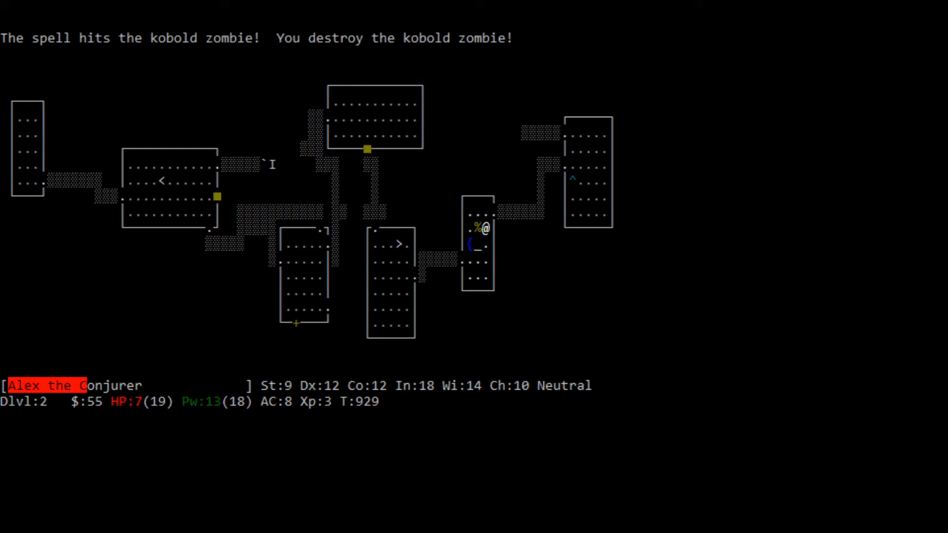
{"action": "key", "text": "r"}
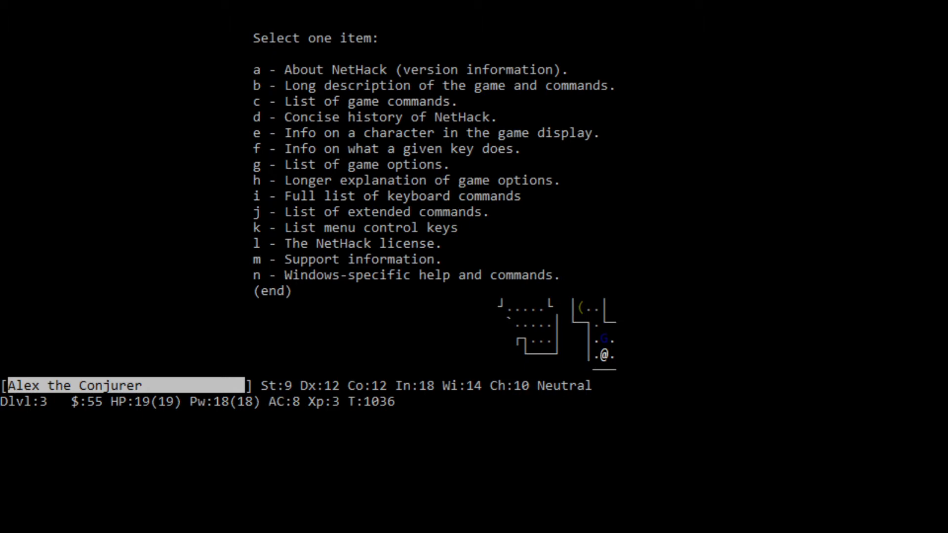
- Close help, pick up objects at the up staircase, and drop the force bolt spellbook there
{"action": "key", "text": "Escape"}
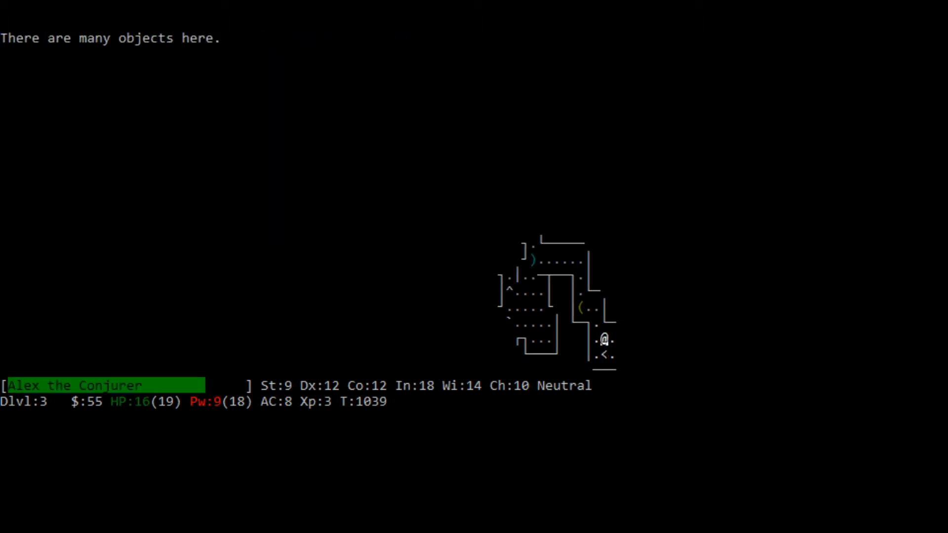
{"action": "key", "text": ","}
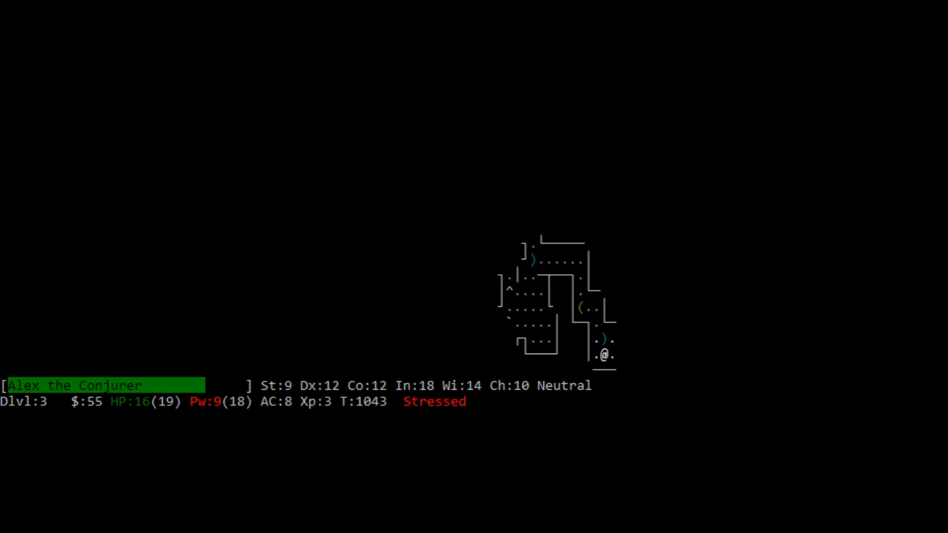
{"action": "key", "text": "<"}
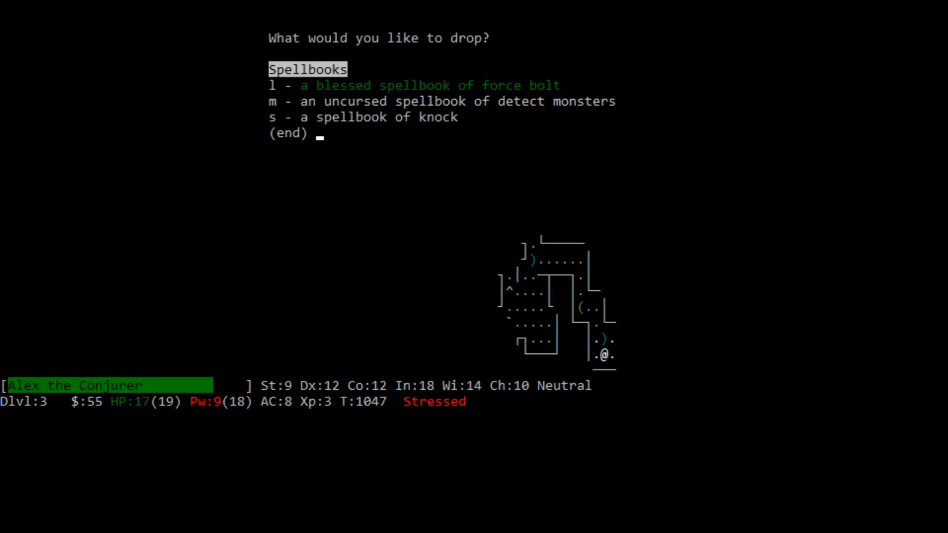
{"action": "key", "text": "l"}
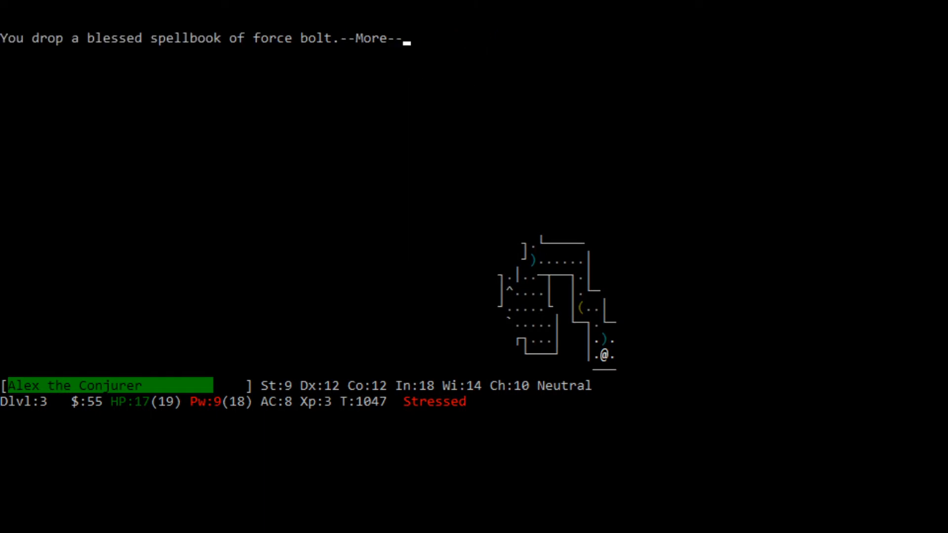
{"action": "key", "text": "space"}
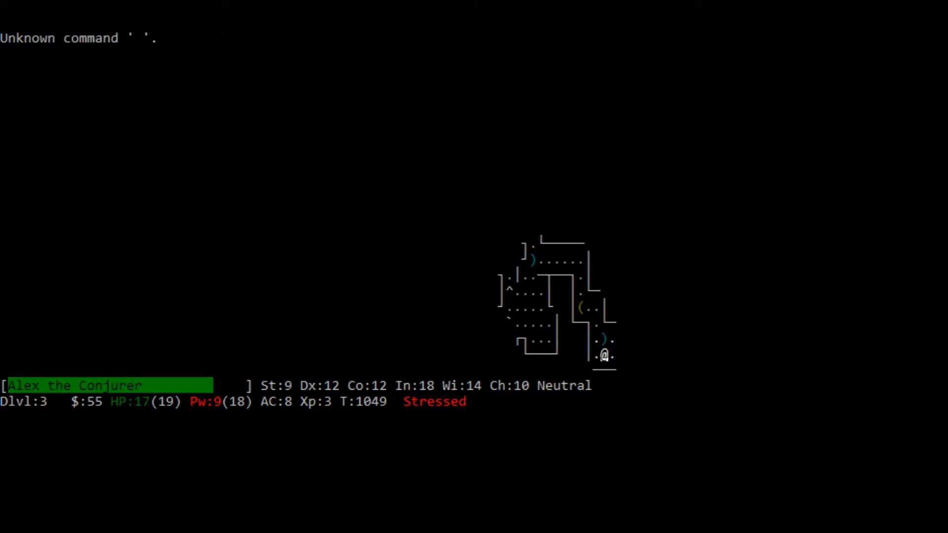
- Drop the two potions by type with D so Alex is no longer Burdened
{"action": "key", "text": "D"}
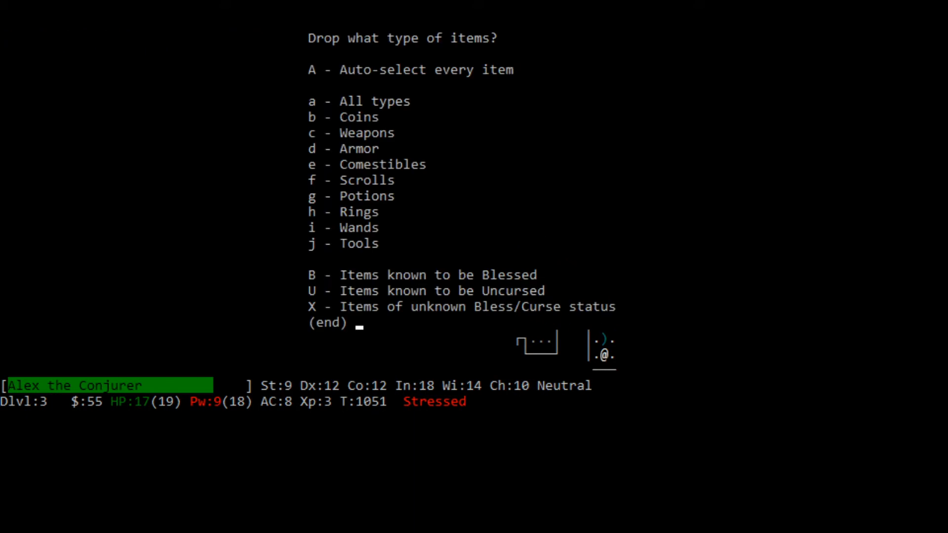
{"action": "key", "text": "a"}
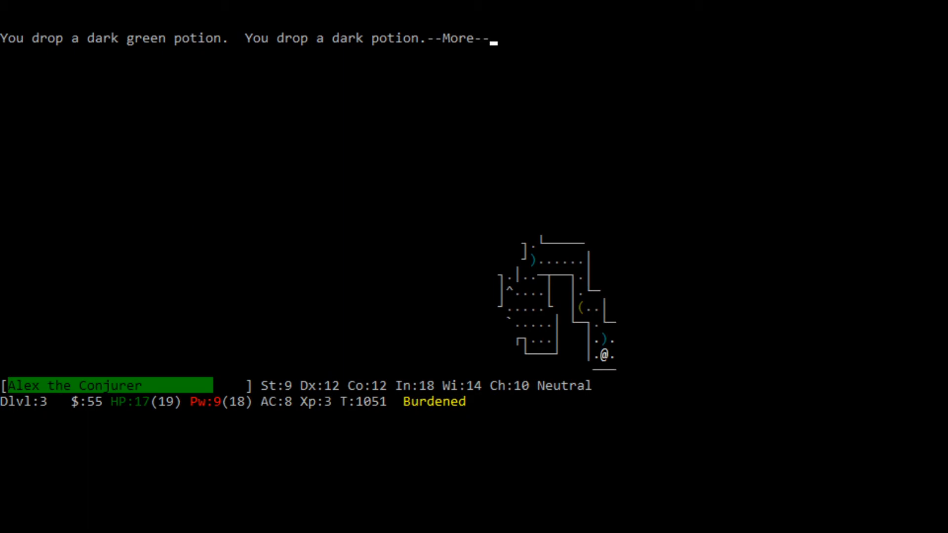
{"action": "key", "text": "space"}
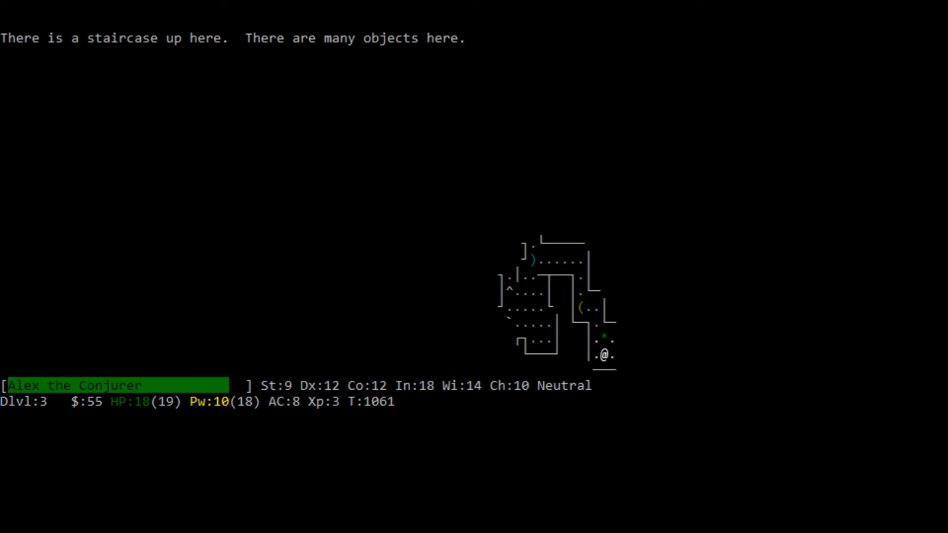
- Pick up the gold heading north, loot the gnome's remains, and walk back to the < staircase
{"action": "key", "text": ","}
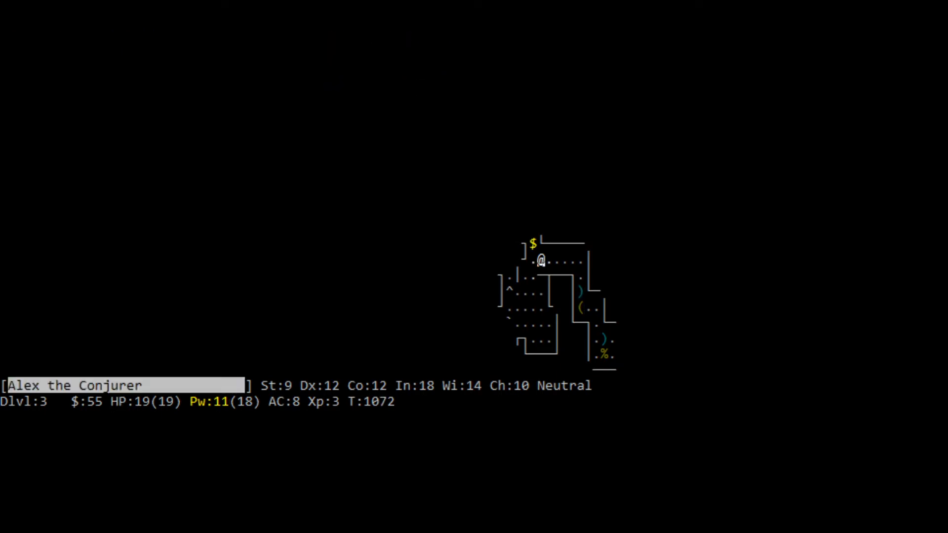
{"action": "key", "text": "k"}
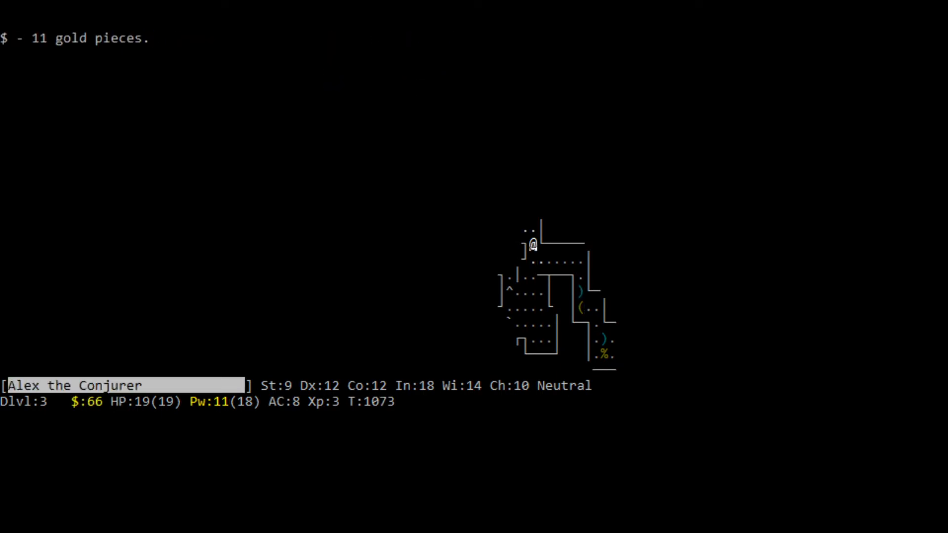
{"action": "key", "text": "k"}
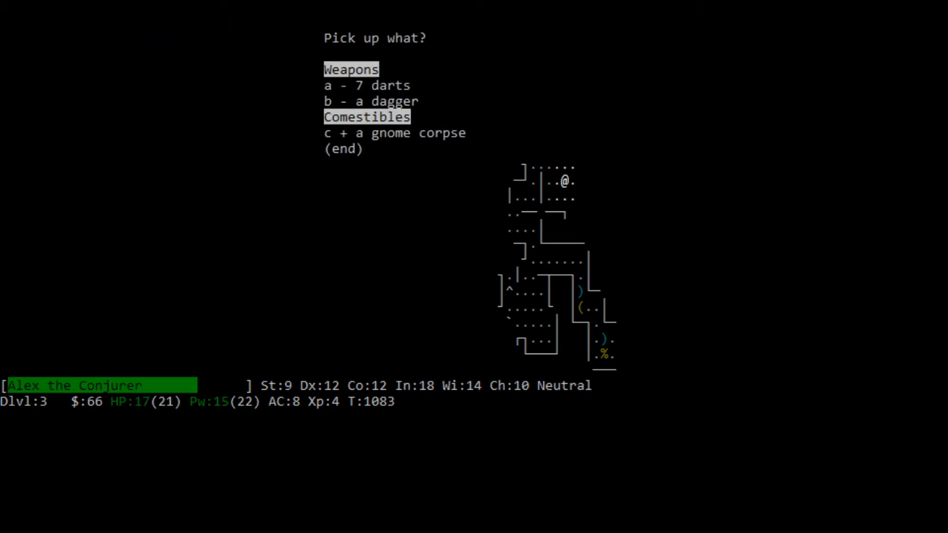
{"action": "key", "text": "Return"}
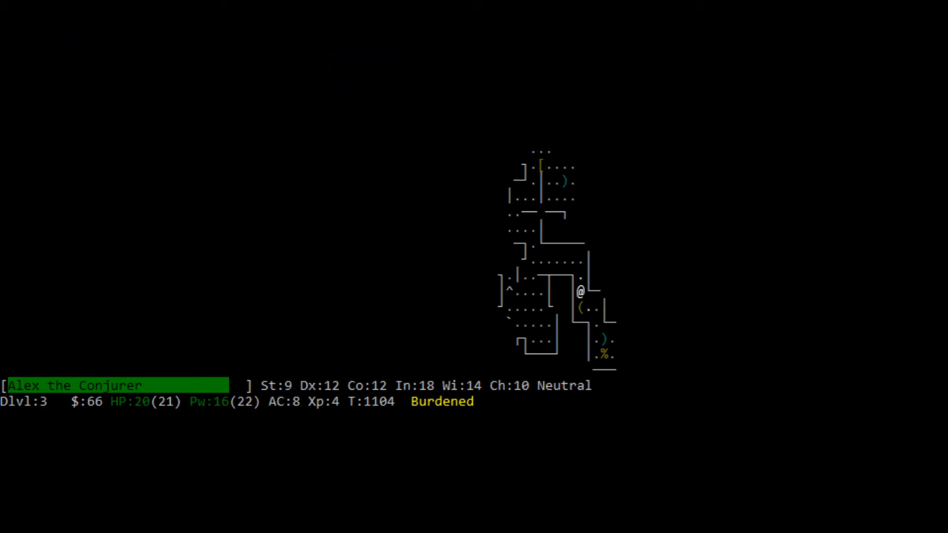
{"action": "key", "text": "<"}
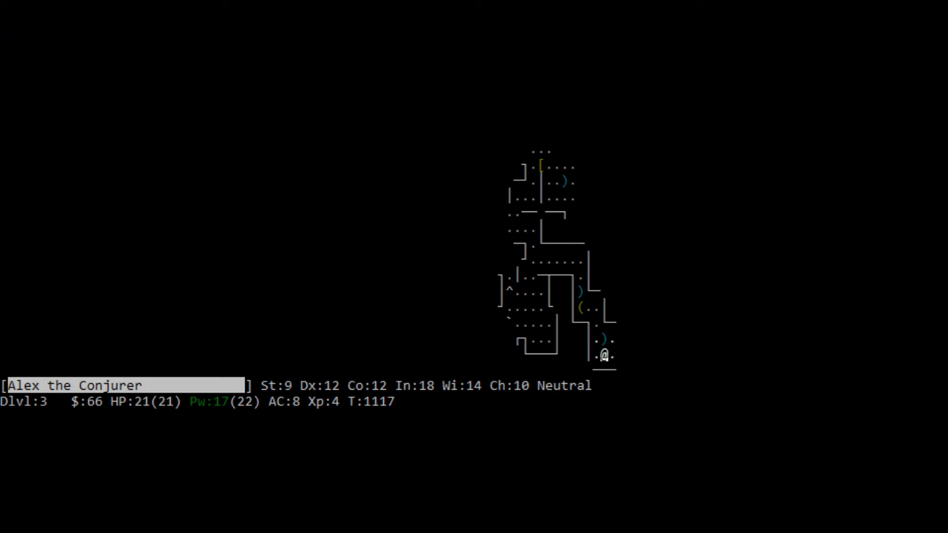
- Explore the unmapped west and north rooms of Dlvl 3, then climb to Dlvl 2 and fight the newt
{"action": "key", "text": "k"}
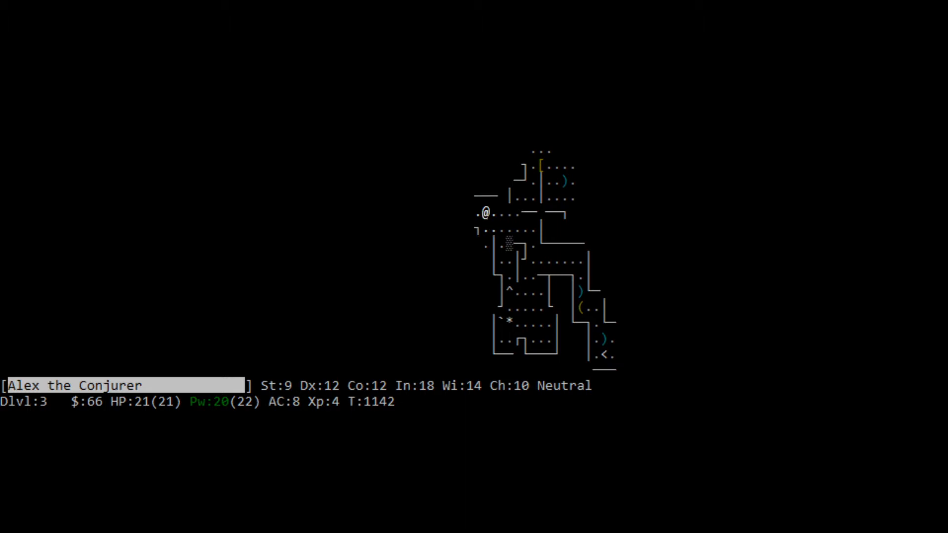
{"action": "key", "text": "k"}
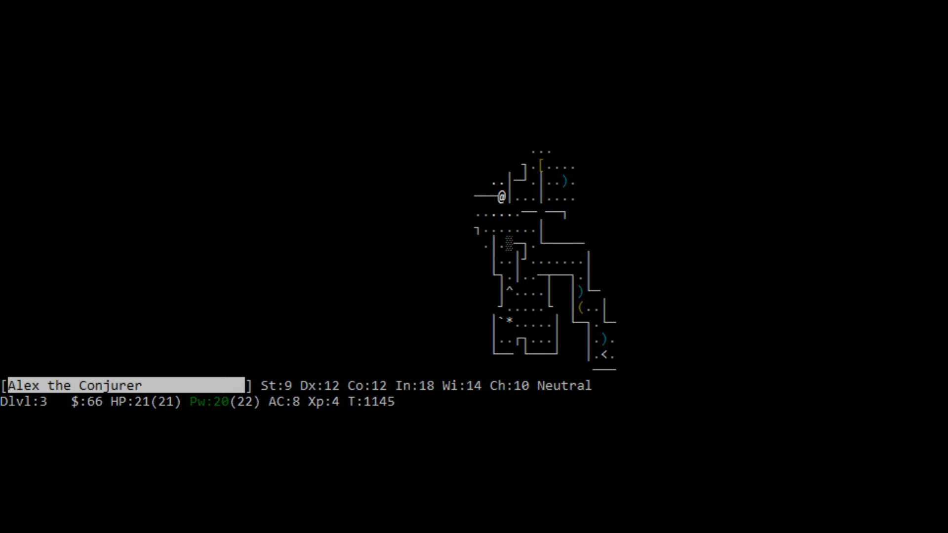
{"action": "key", "text": "k"}
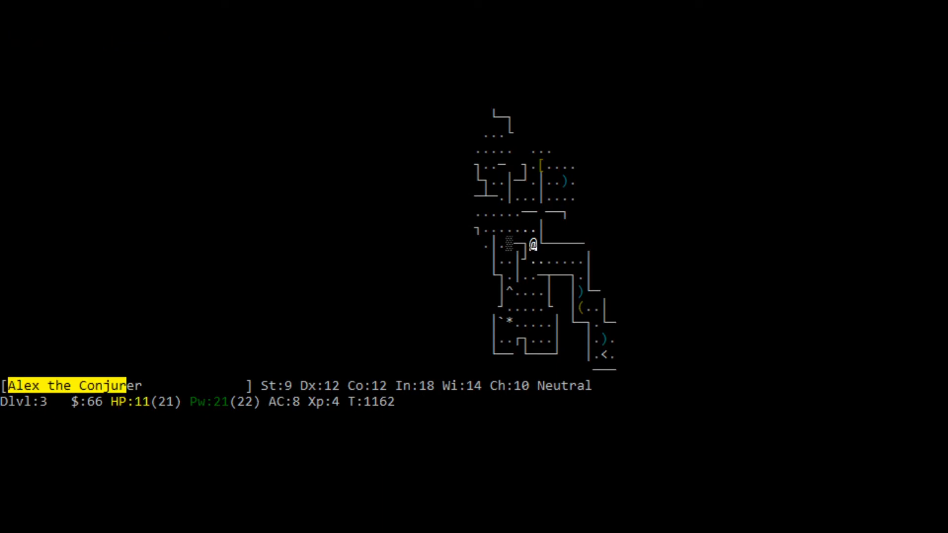
{"action": "key", "text": "down"}
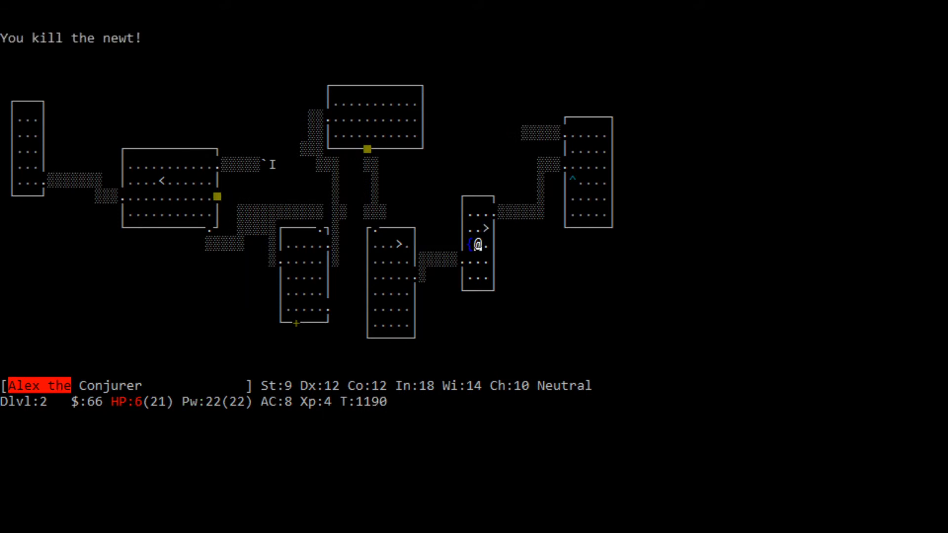
- Rest on Dlvl 2 to full 21 hit points, then descend back to Dlvl 3
{"action": "key", "text": "k"}
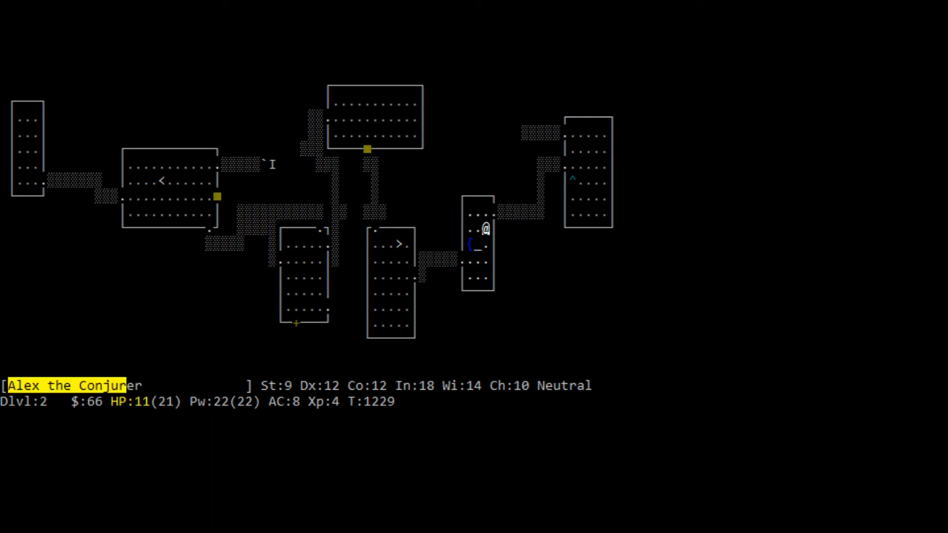
{"action": "key", "text": "k"}
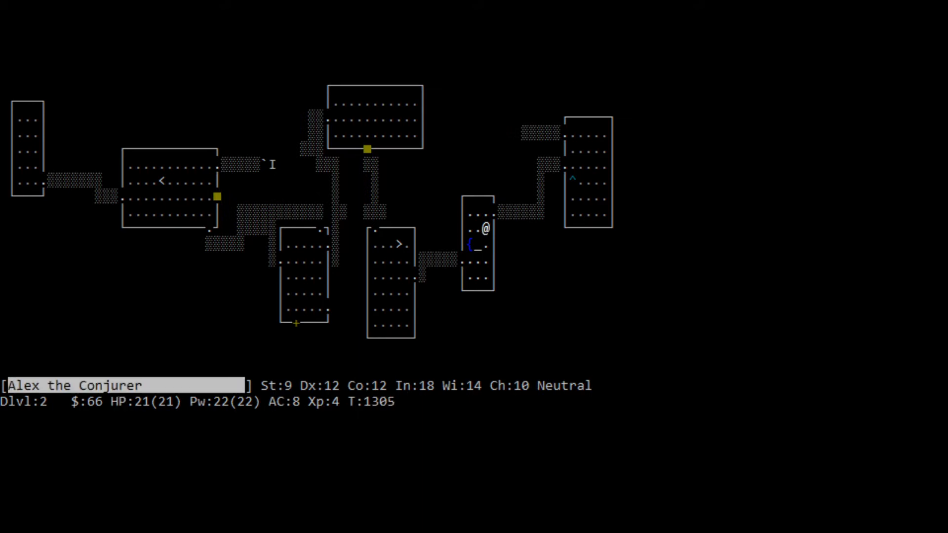
{"action": "key", "text": ">"}
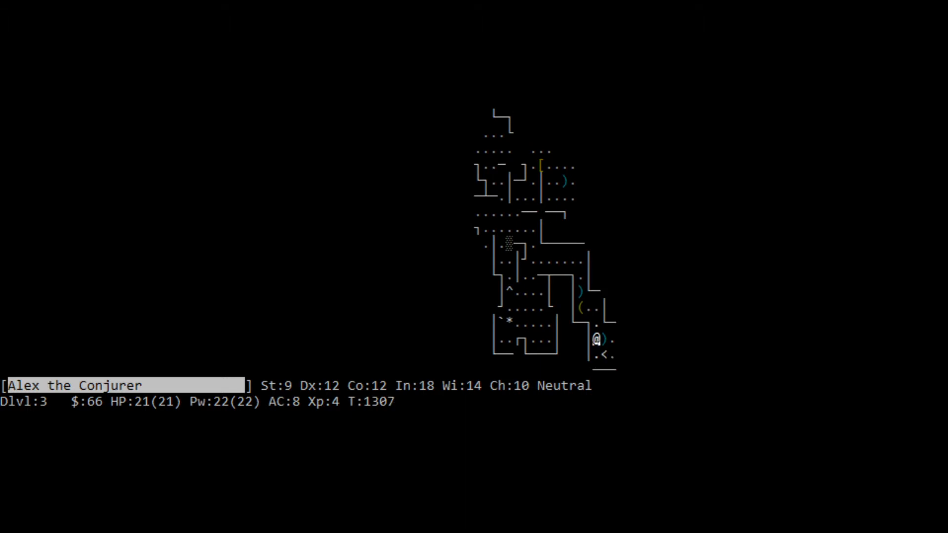
- Drop the walking shoes on the level 2 altar, wear them again, and return to Dlvl 3 for the giant rat corpse
{"action": "key", "text": "k"}
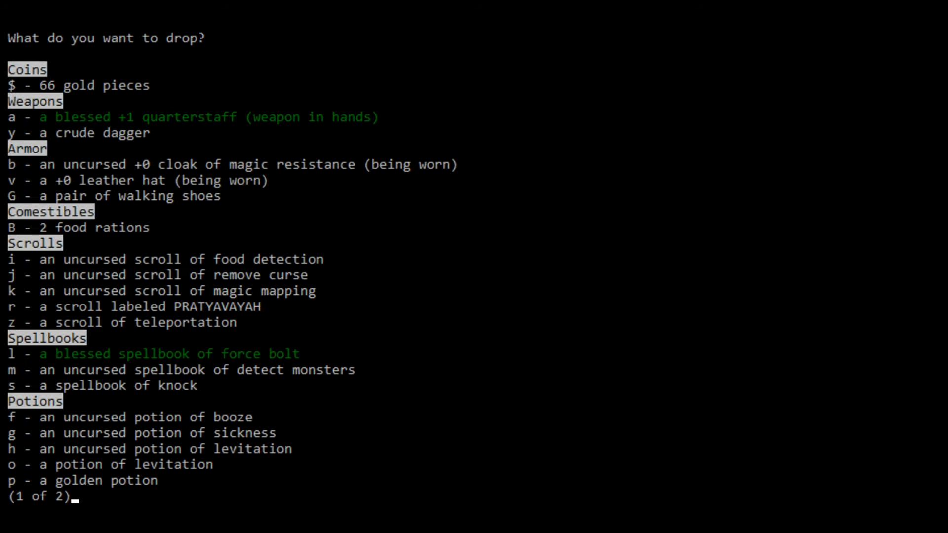
{"action": "key", "text": "G"}
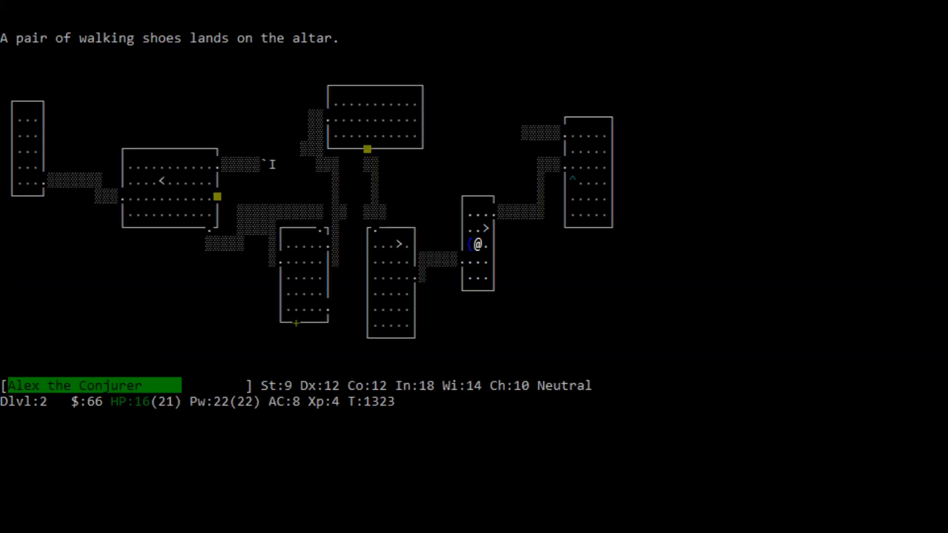
{"action": "key", "text": "W"}
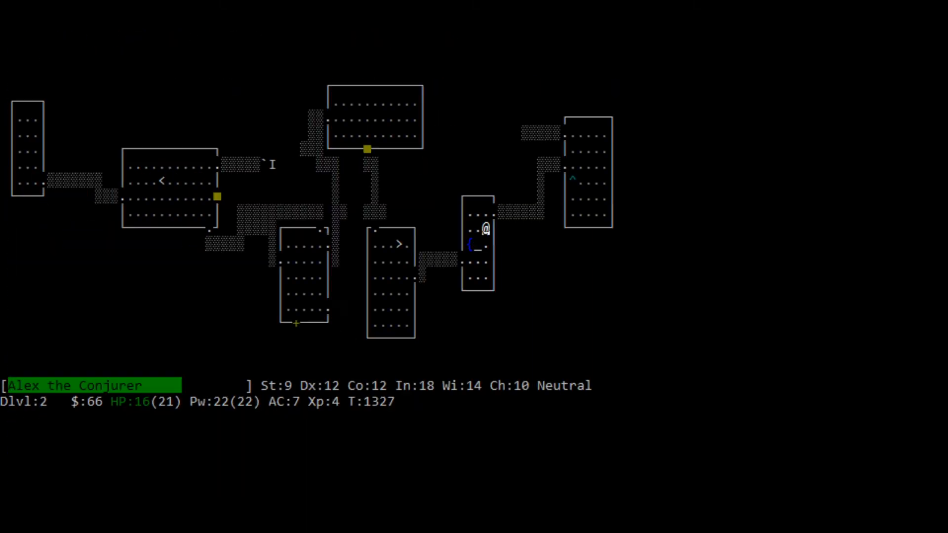
{"action": "key", "text": ">"}
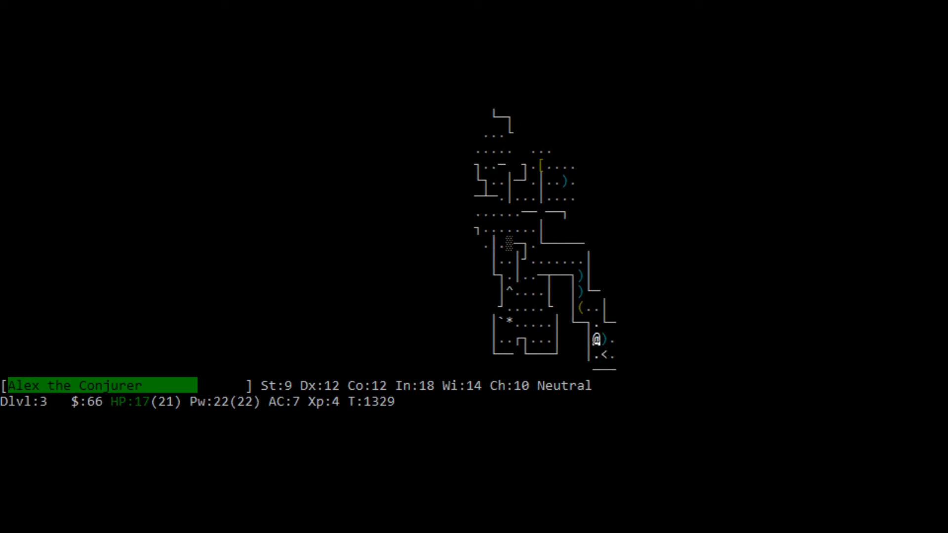
{"action": "key", "text": "k"}
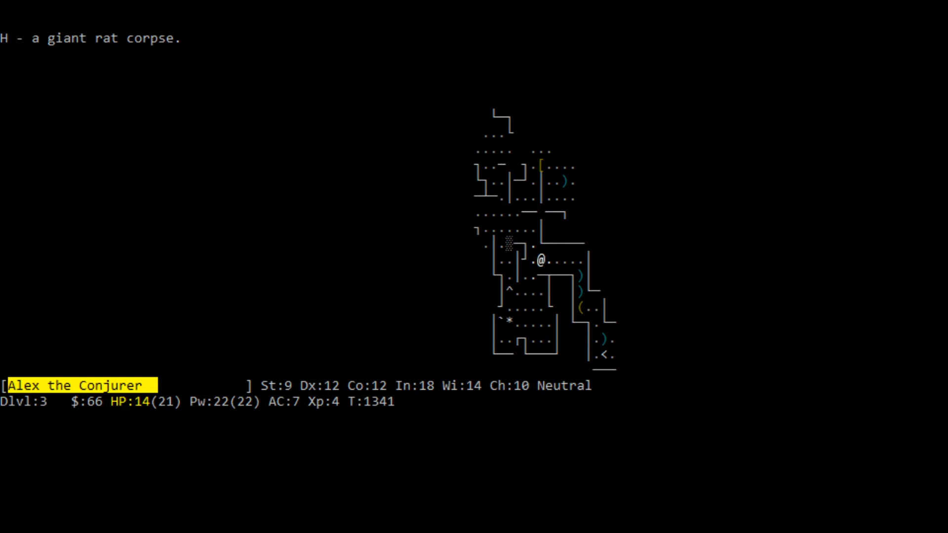
- Explore the northern and western rooms of Dlvl 3, then read the scroll of magic mapping
{"action": "key", "text": "l"}
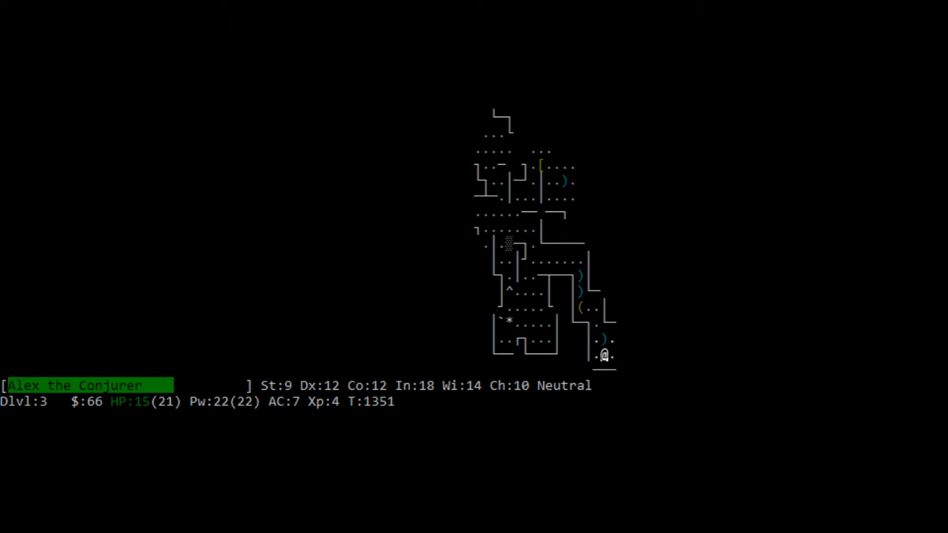
{"action": "key", "text": "<"}
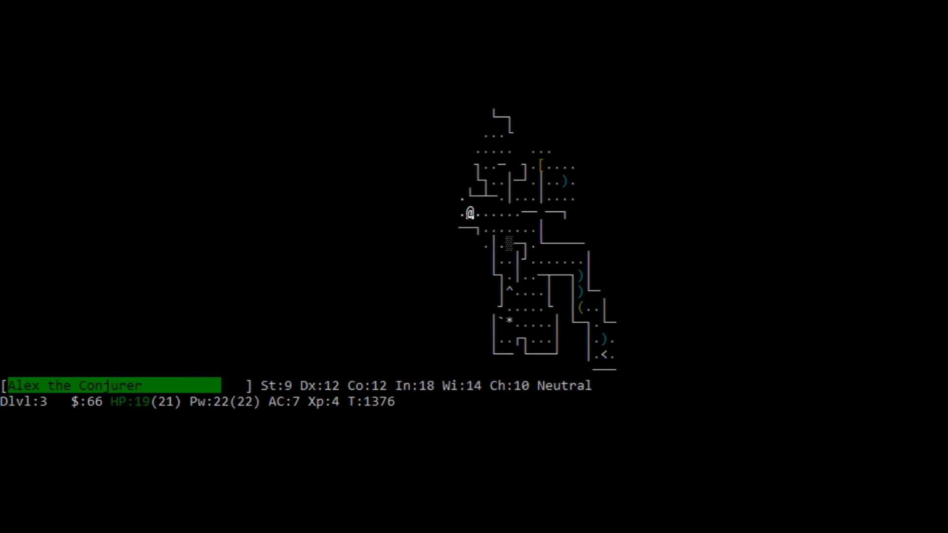
{"action": "key", "text": "y"}
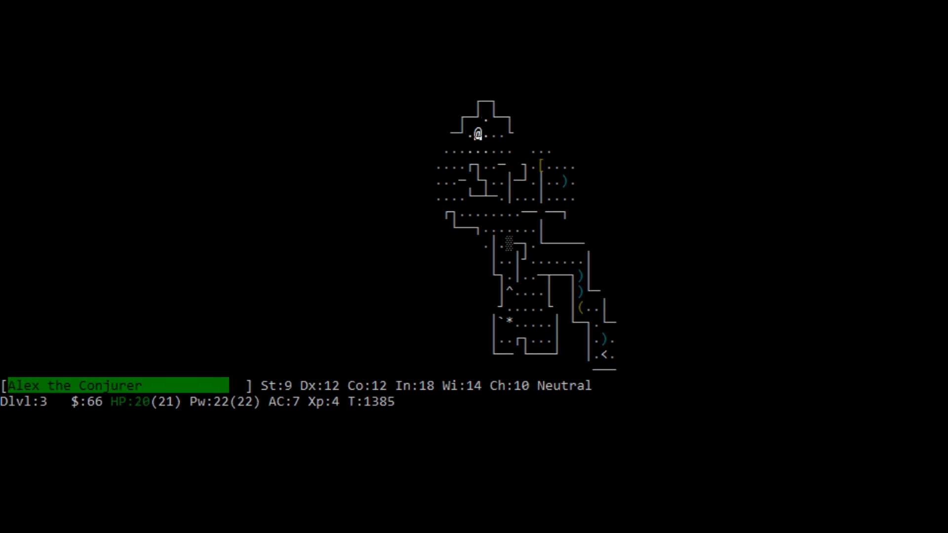
{"action": "key", "text": "down"}
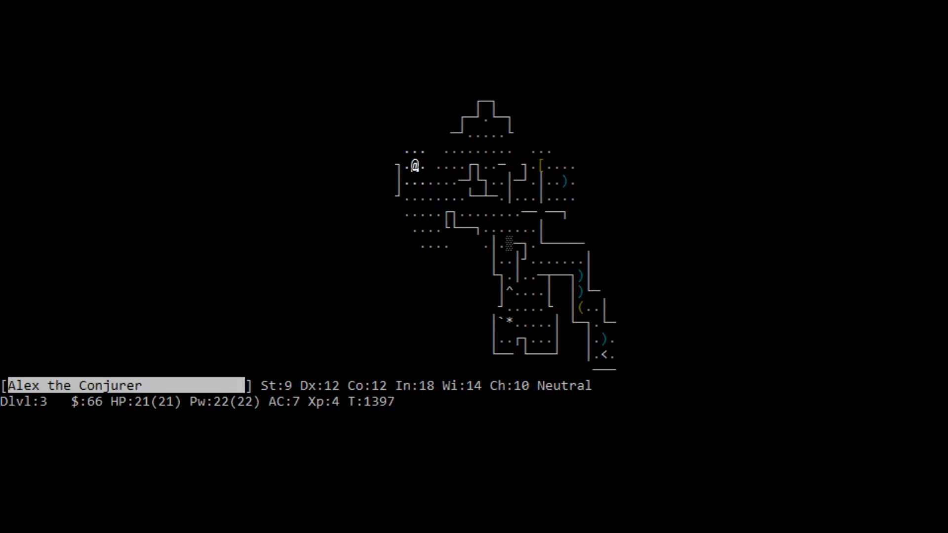
{"action": "key", "text": "r"}
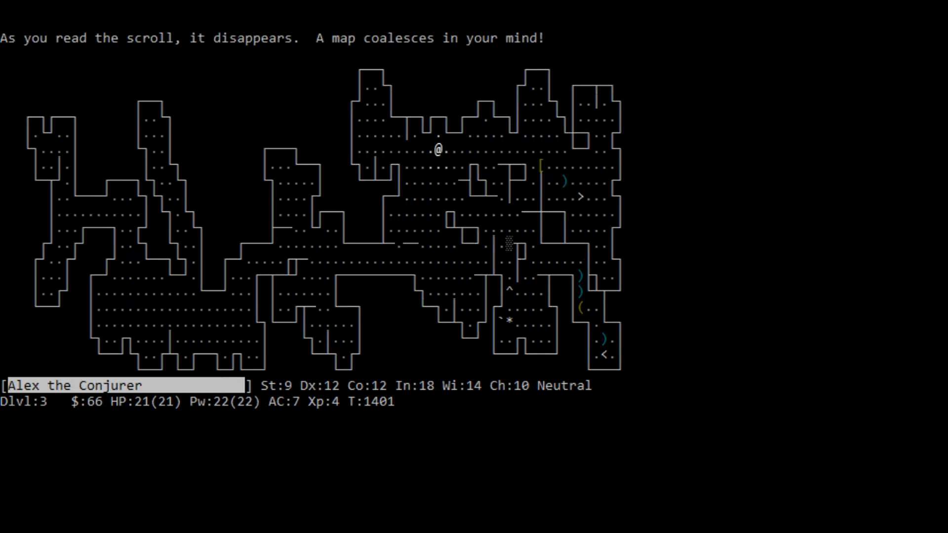
- Travel to the > staircase and descend to Dlvl 4 onto the dagger-and-shoes pile
{"action": "key", "text": "l"}
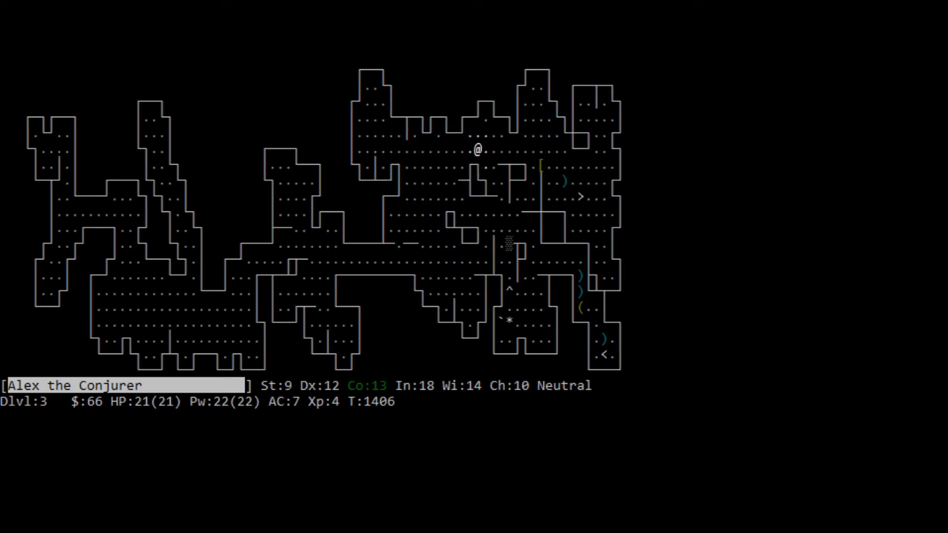
{"action": "key", "text": "l"}
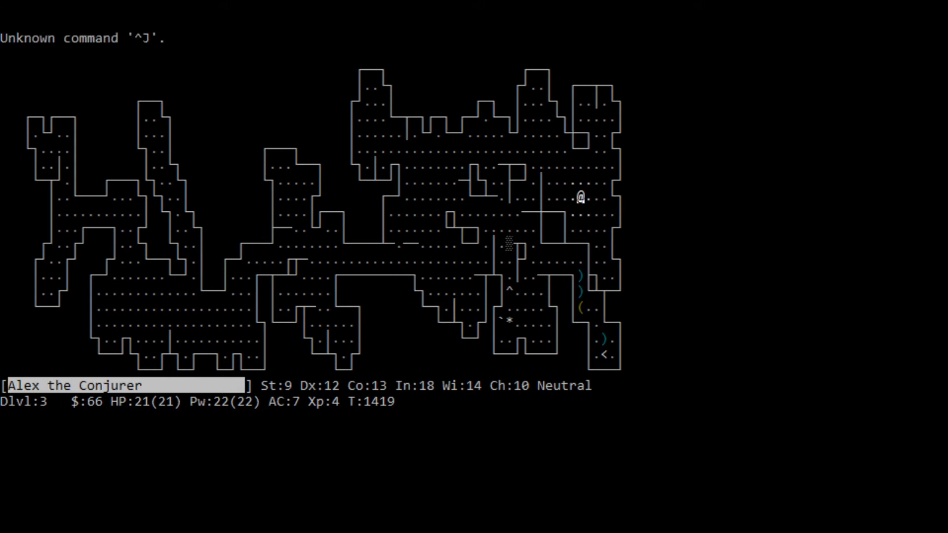
{"action": "key", "text": ">"}
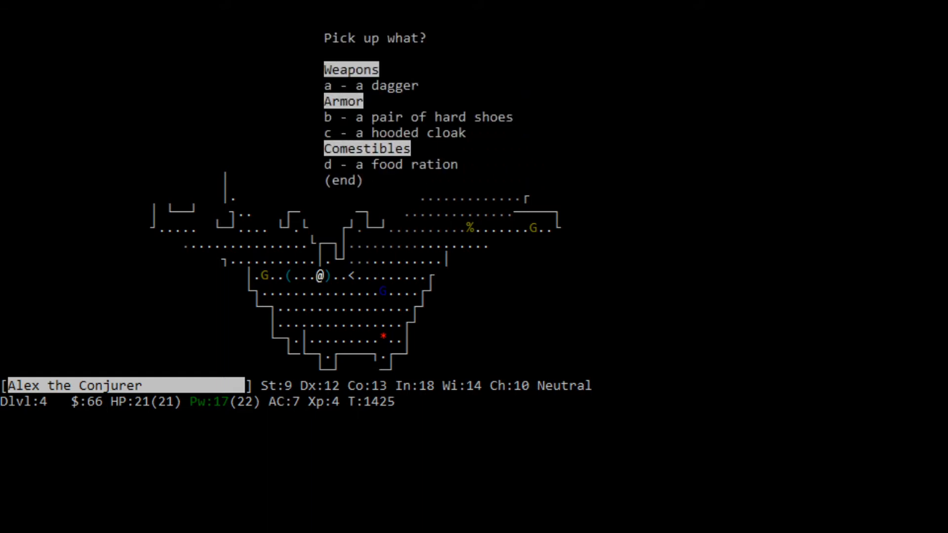
- Cast force bolt at the gnome, step onto the object pile and pick up the pick-axe
{"action": "key", "text": "d"}
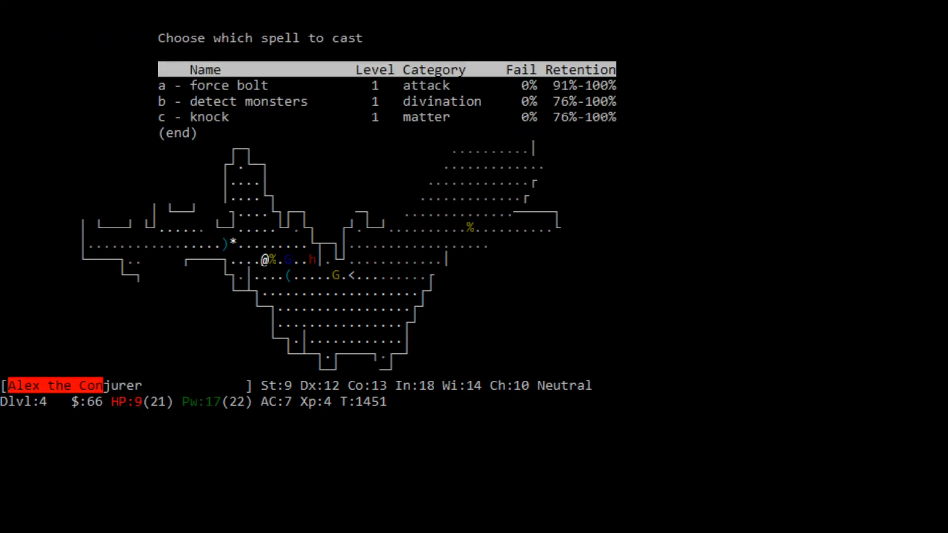
{"action": "key", "text": "a"}
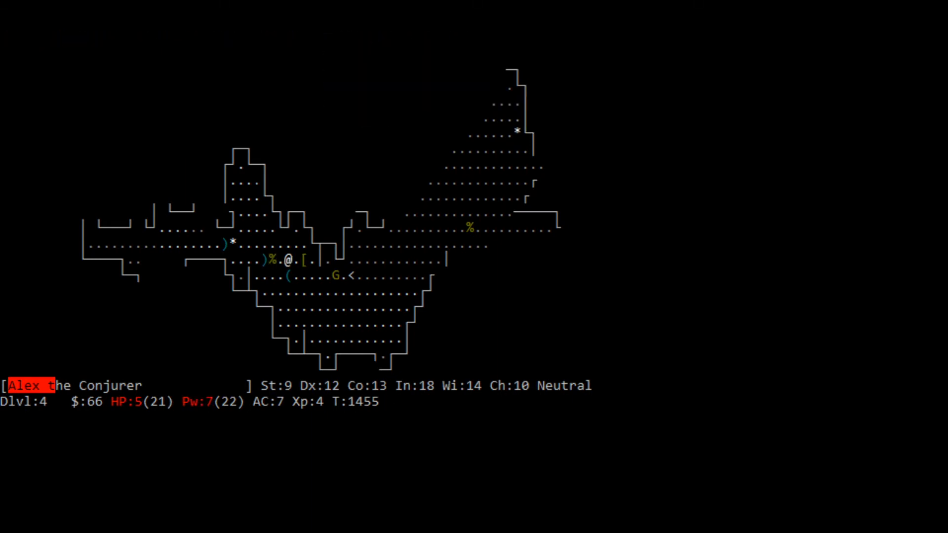
{"action": "key", "text": "l"}
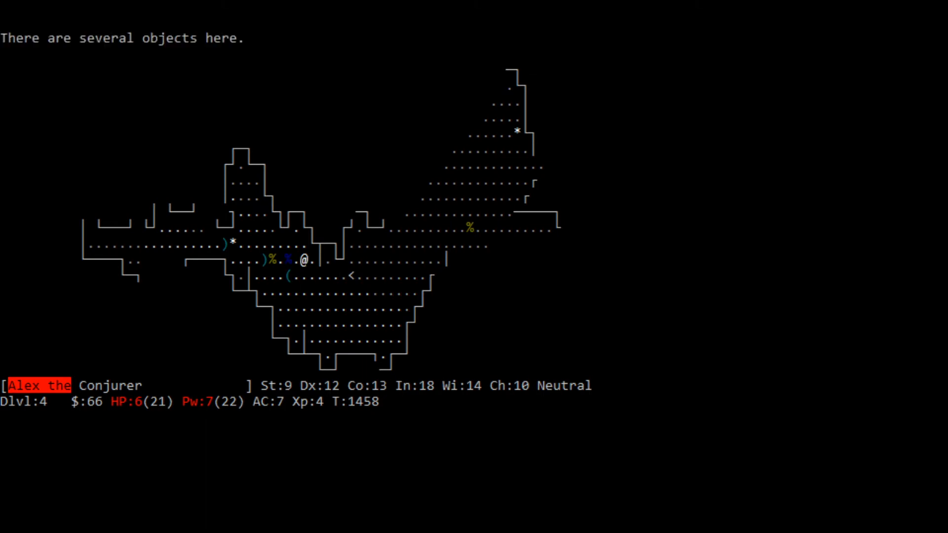
{"action": "key", "text": "comma"}
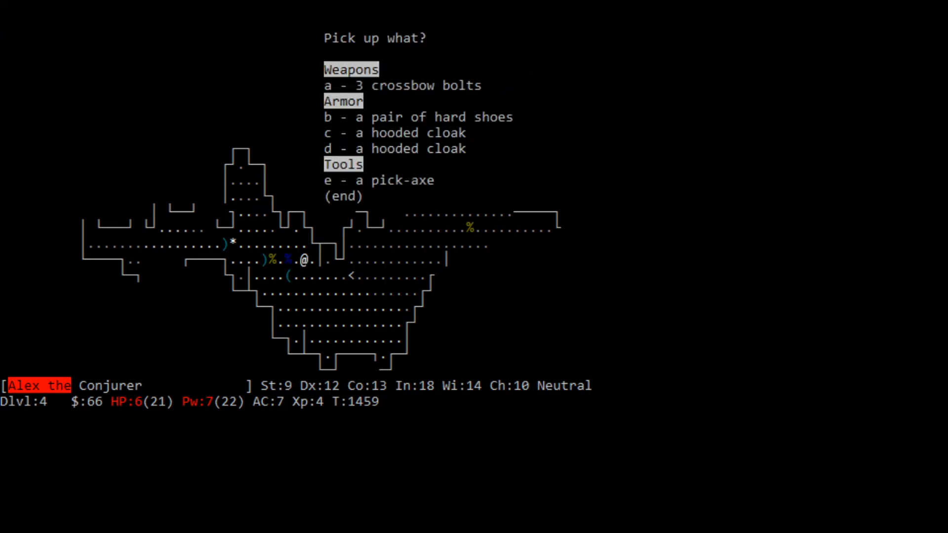
{"action": "key", "text": "e"}
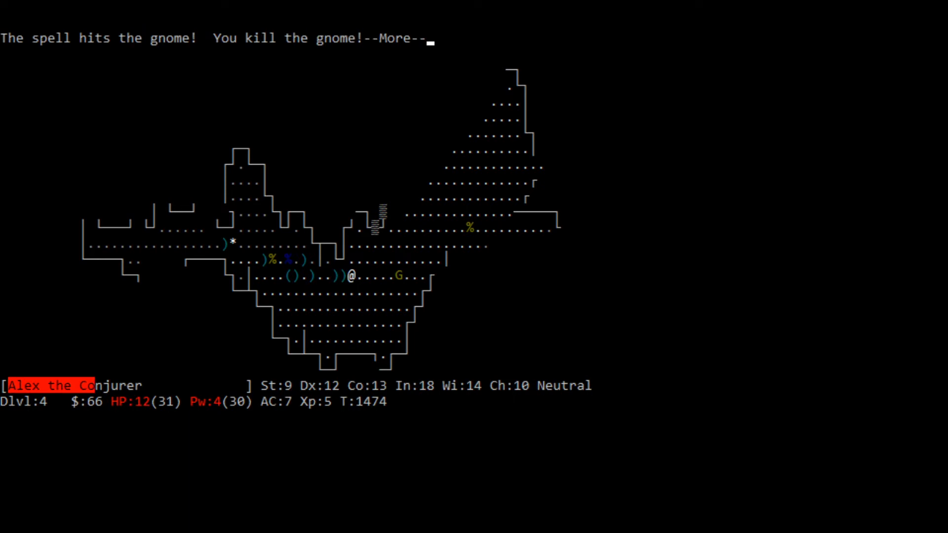
- Fight back against the dagger-throwing gnome near the up staircase
{"action": "key", "text": "space"}
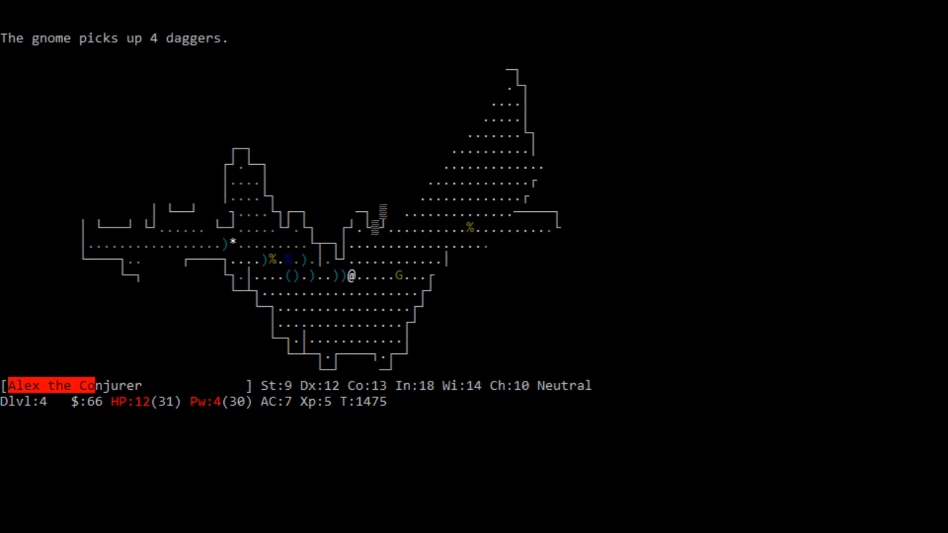
{"action": "key", "text": "<"}
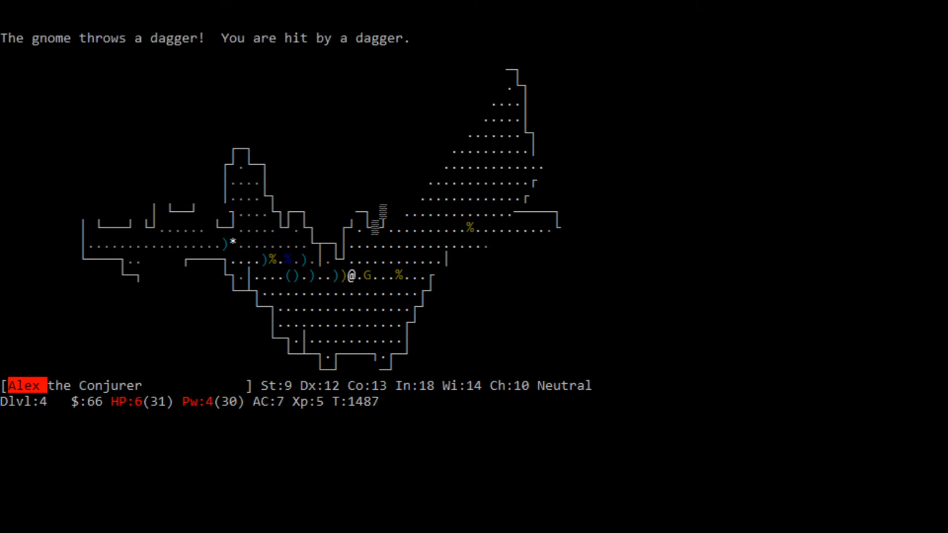
{"action": "key", "text": "Z"}
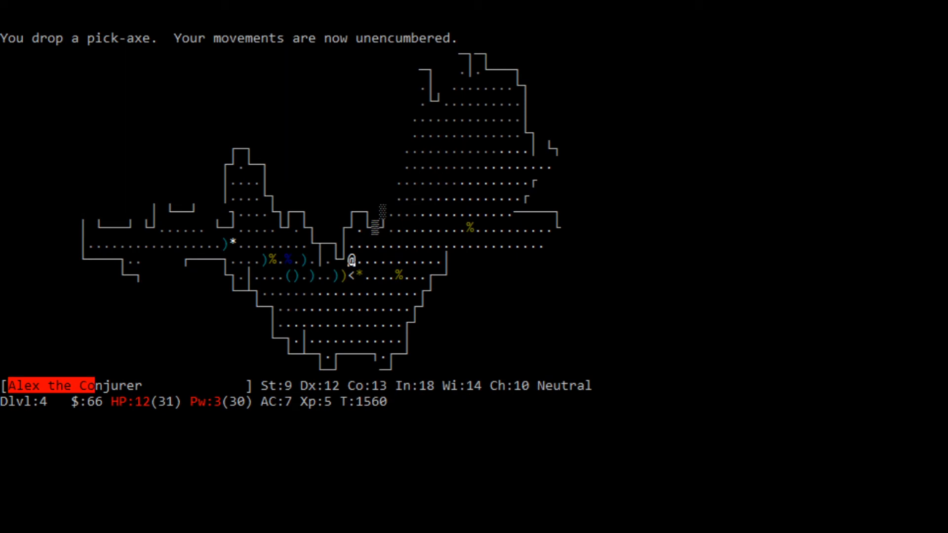
- Strike at the approaching manes, then climb the < staircase out of Dlvl 4
{"action": "key", "text": "j"}
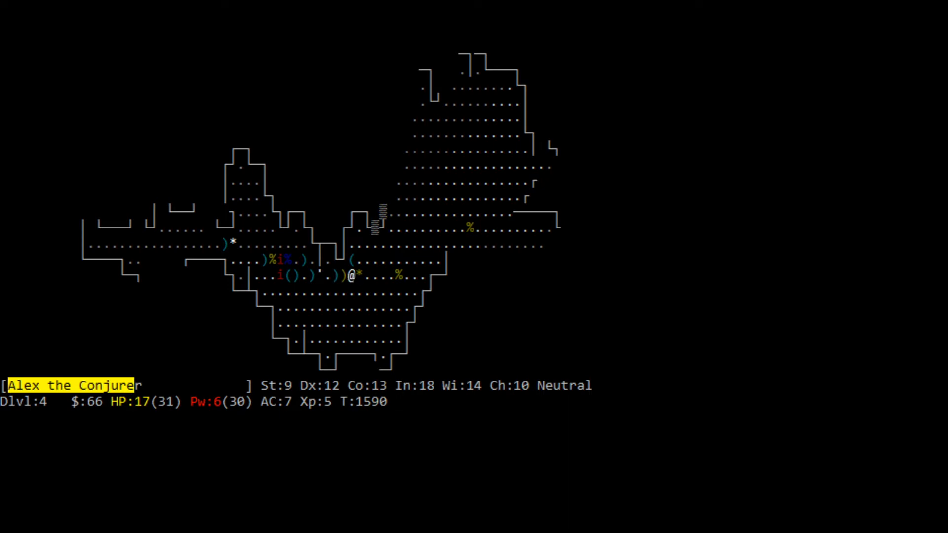
{"action": "key", "text": "z"}
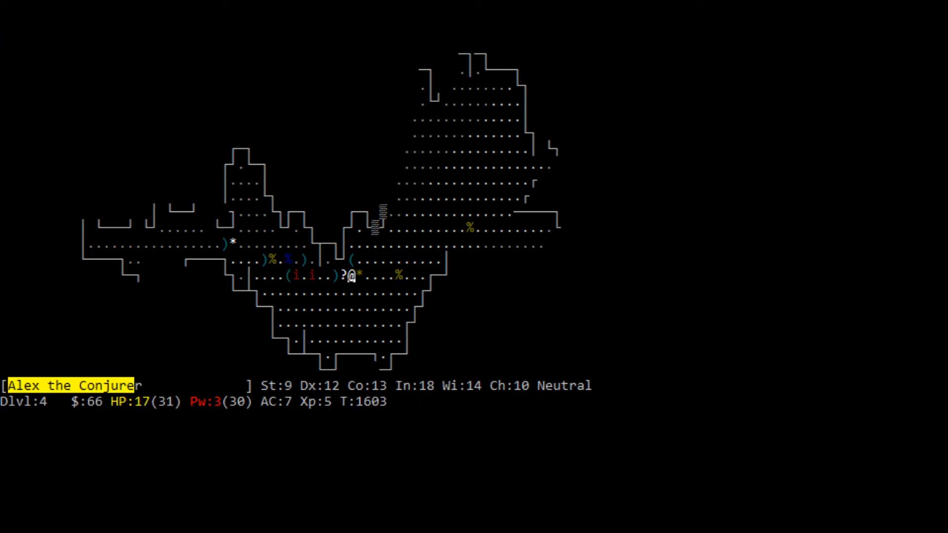
{"action": "key", "text": "<"}
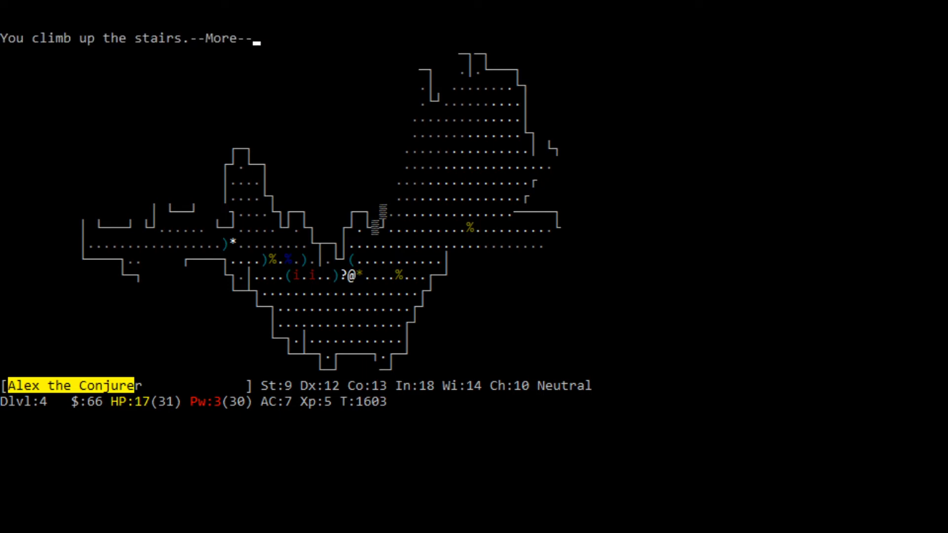
- Rest on Dlvl 3 until hit points recover to 25 of 31
{"action": "key", "text": "space"}
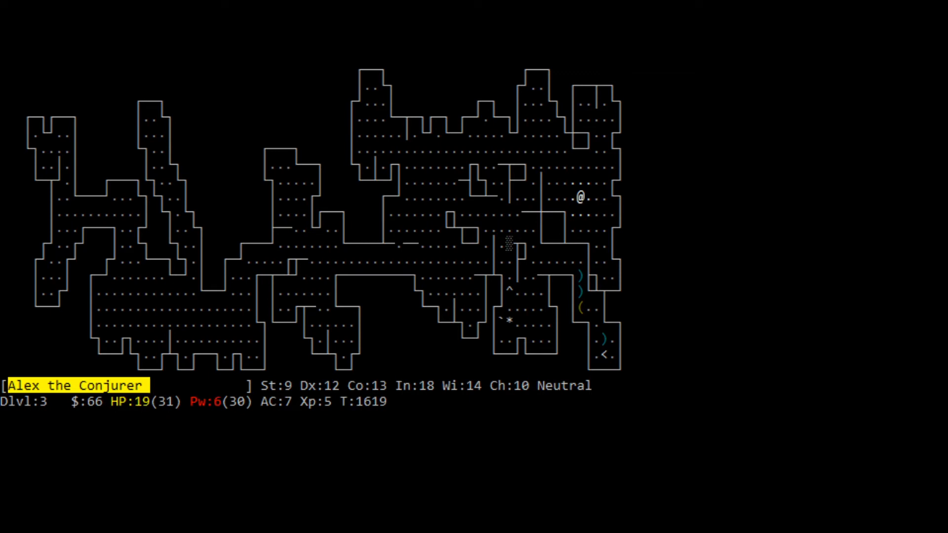
{"action": "key", "text": ">"}
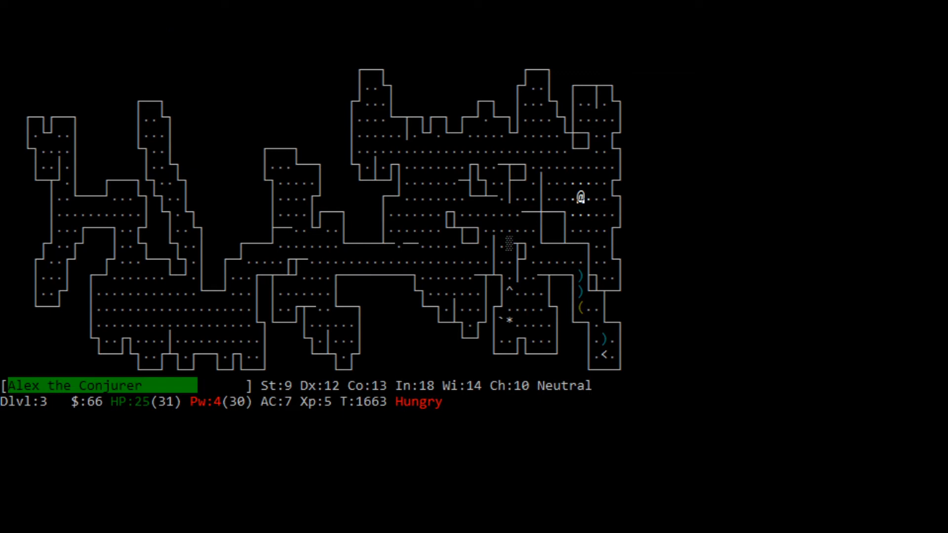
- Descend to Dlvl 4, cast at the manes, and dismiss the crossbow-and-scrolls pick-up menu
{"action": "key", "text": ">"}
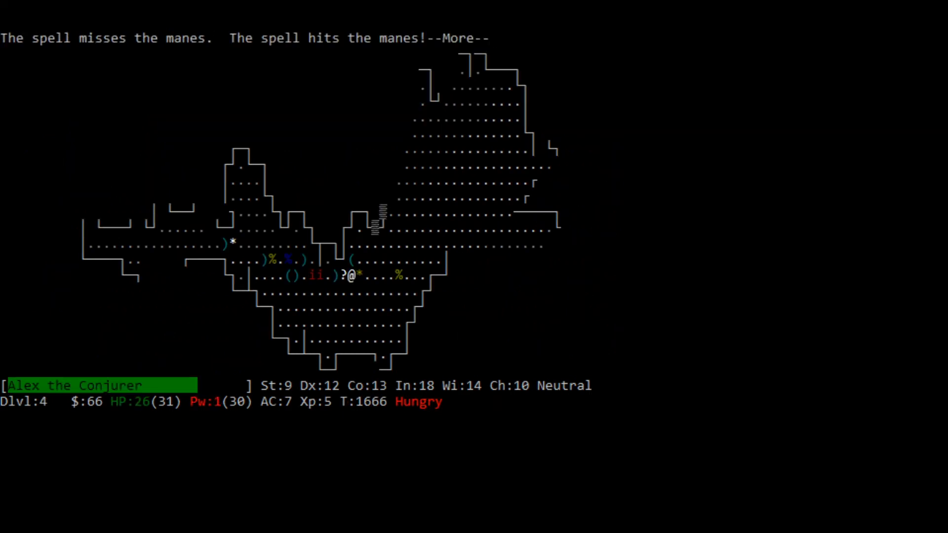
{"action": "key", "text": "space"}
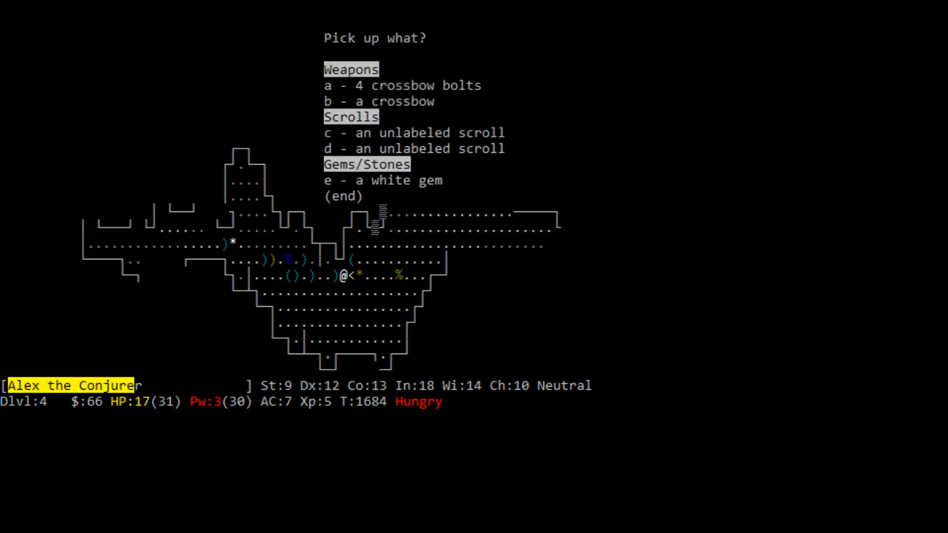
{"action": "key", "text": "Escape"}
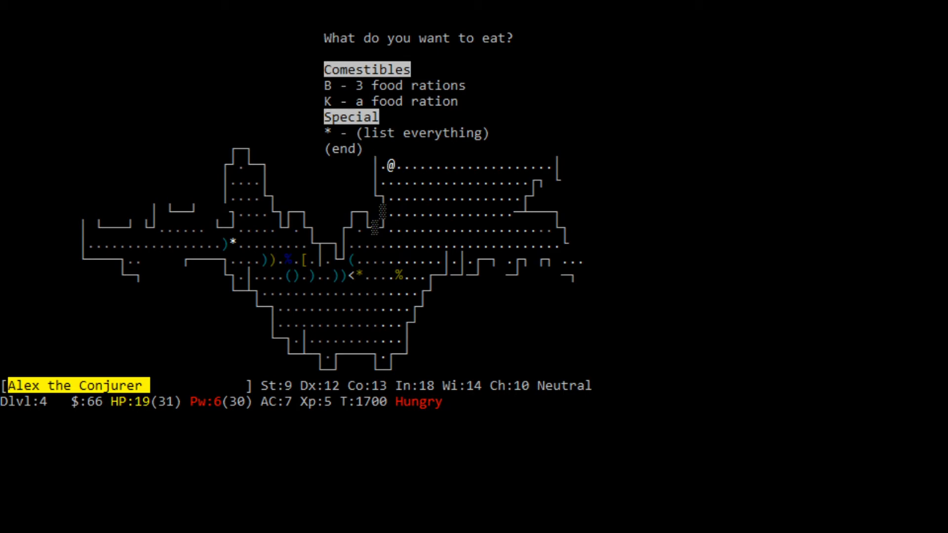
- Eat a food ration to cure hunger, kill the biting coyote, then head toward the down staircase
{"action": "key", "text": "K"}
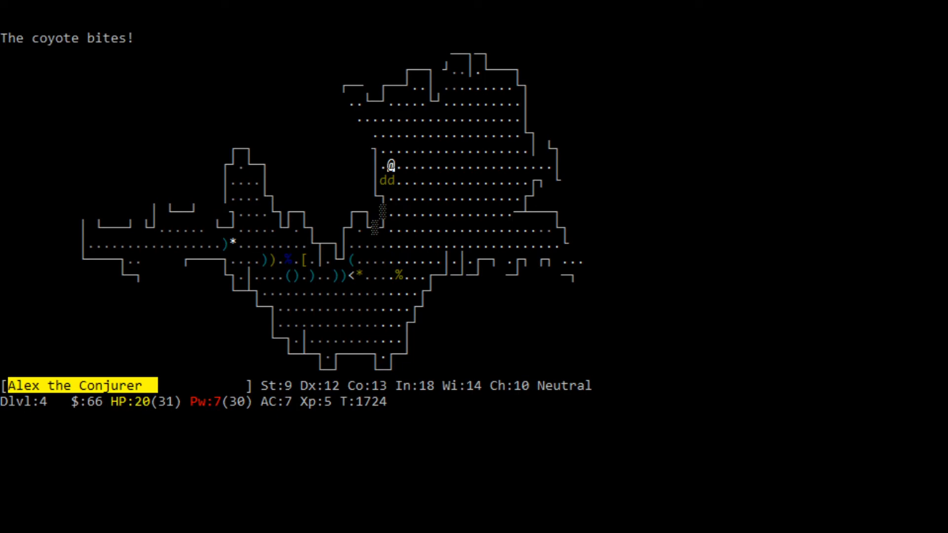
{"action": "key", "text": "k"}
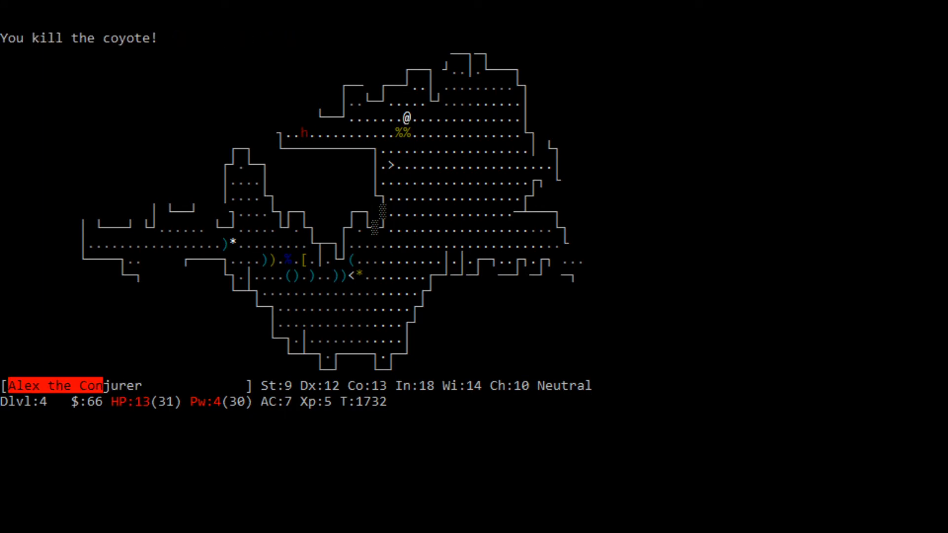
{"action": "key", "text": "j"}
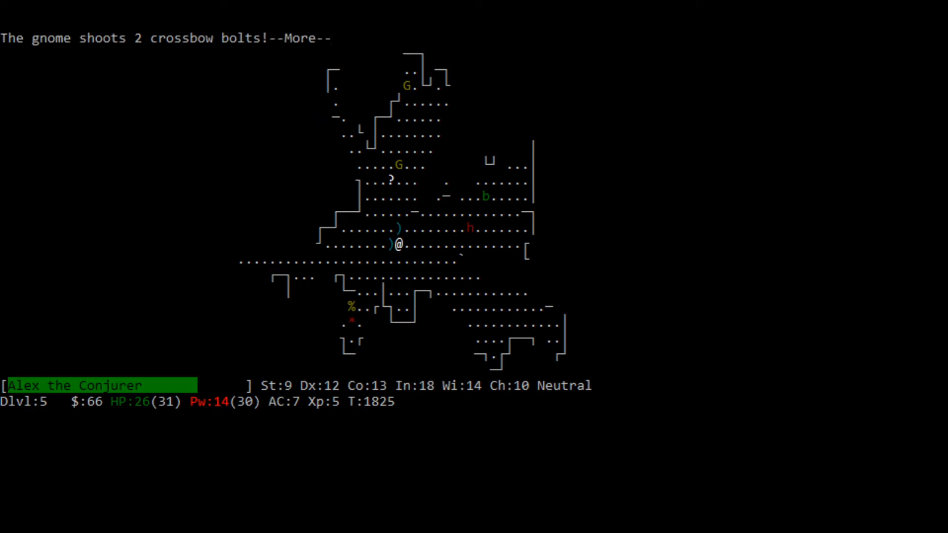
- Acknowledge the crossbow bolt hits and respond to the attacking gnome
{"action": "key", "text": "space"}
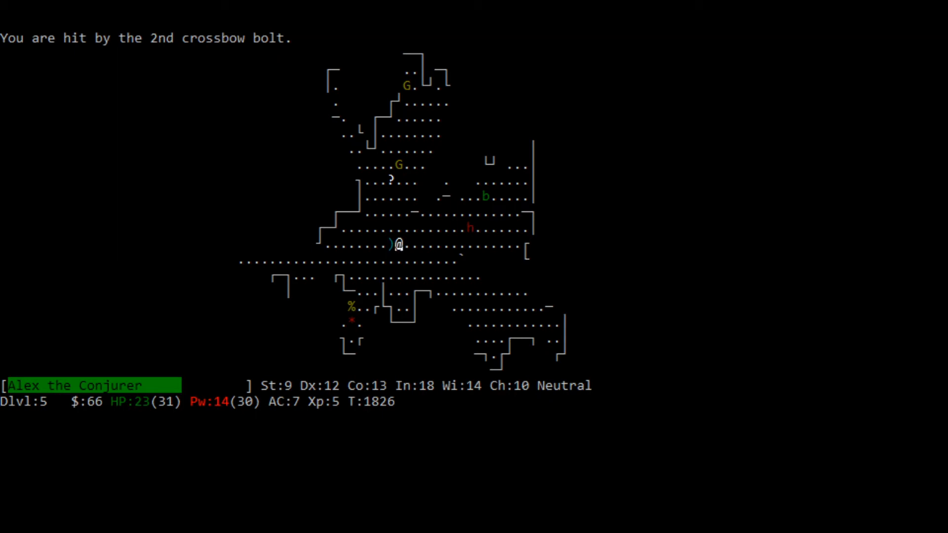
{"action": "key", "text": "space"}
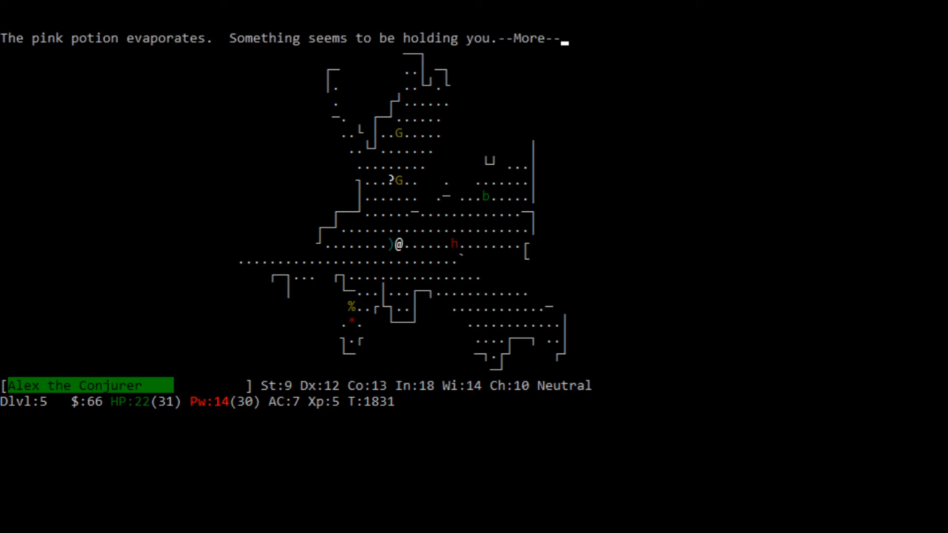
- Acknowledge the held-in-place message and fight through to the gnomes' drop square
{"action": "key", "text": "space"}
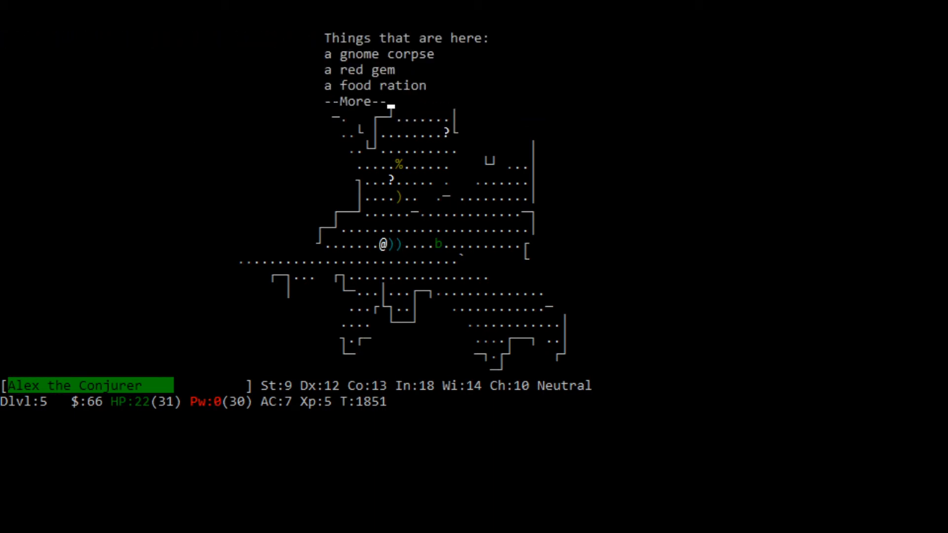
- Clear the item list after finishing the gnome corpse and step onto the ELAM EBOW scroll
{"action": "key", "text": "space"}
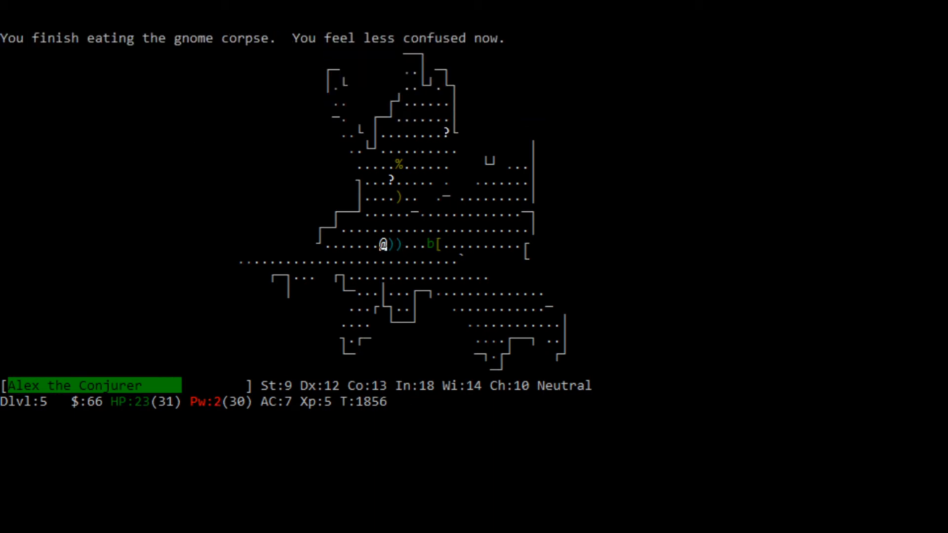
{"action": "key", "text": "comma"}
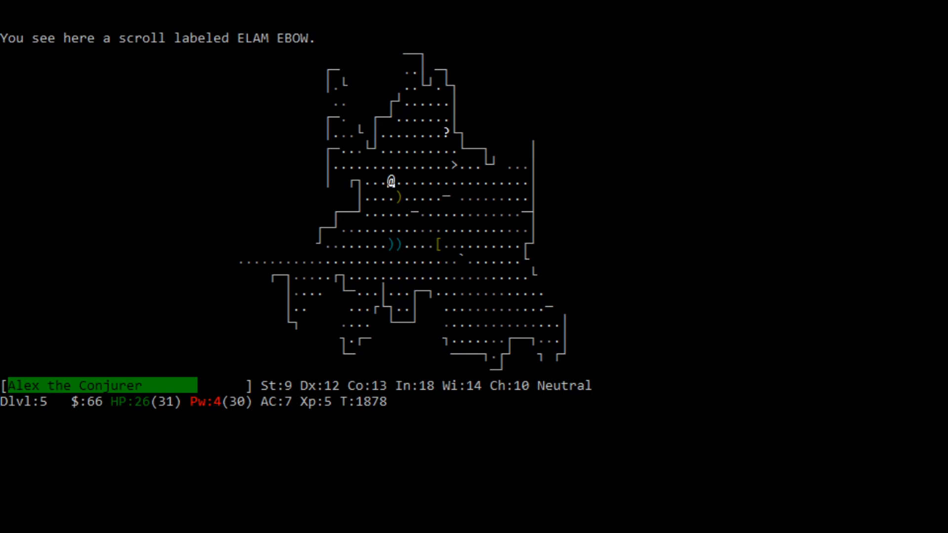
- Pick up the ELAM EBOW scroll and walk to the down staircase to reach Dlvl 6
{"action": "key", "text": ","}
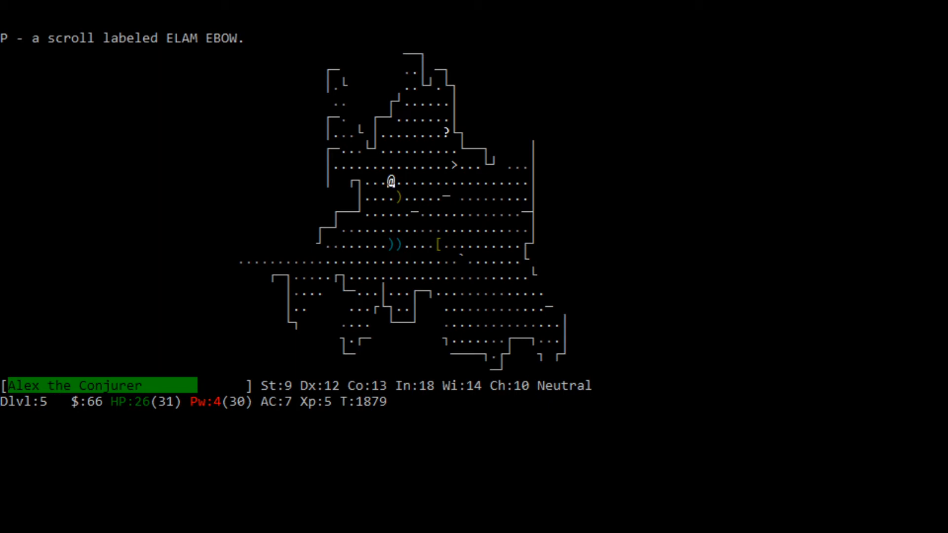
{"action": "key", "text": "k"}
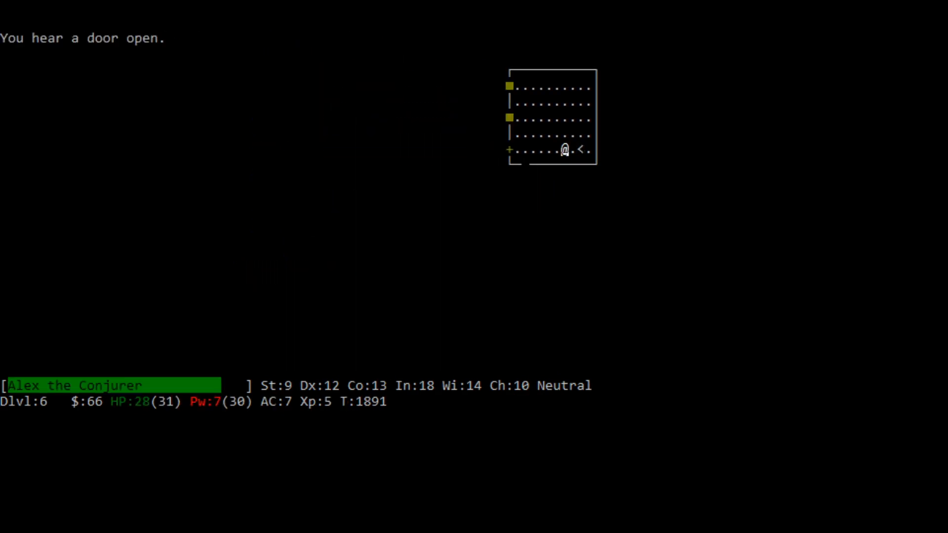
- Explore Dlvl 6's rooms and corridors and collect the 12 gold pieces for $78 total
{"action": "key", "text": "j"}
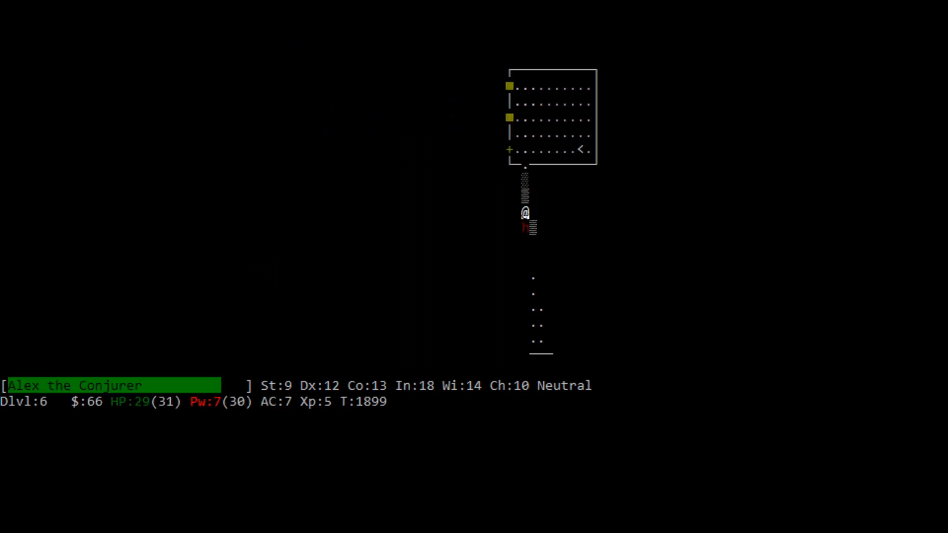
{"action": "key", "text": "down"}
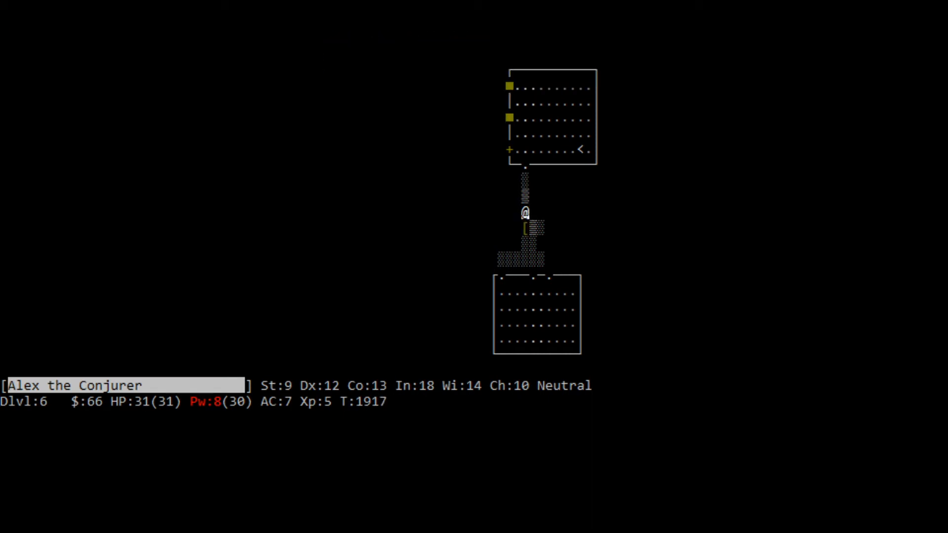
{"action": "key", "text": "k"}
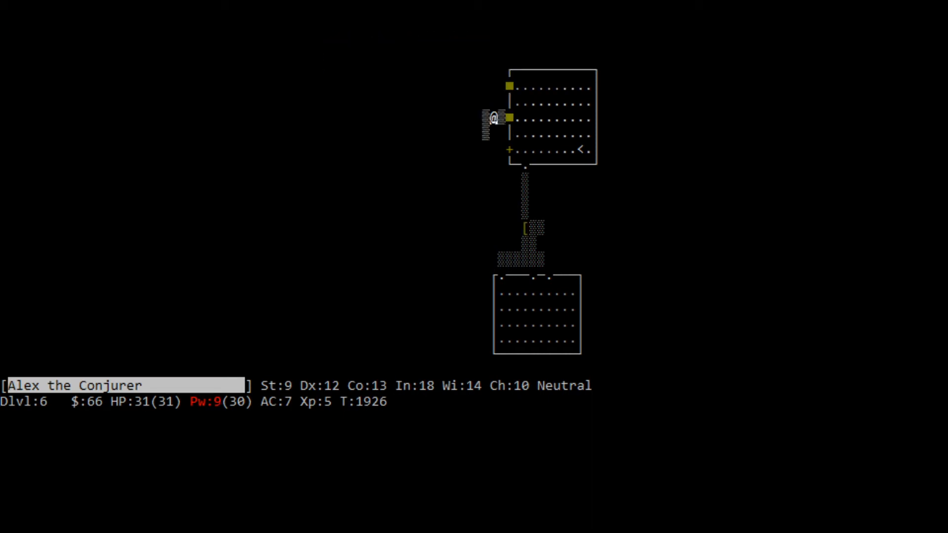
{"action": "key", "text": "j"}
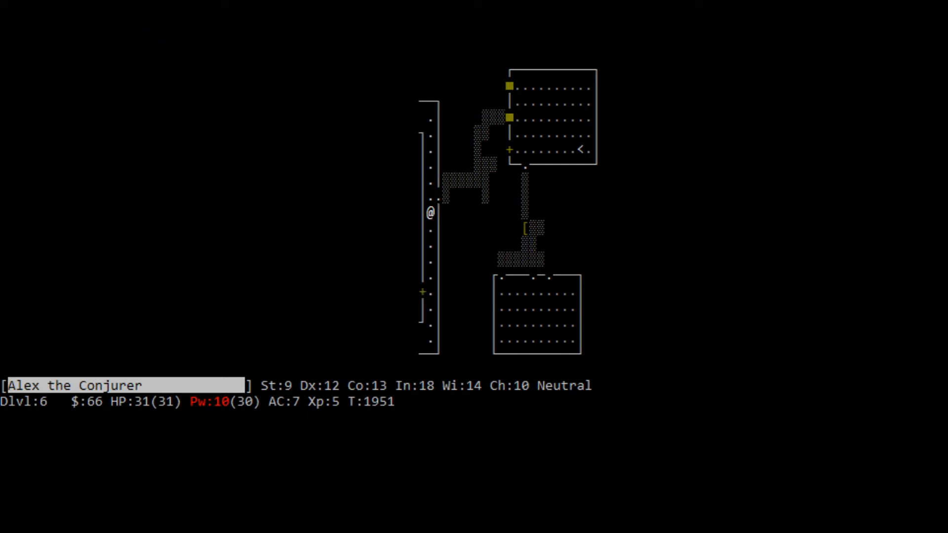
{"action": "key", "text": "Z"}
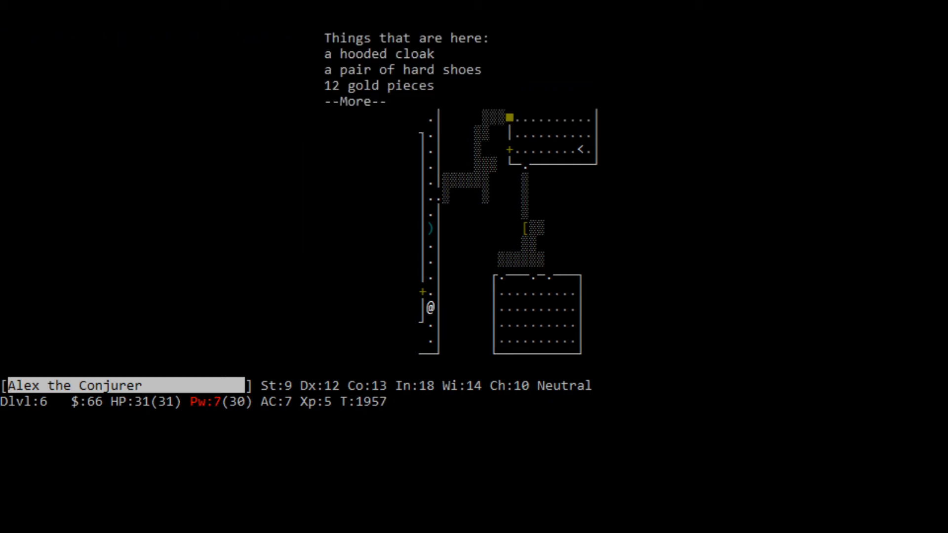
{"action": "key", "text": "space"}
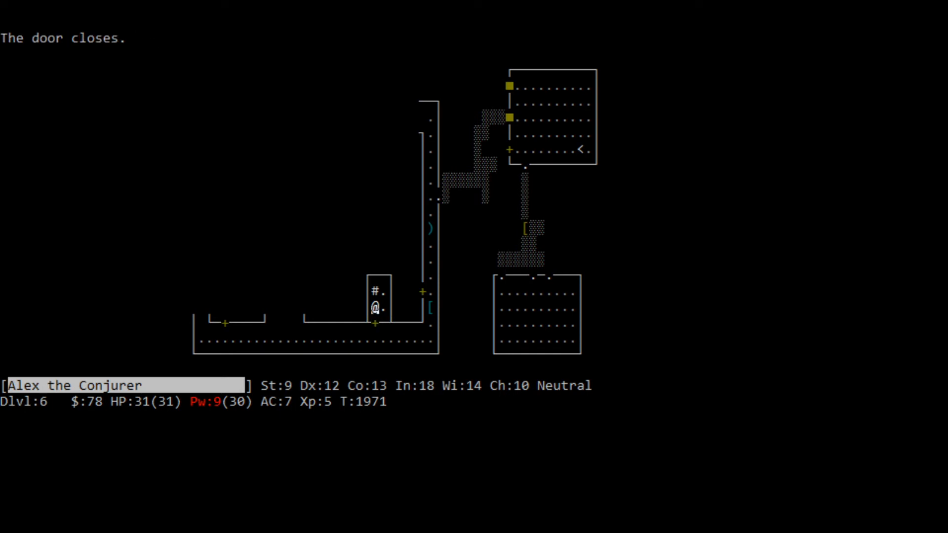
- Cross the southern hall past the monkeys and return north until the invisible gnome king appears
{"action": "key", "text": "k"}
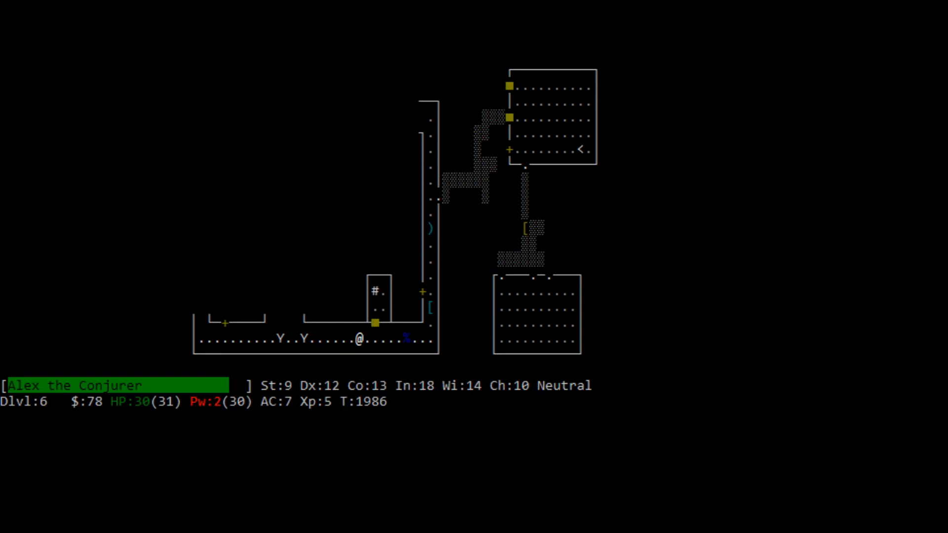
{"action": "key", "text": "l"}
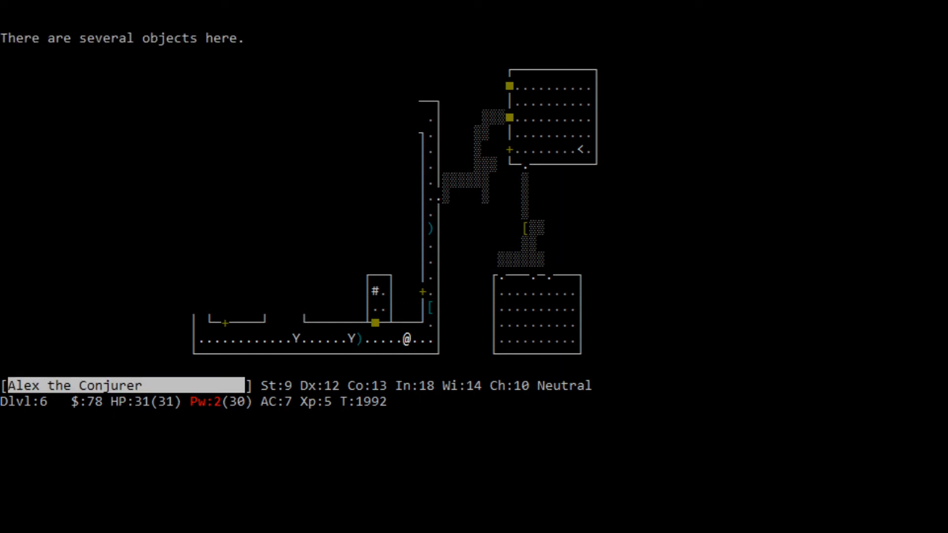
{"action": "key", "text": "comma"}
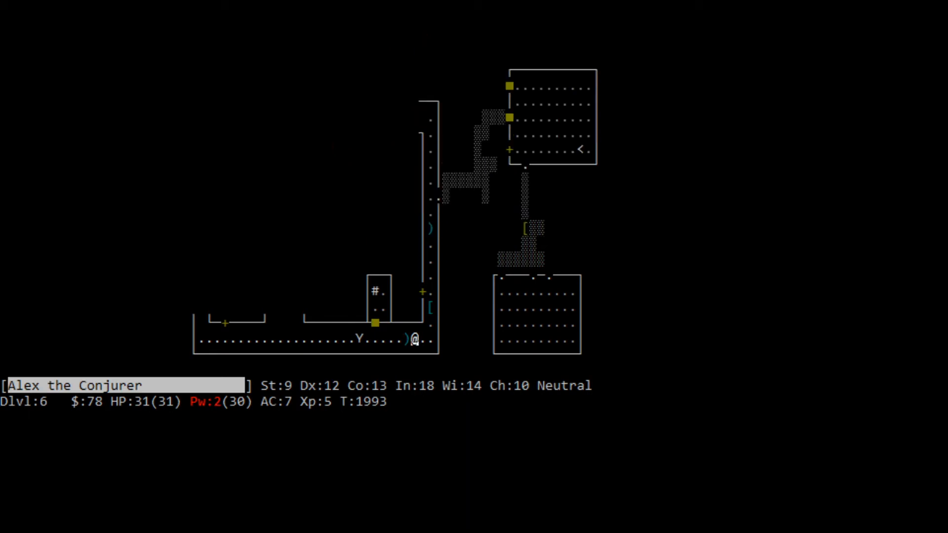
{"action": "key", "text": "up"}
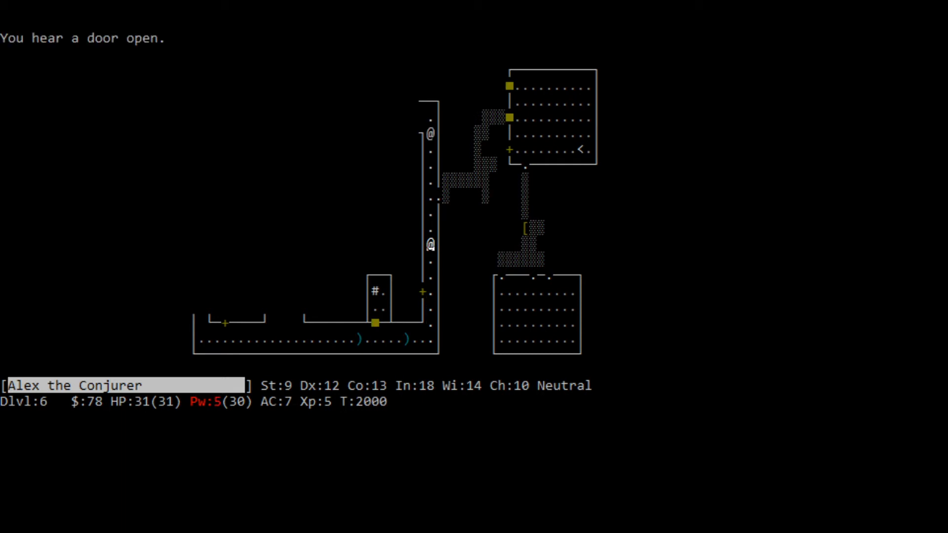
{"action": "key", "text": "k"}
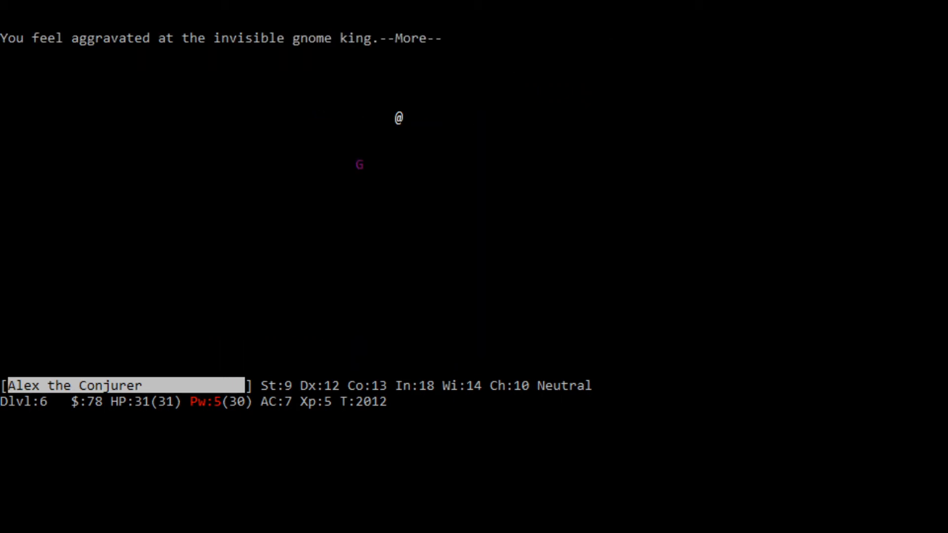
- Defeat the monsters in the upper rooms to reach experience level 6, then farlook the nearby Y
{"action": "key", "text": "space"}
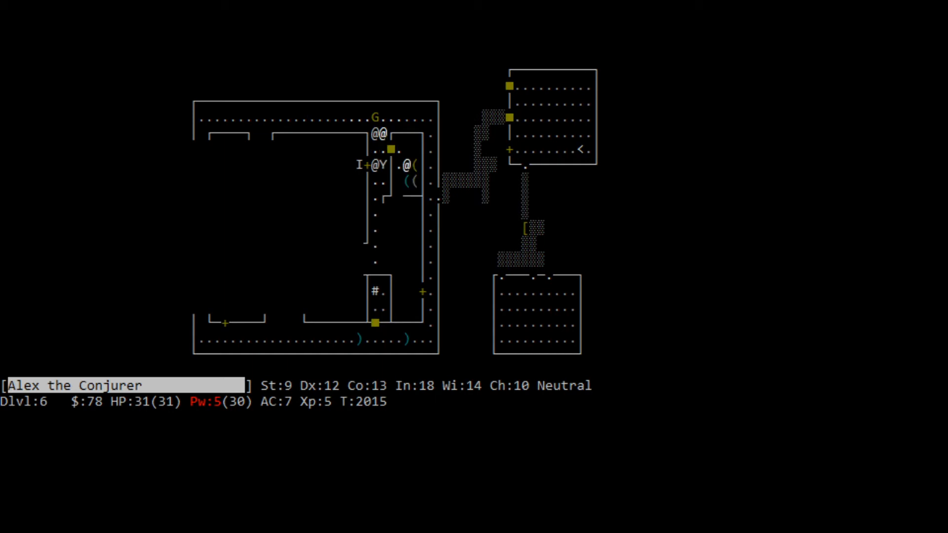
{"action": "key", "text": "k"}
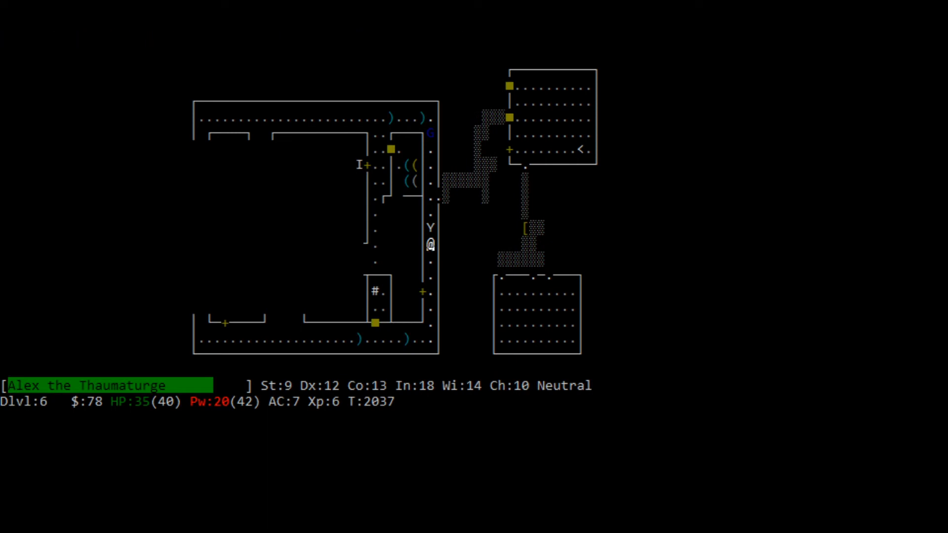
{"action": "key", "text": "j"}
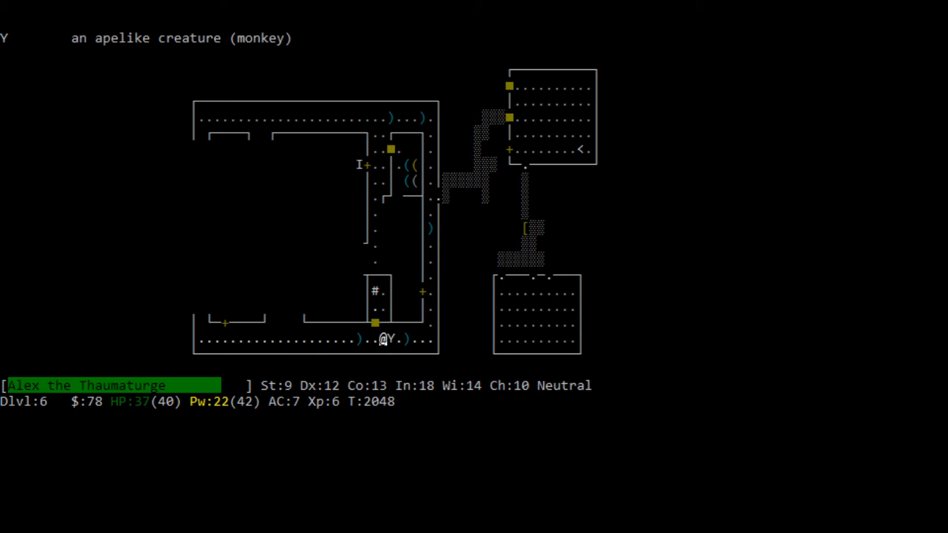
- Kill the monkey with a force bolt and move on to engage the gnomish wizard
{"action": "key", "text": "Z"}
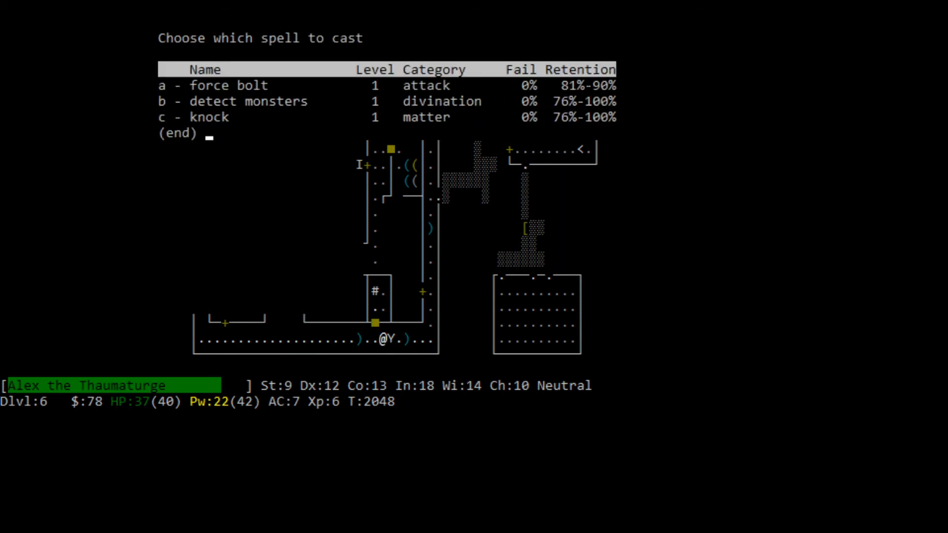
{"action": "key", "text": "b"}
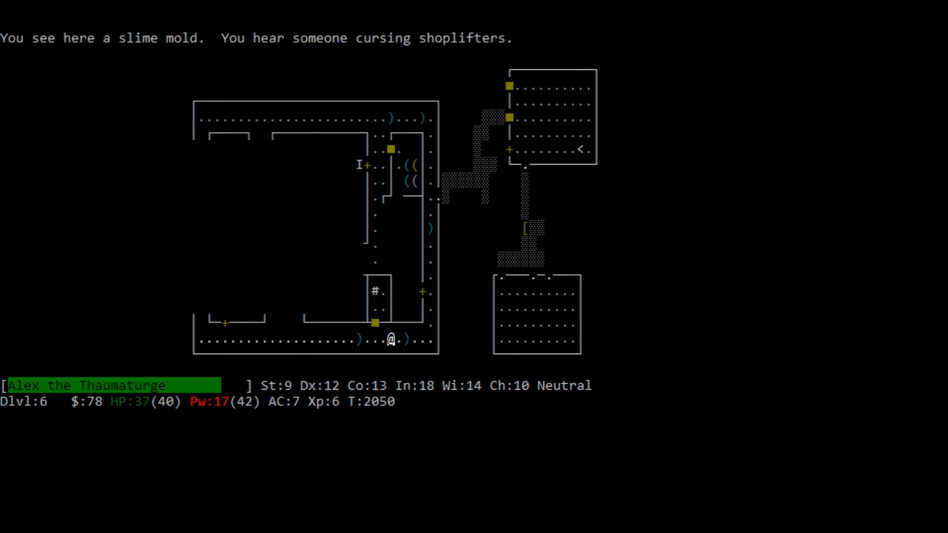
{"action": "key", "text": "e"}
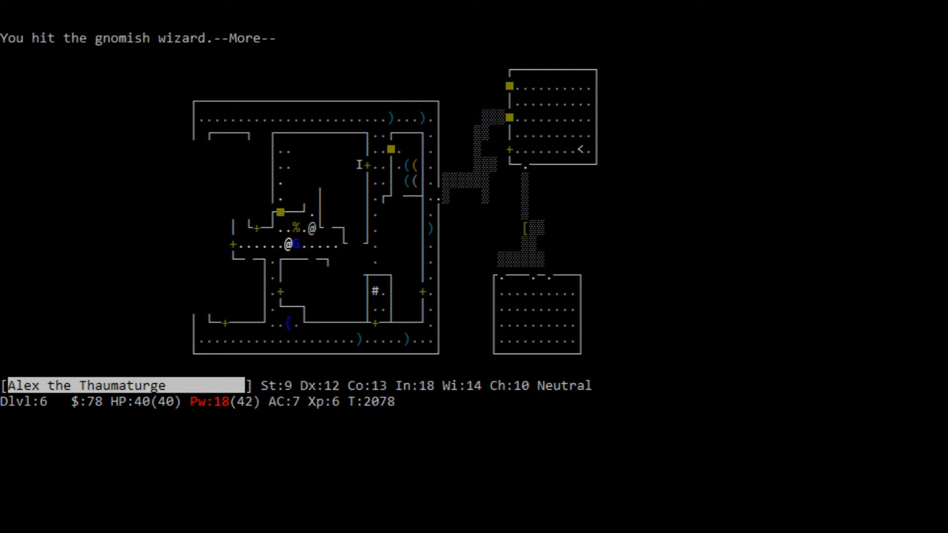
- Finish off the gnomish wizard and work through the maze to the far left of the top corridor
{"action": "key", "text": "space"}
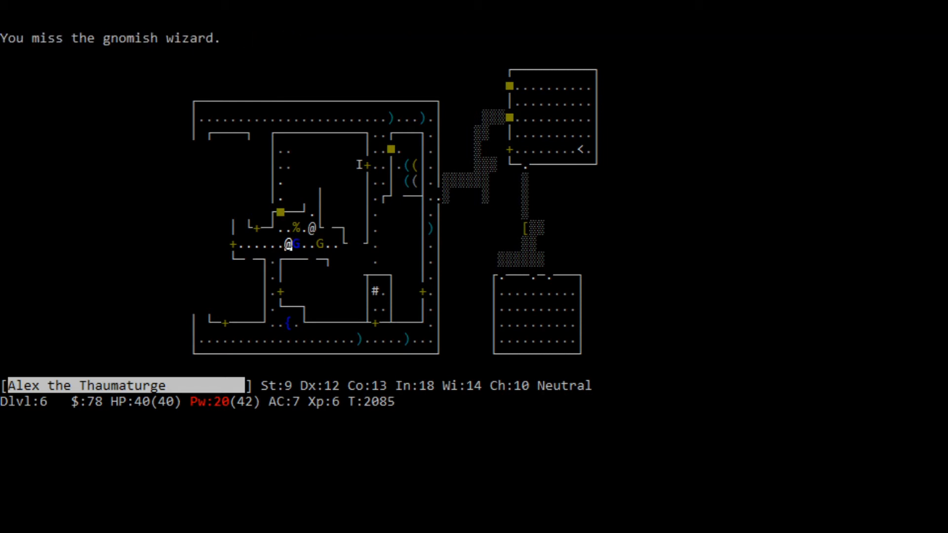
{"action": "key", "text": "y"}
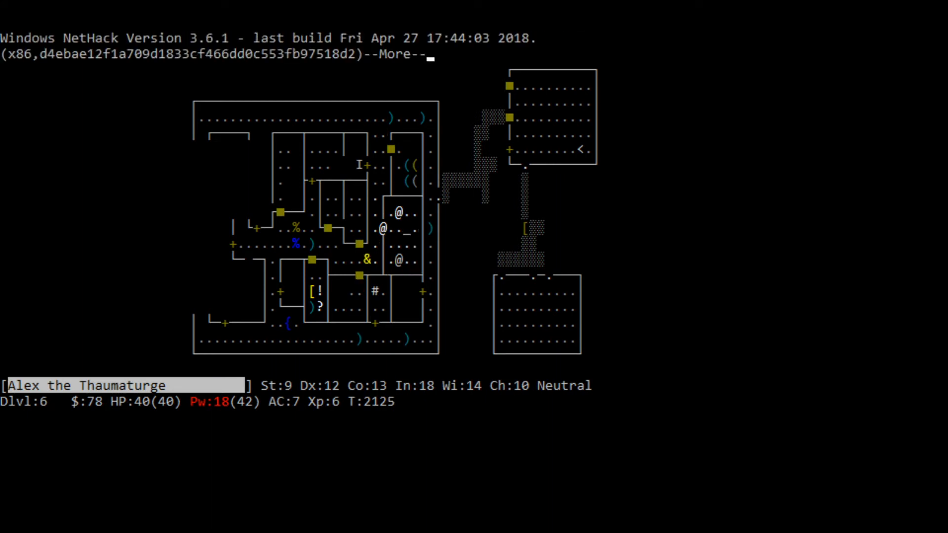
{"action": "key", "text": "Return"}
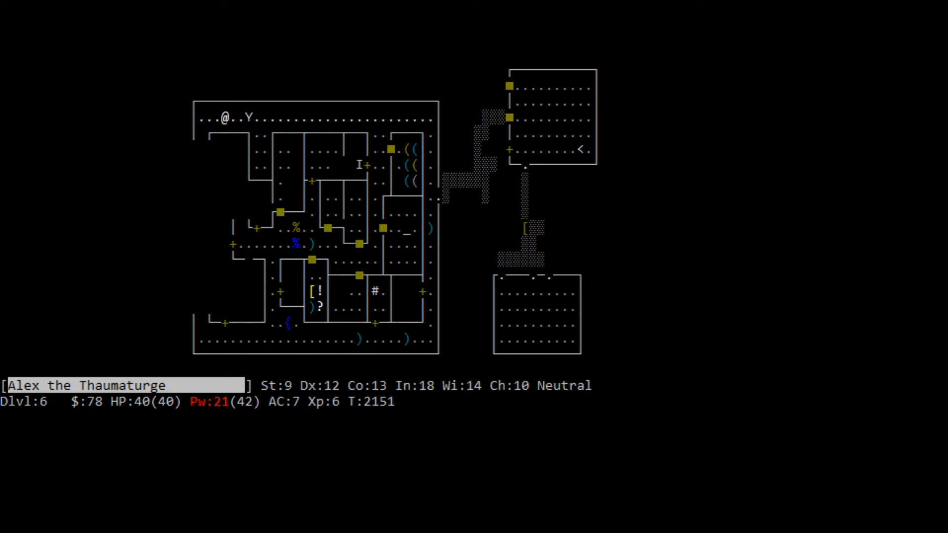
- Explore the maze and put on the ring of shock resistance (accessory d)
{"action": "key", "text": "j"}
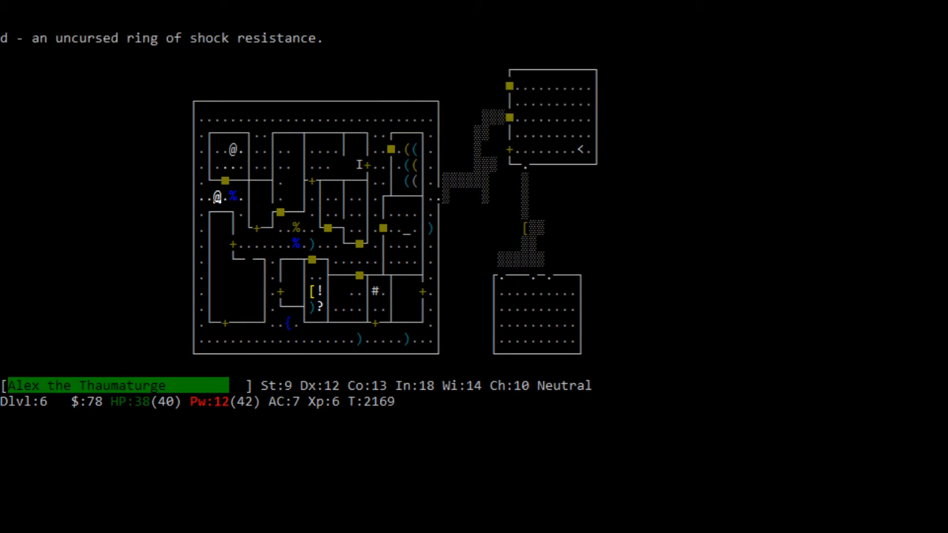
{"action": "key", "text": "P"}
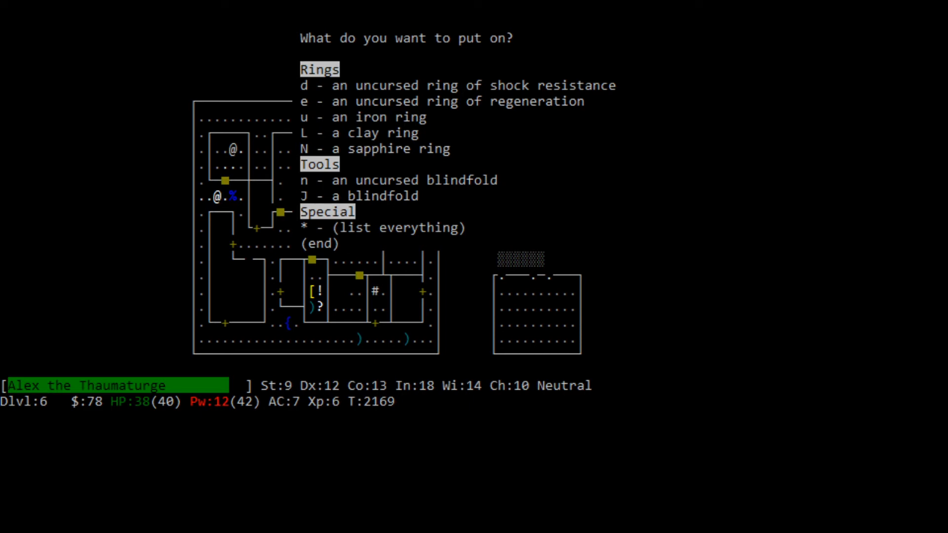
{"action": "key", "text": "d"}
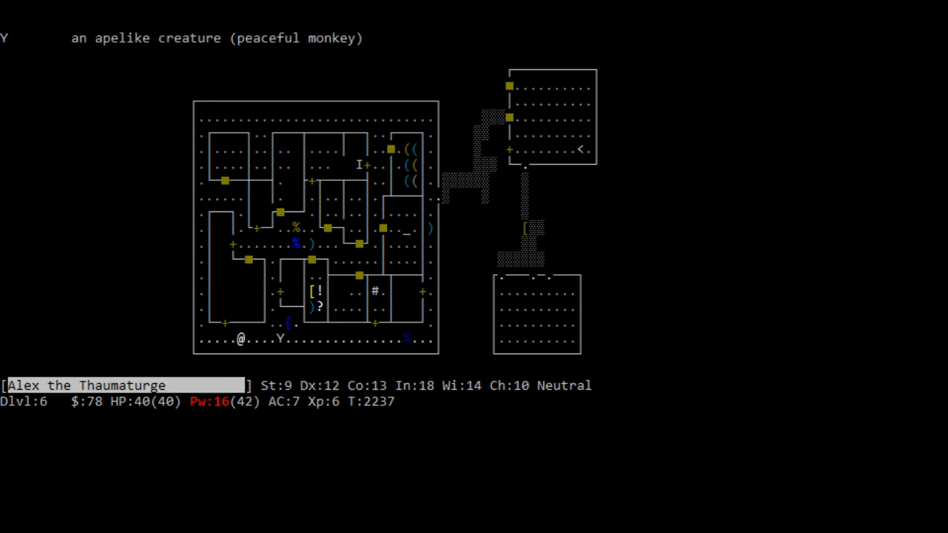
- Walk east past the monkey and gnome lord corpse, then climb the up staircase to Dlvl 5
{"action": "key", "text": "l"}
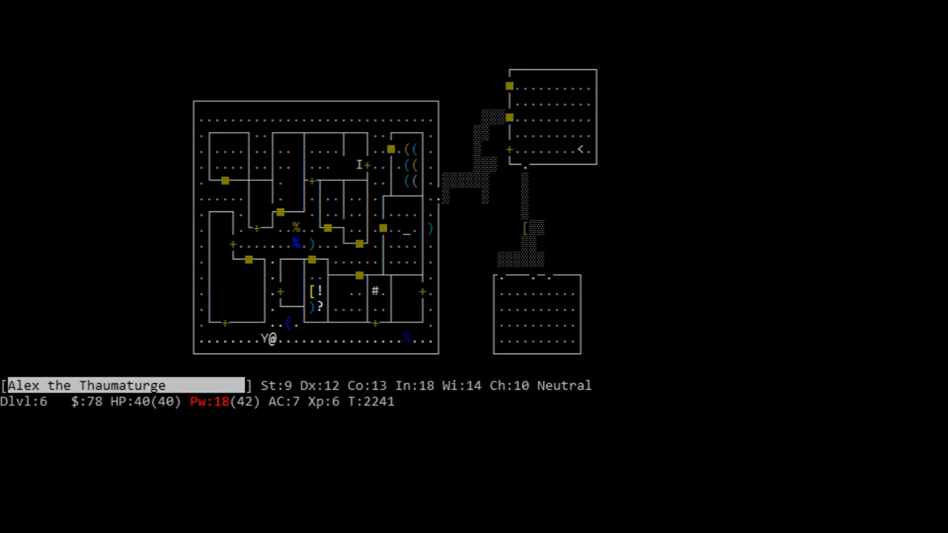
{"action": "key", "text": "l"}
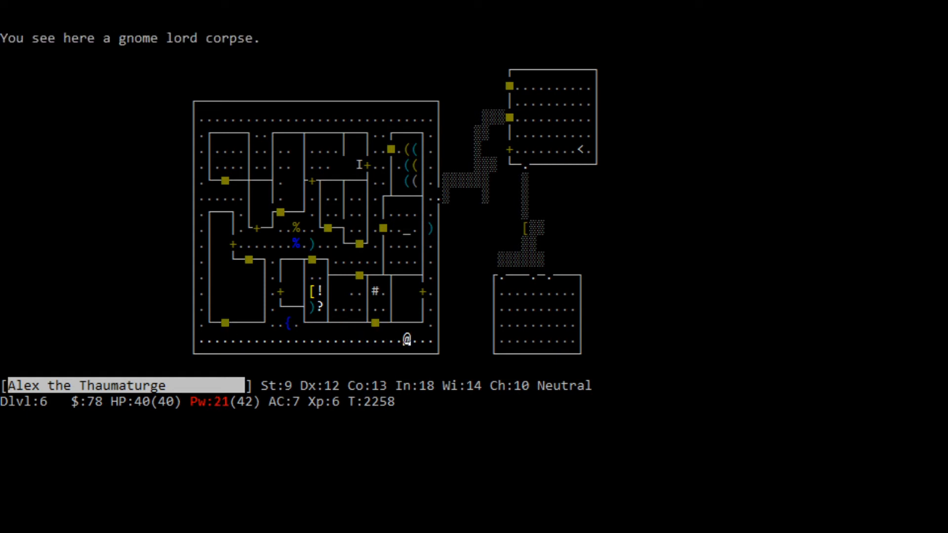
{"action": "key", "text": "k"}
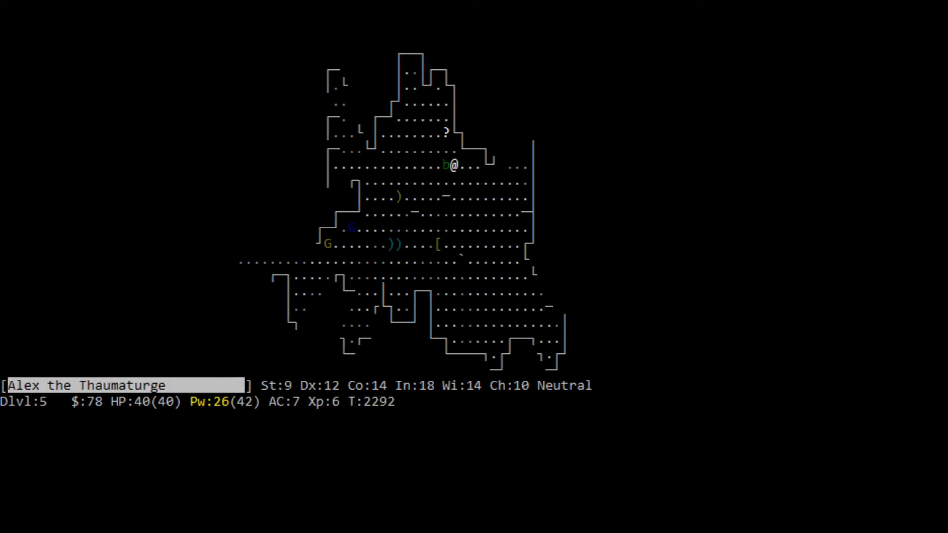
- Cross the pick-axe item pile on Dlvl 5 and continue toward the up staircase past a gnome lord
{"action": "key", "text": "Z"}
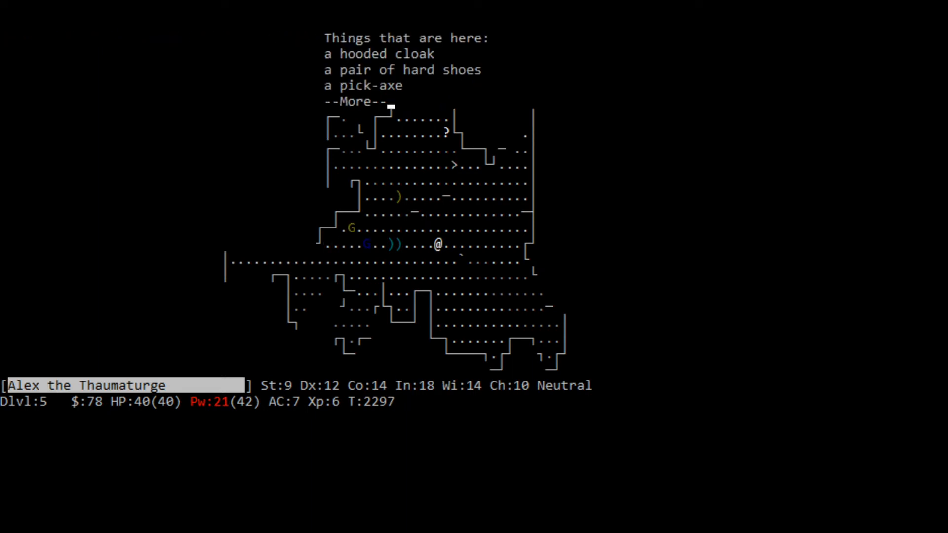
{"action": "key", "text": "space"}
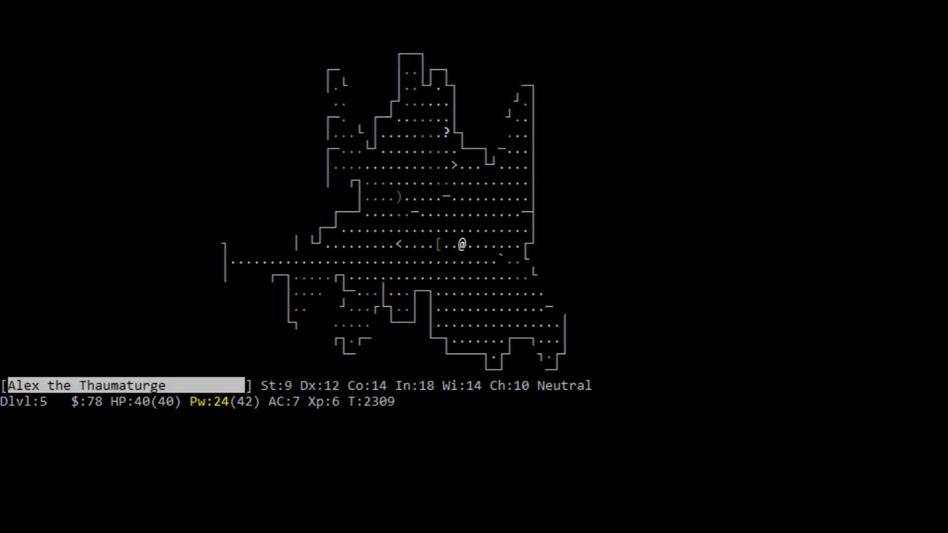
{"action": "key", "text": "h"}
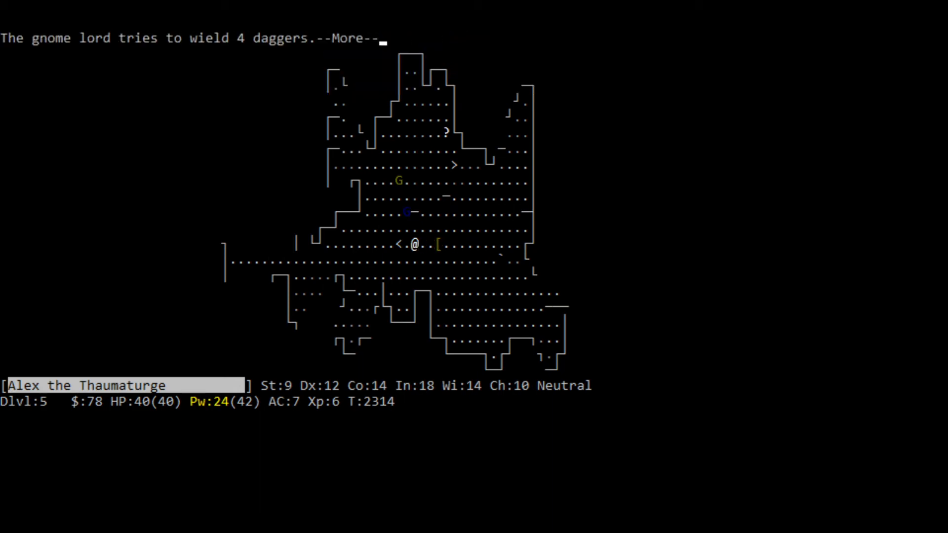
{"action": "key", "text": "Return"}
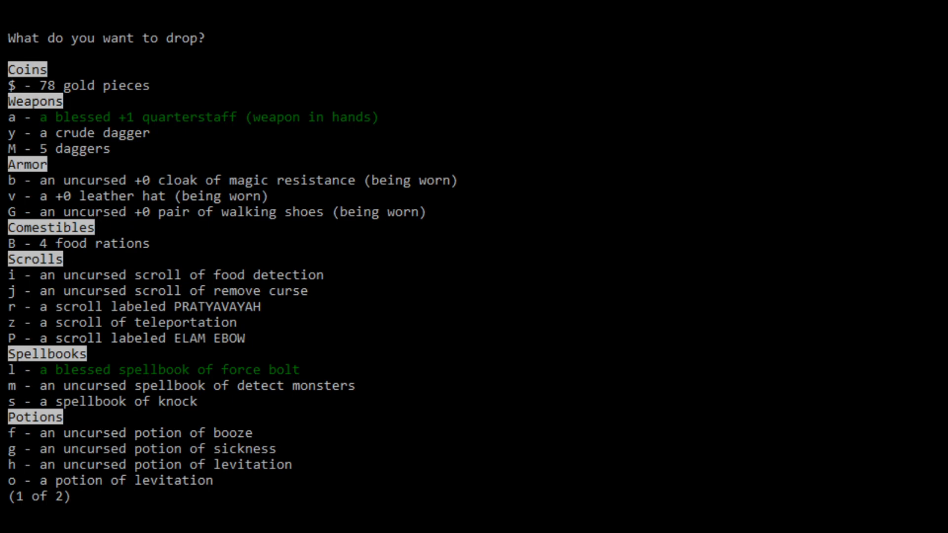
- Page through the drop menu without dropping, then review the blanked inventory
{"action": "key", "text": "space"}
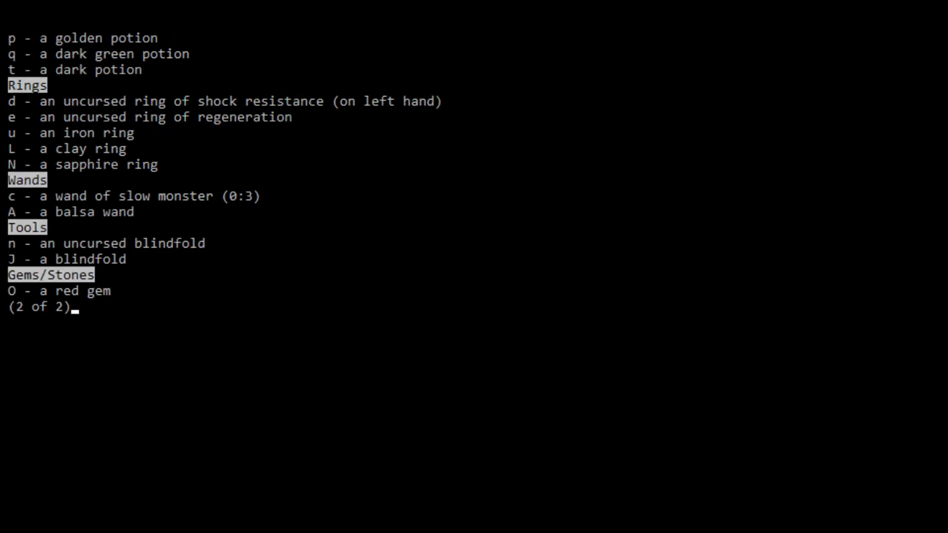
{"action": "key", "text": "Escape"}
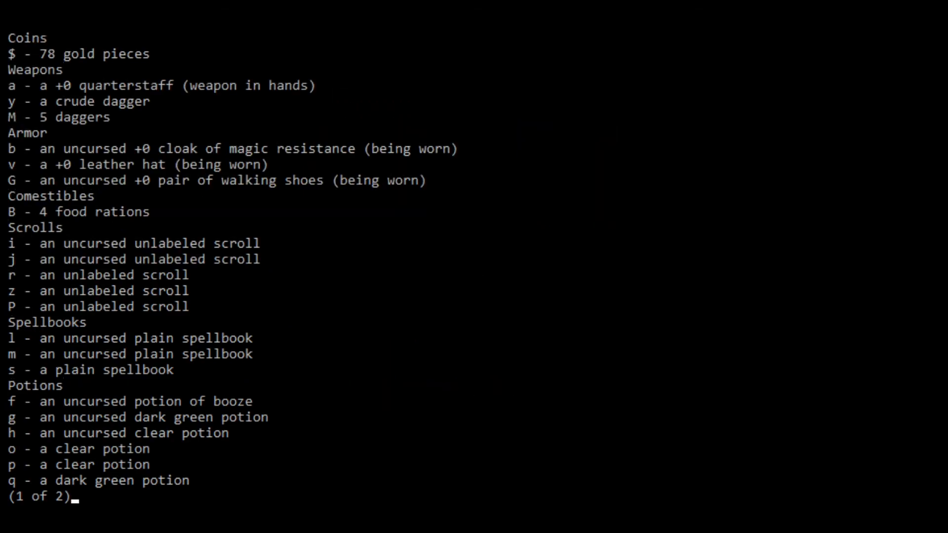
{"action": "key", "text": "space"}
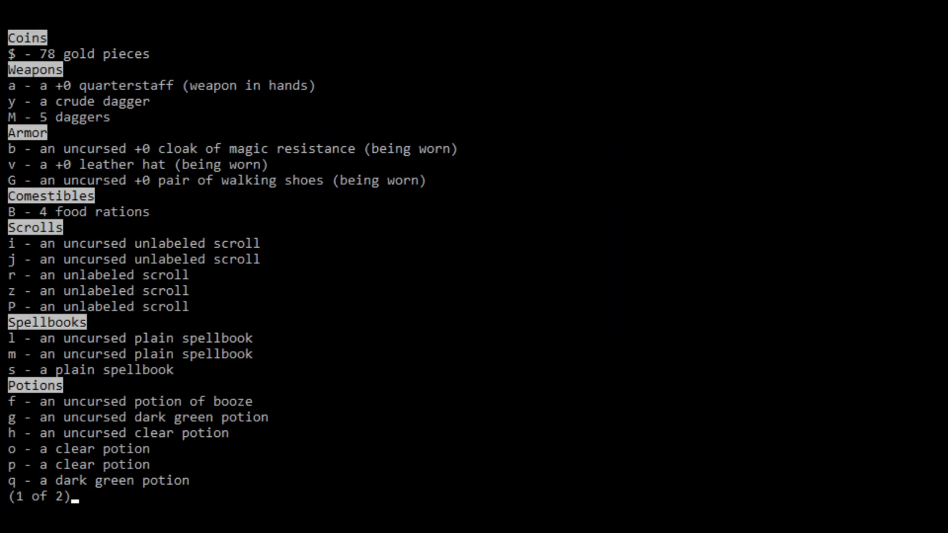
{"action": "key", "text": "space"}
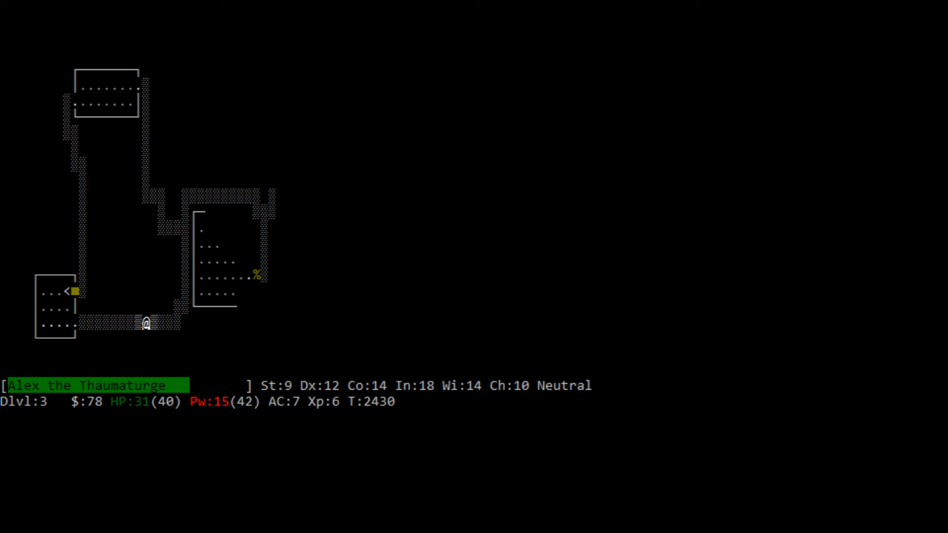
- Head north into the northeast room of Dlvl 3 and review both inventory pages
{"action": "key", "text": "k"}
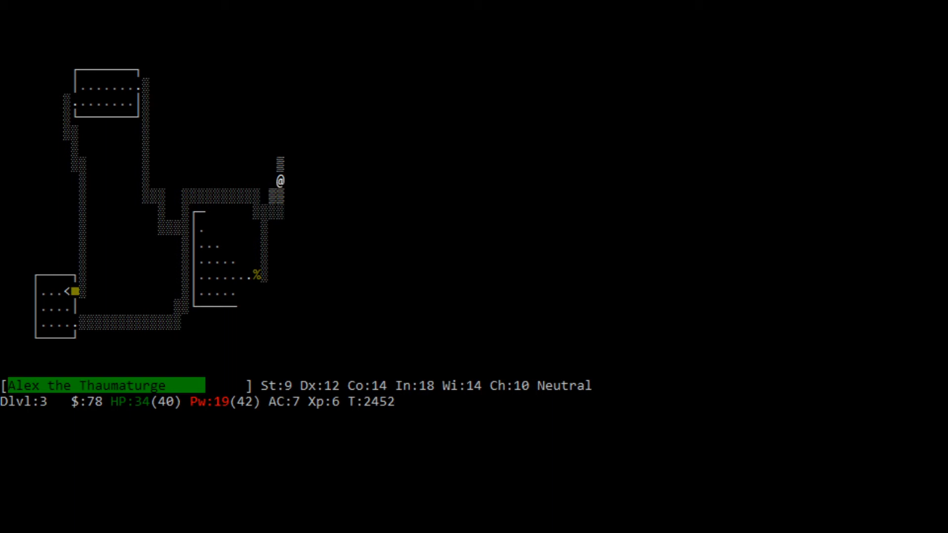
{"action": "key", "text": "k"}
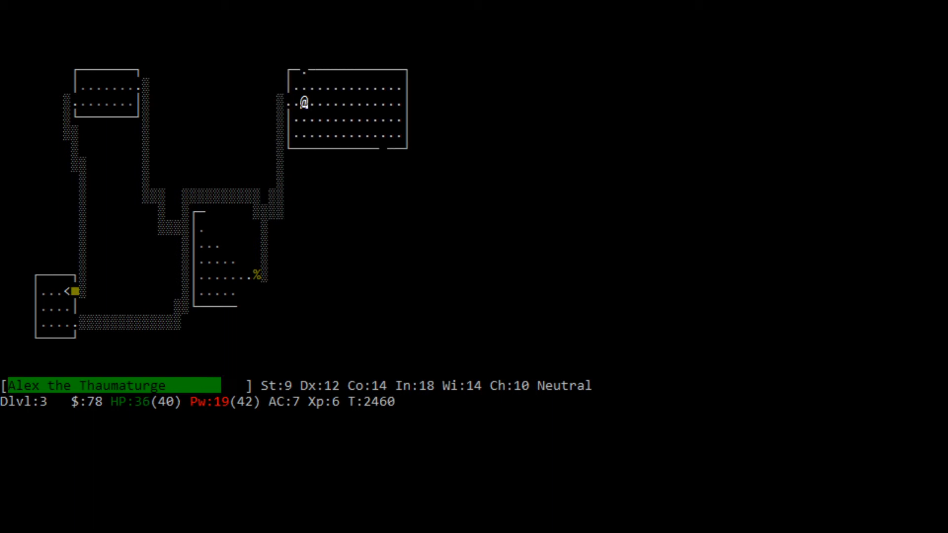
{"action": "key", "text": "i"}
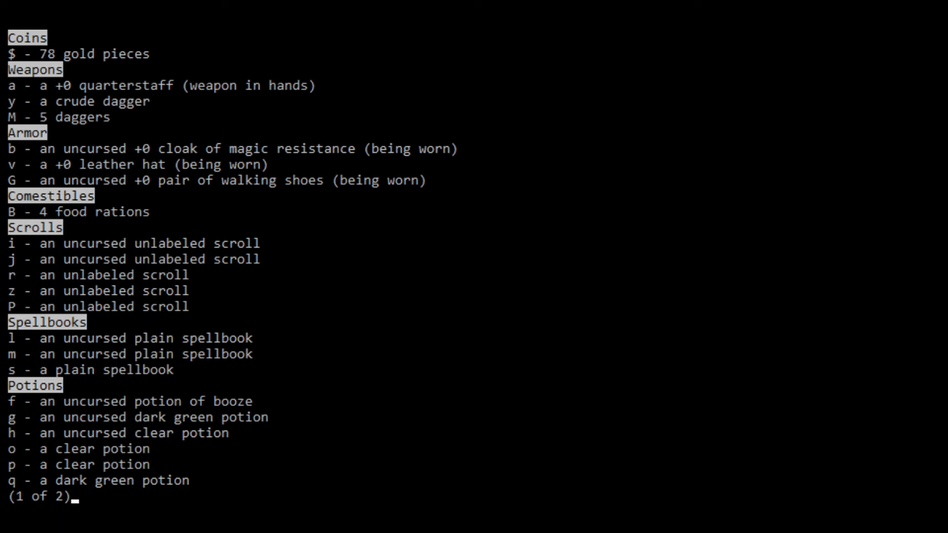
{"action": "key", "text": "space"}
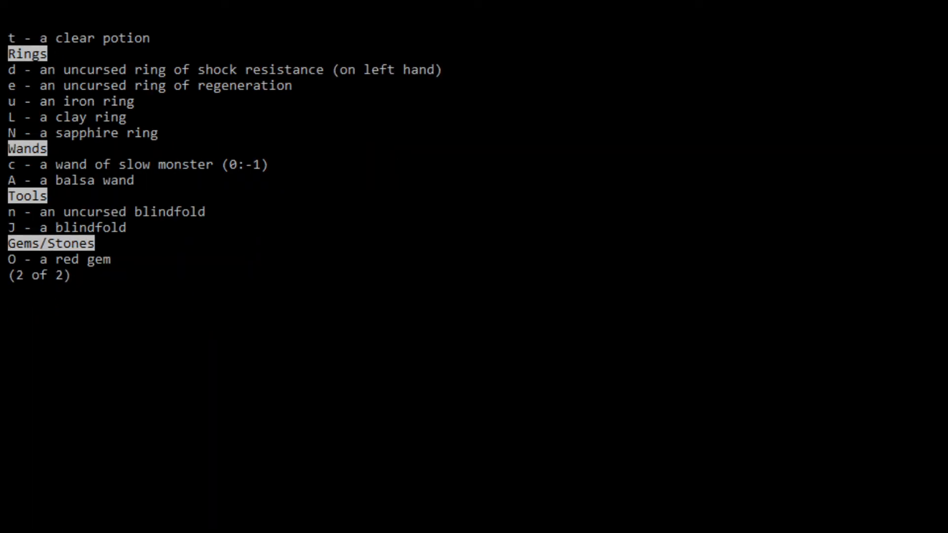
{"action": "key", "text": "Escape"}
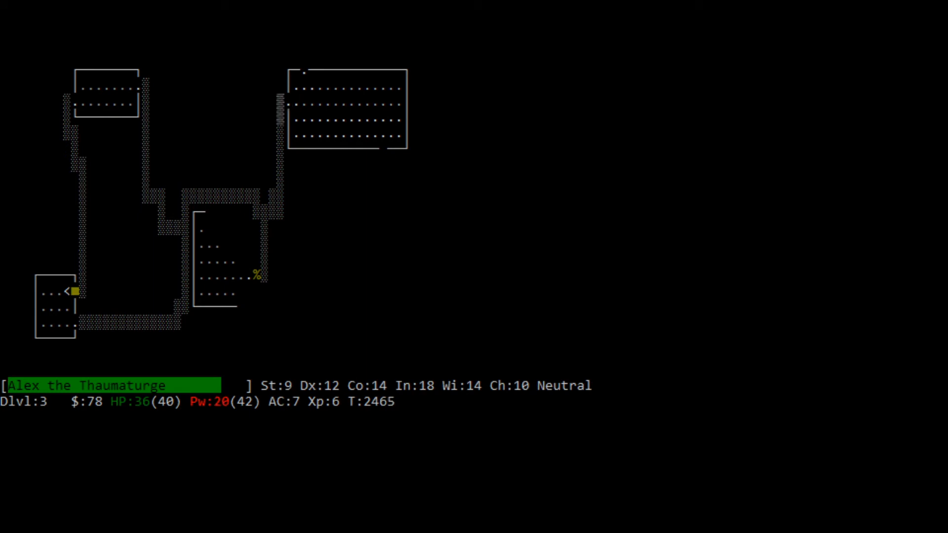
- Travel back to the lower corridor and bring up the drop list
{"action": "key", "text": "k"}
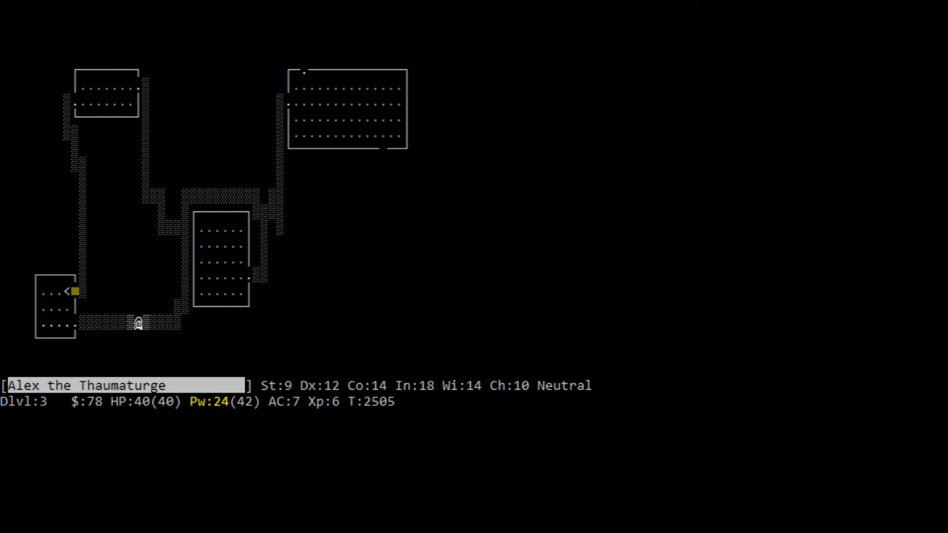
{"action": "key", "text": "h"}
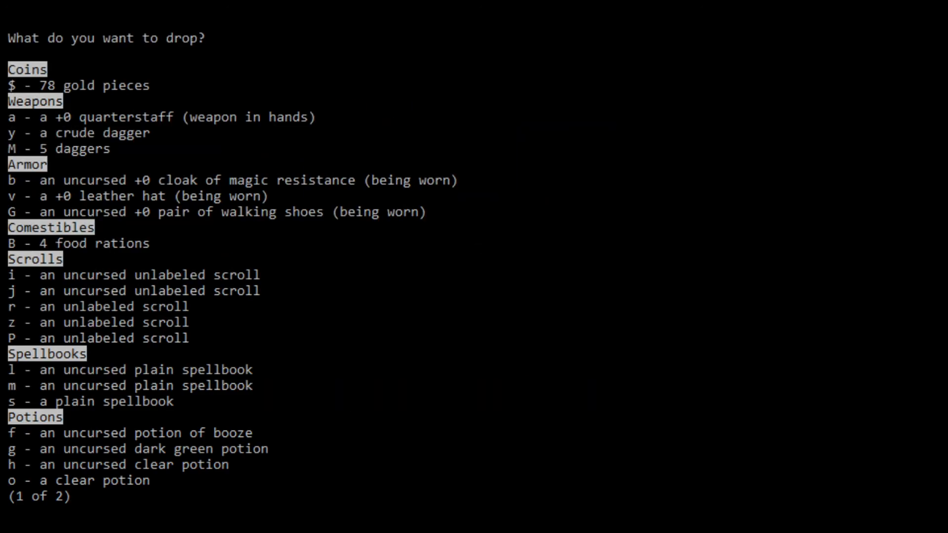
- On Dlvl 2, drink a dark green potion and name that type 'fruit juice'
{"action": "key", "text": "Escape"}
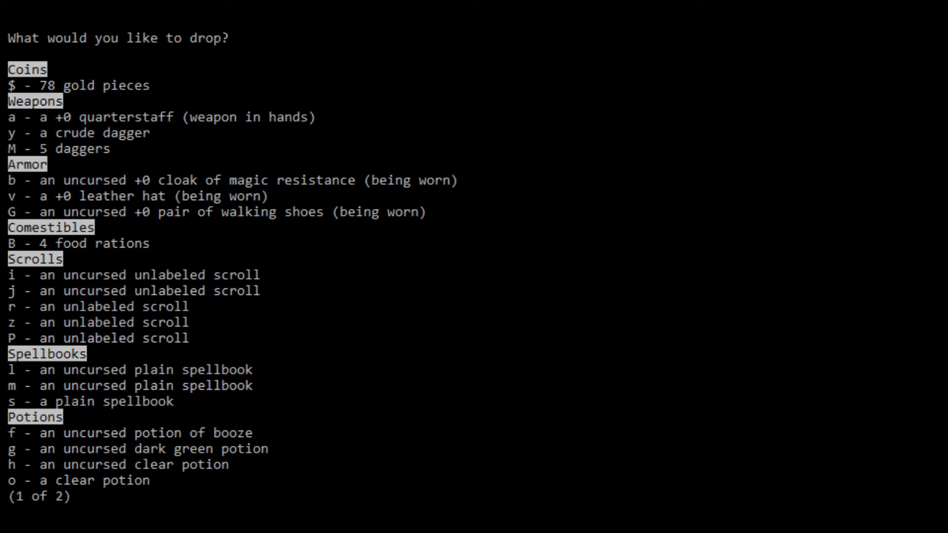
{"action": "key", "text": "space"}
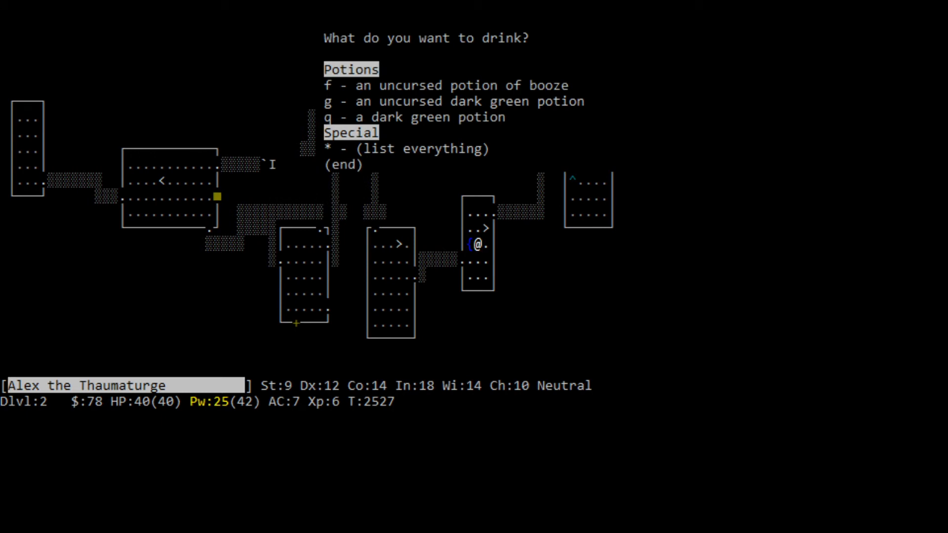
{"action": "key", "text": "f"}
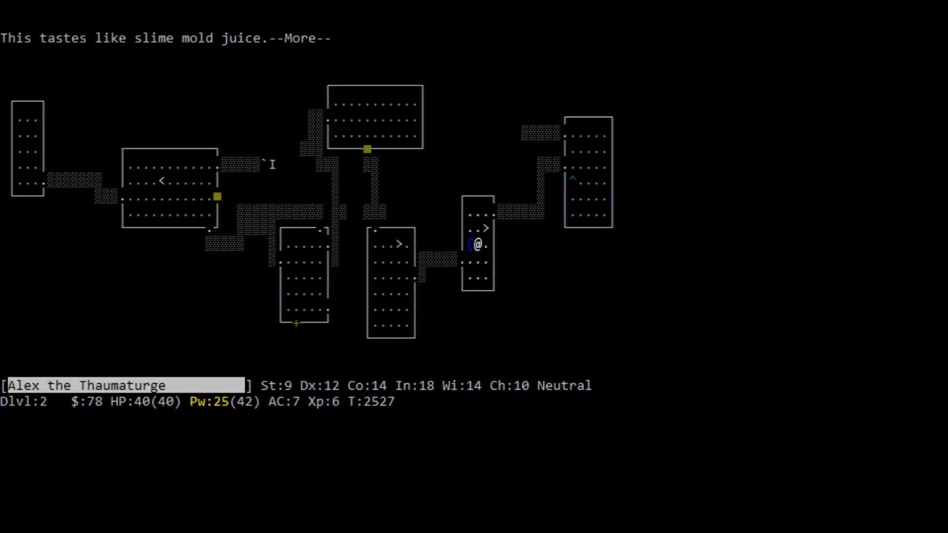
{"action": "key", "text": "Return"}
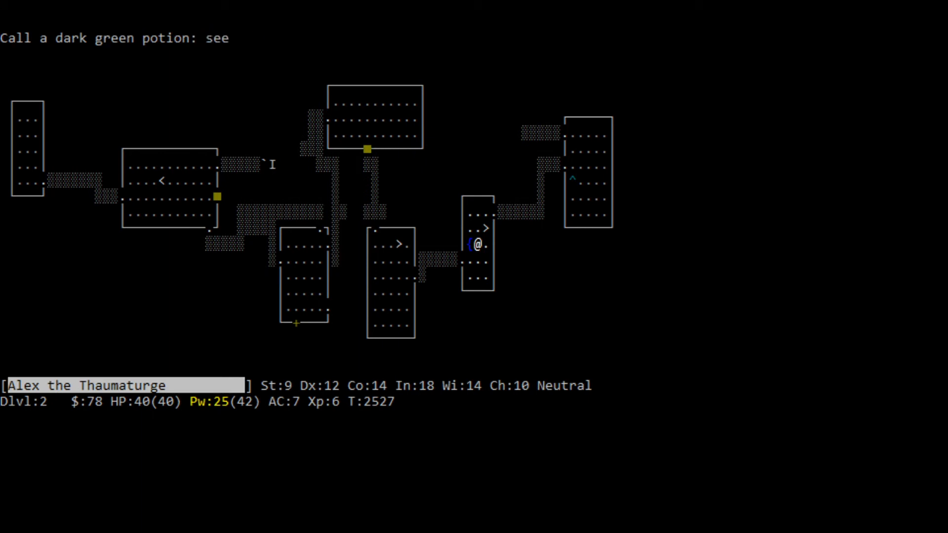
{"action": "type", "text": "fruit jui"}
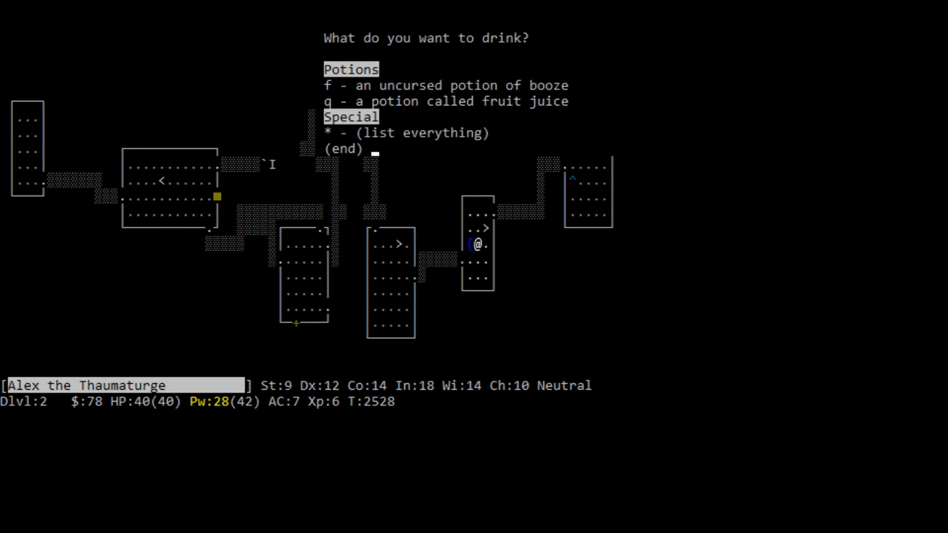
{"action": "key", "text": "q"}
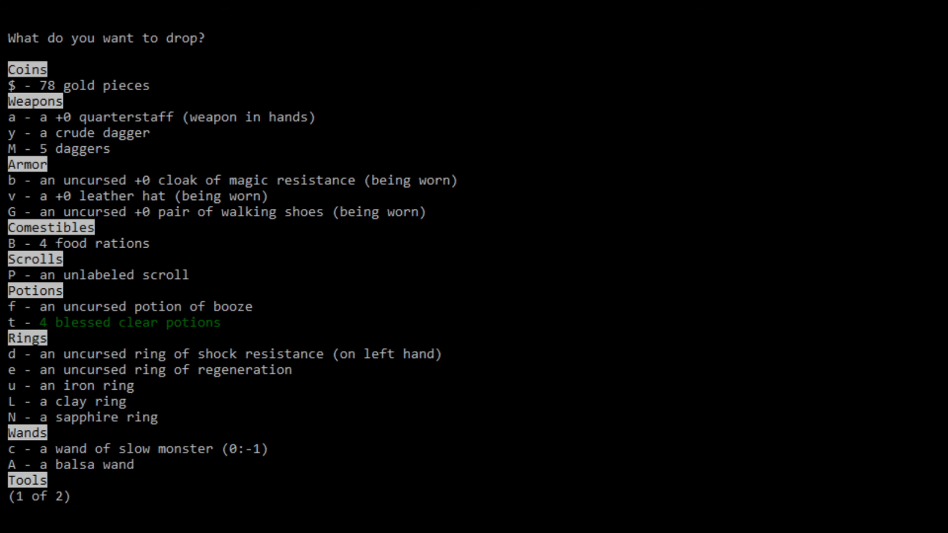
- Travel to the down staircase on Dlvl 2 and descend to Dlvl 3
{"action": "key", "text": "Escape"}
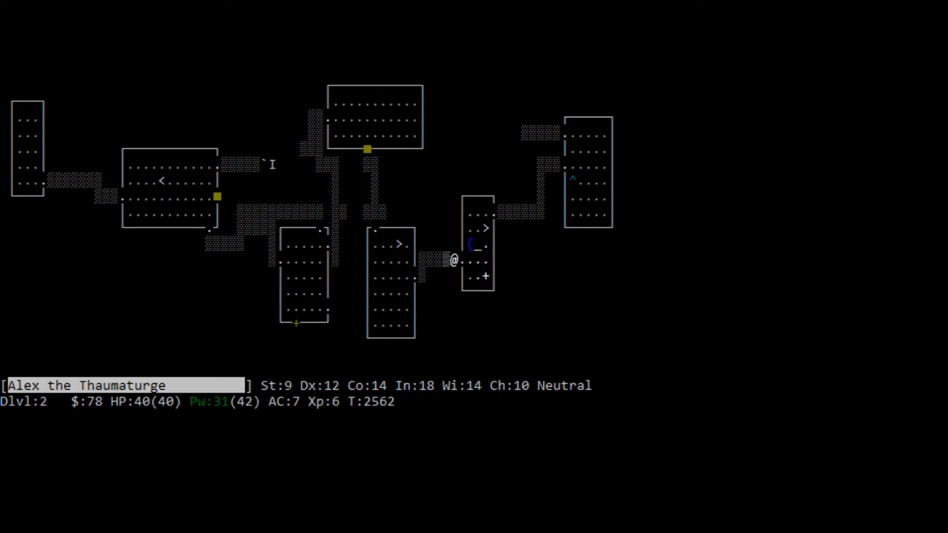
{"action": "key", "text": "left"}
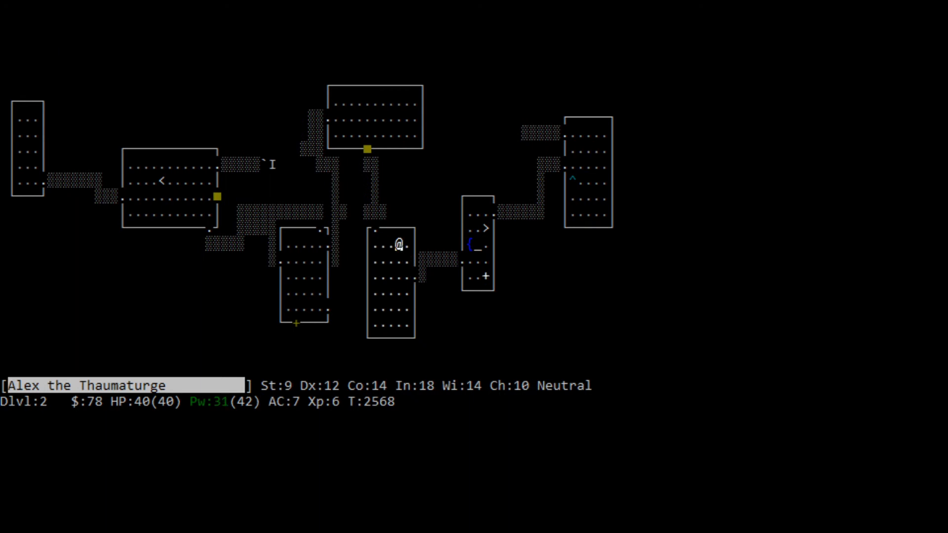
{"action": "key", "text": ">"}
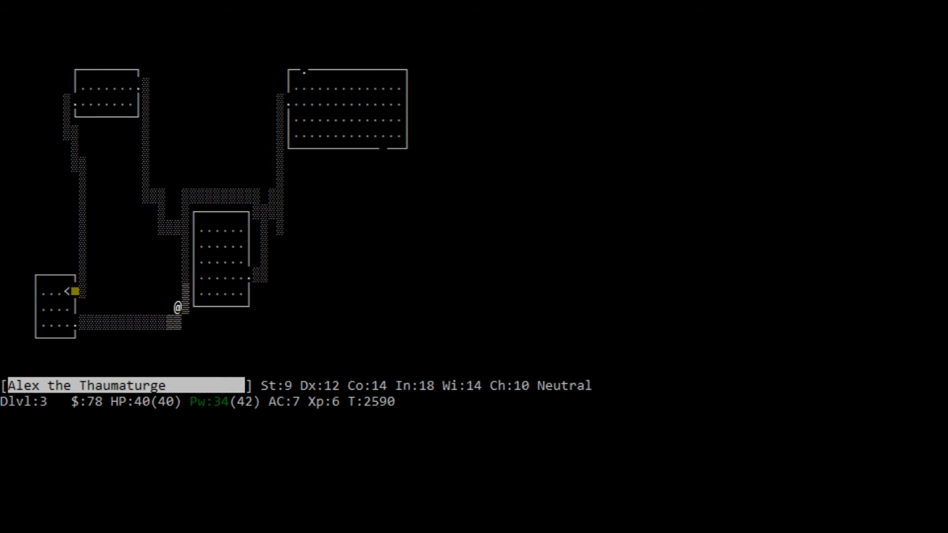
{"action": "key", "text": "h"}
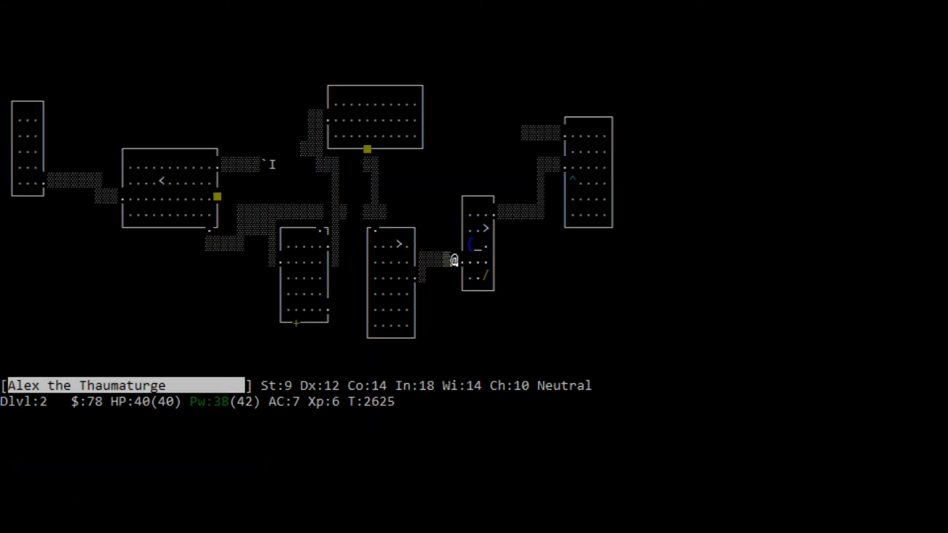
- Descend again to Dlvl 3 and step away from the staircase toward the room's exit
{"action": "key", "text": "h"}
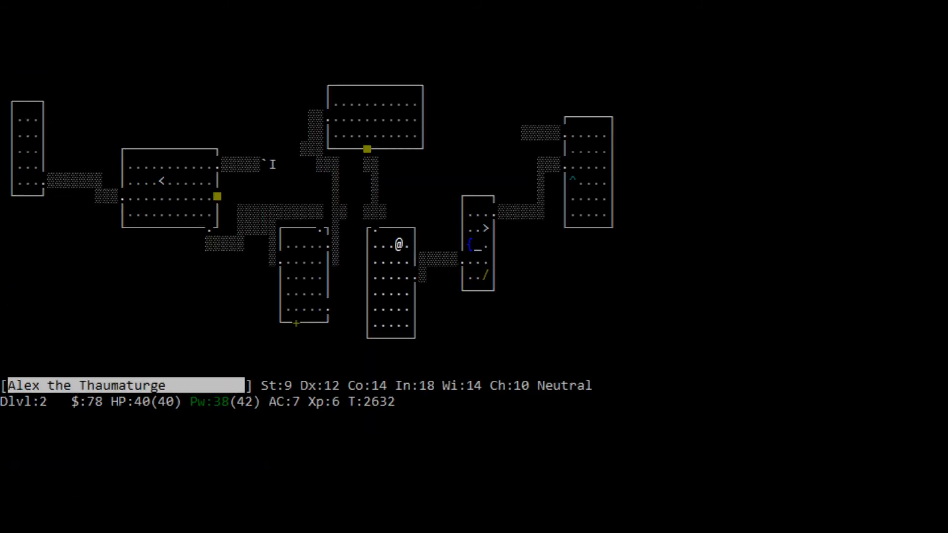
{"action": "key", "text": ">"}
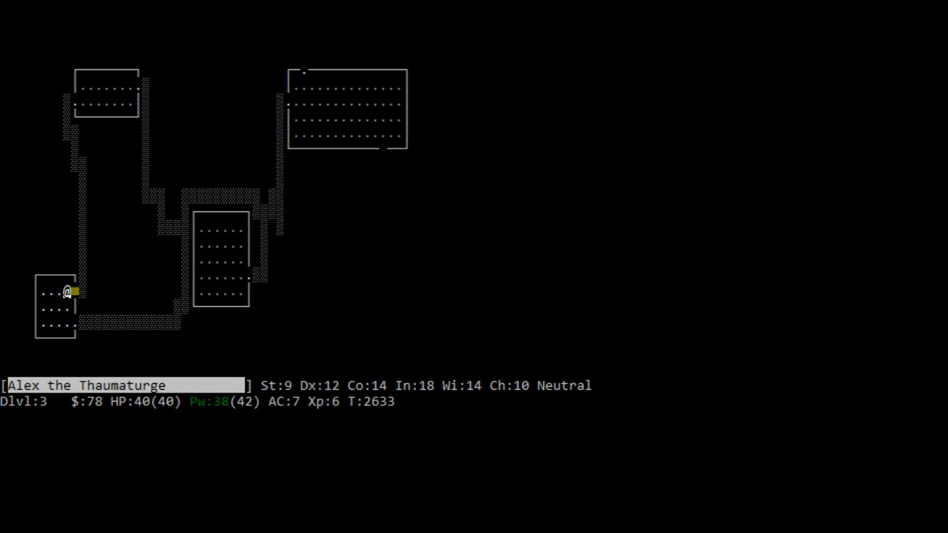
{"action": "key", "text": "down"}
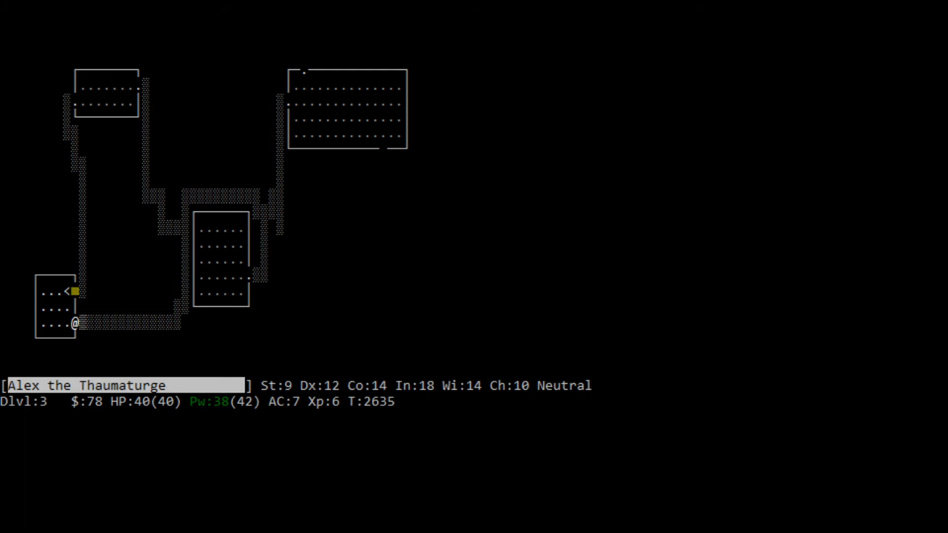
- Enter Wonotobo's general store, pay 7 gold for the item and cancel the take-off prompt
{"action": "key", "text": "l"}
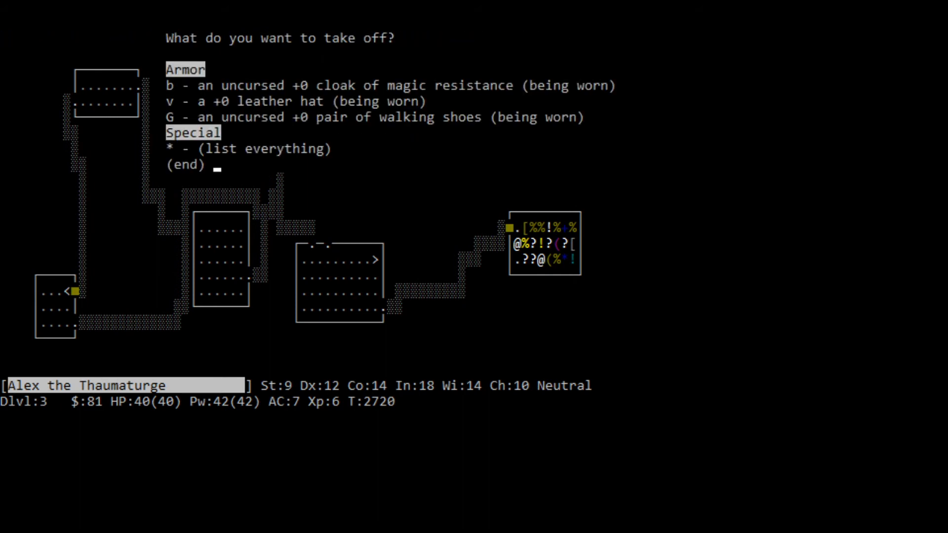
{"action": "key", "text": "Escape"}
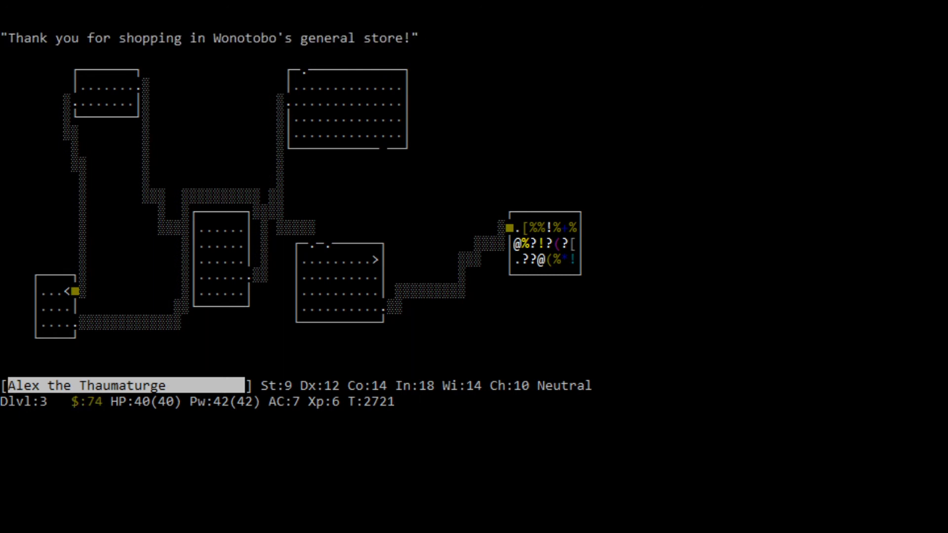
{"action": "key", "text": "T"}
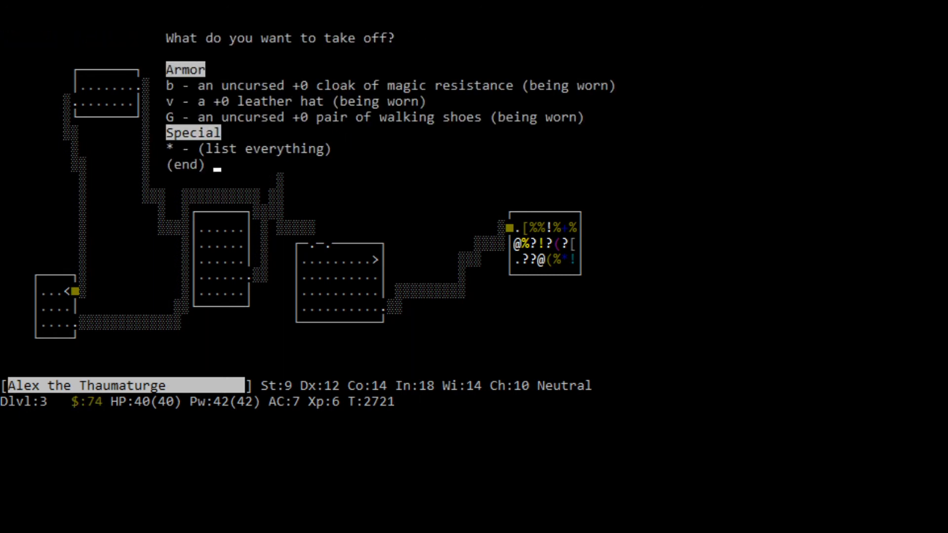
{"action": "key", "text": "b"}
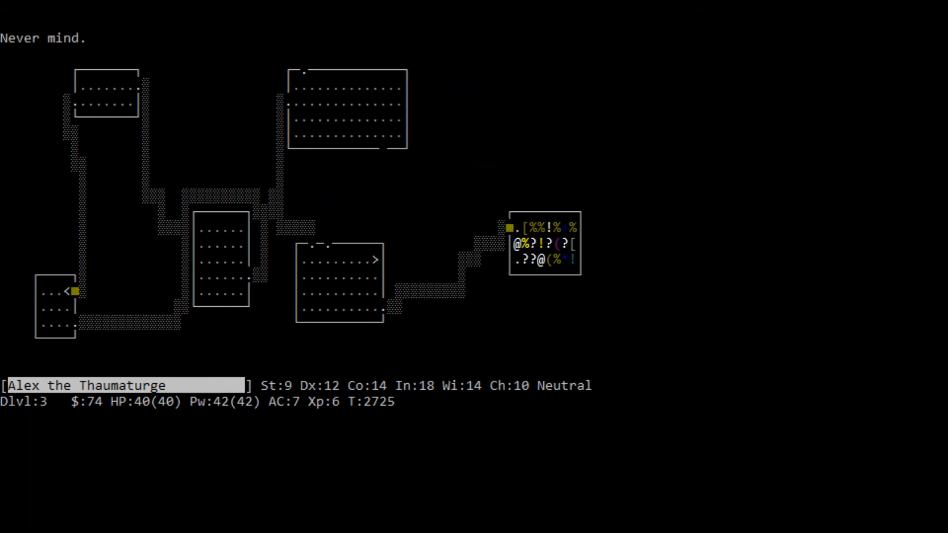
- Leave the store, descend the staircase to Dlvl 4 and follow the corridor away
{"action": "key", "text": "W"}
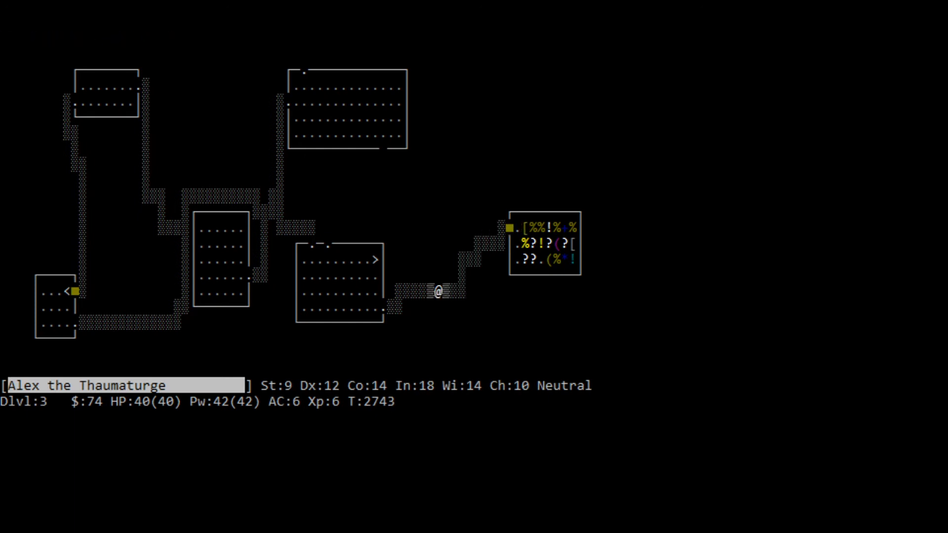
{"action": "key", "text": "h"}
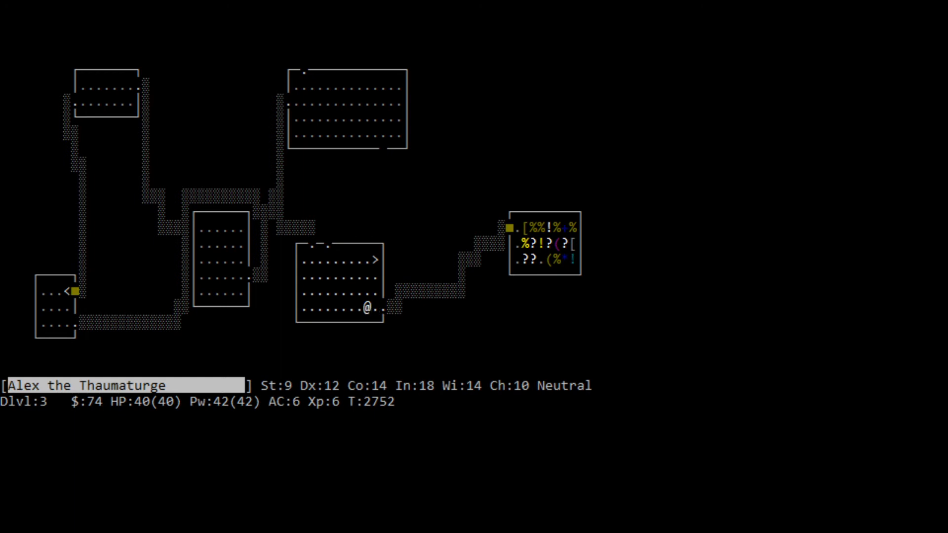
{"action": "key", "text": ">"}
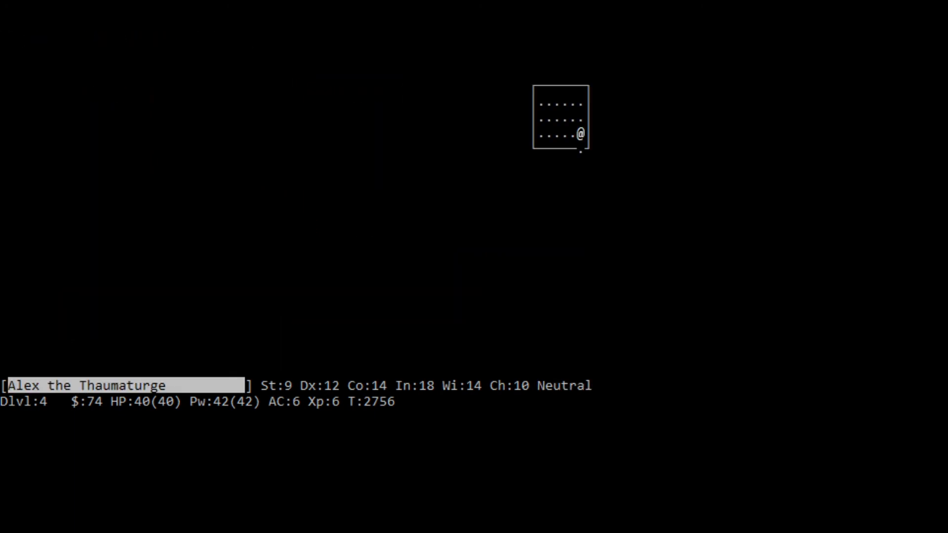
{"action": "key", "text": "down"}
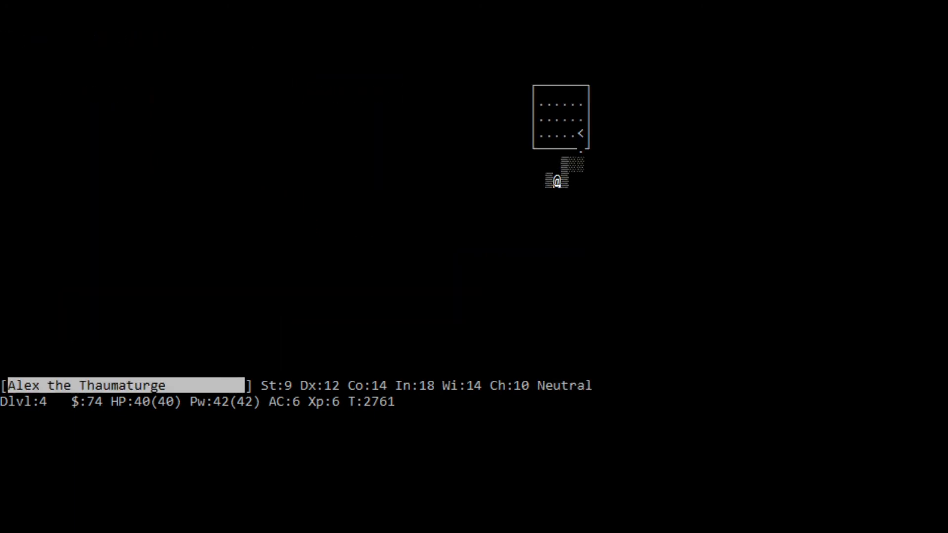
- Follow the winding corridor on Dlvl 4 into the north-west room
{"action": "key", "text": "h"}
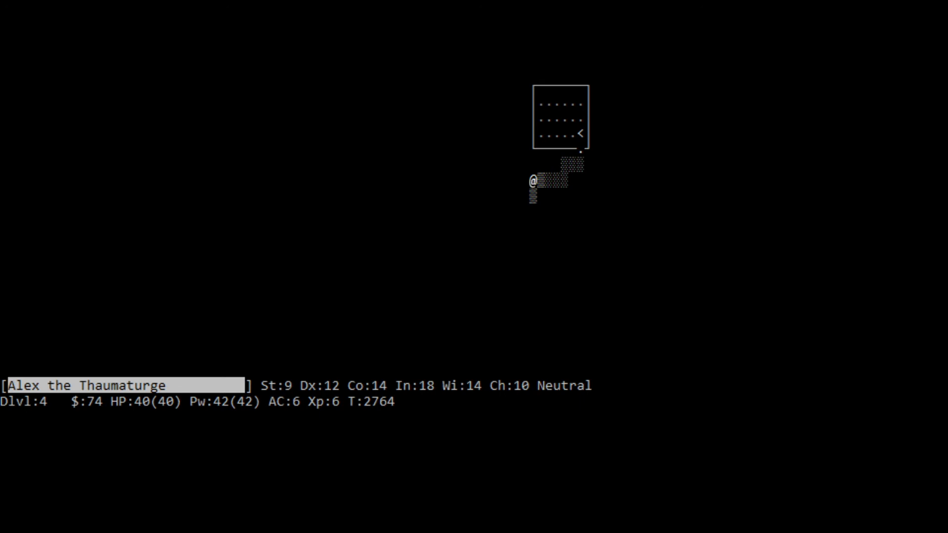
{"action": "key", "text": "Down"}
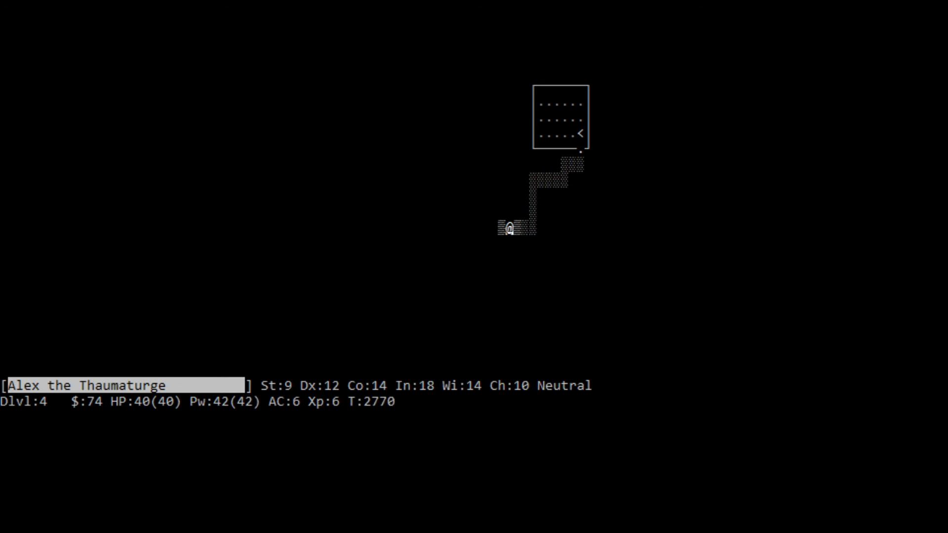
{"action": "key", "text": "Down"}
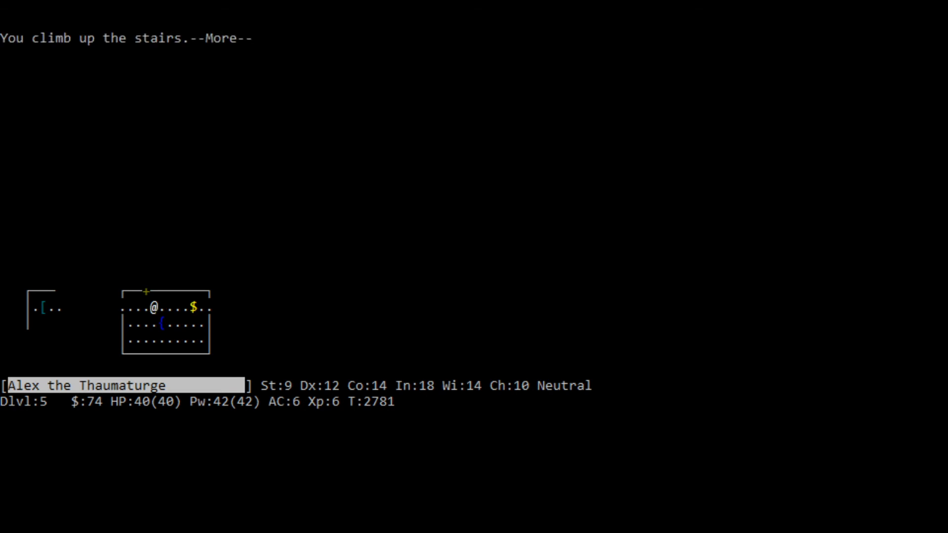
{"action": "key", "text": "space"}
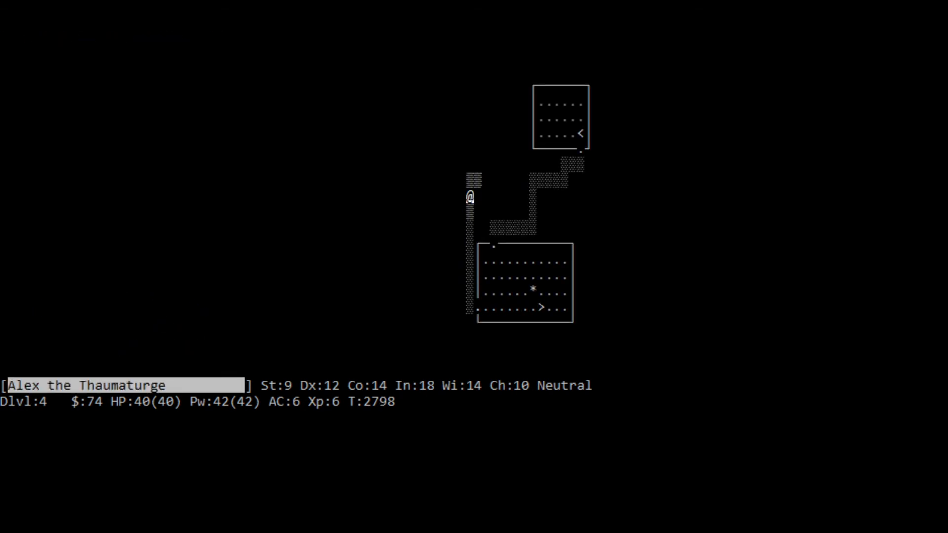
{"action": "key", "text": "k"}
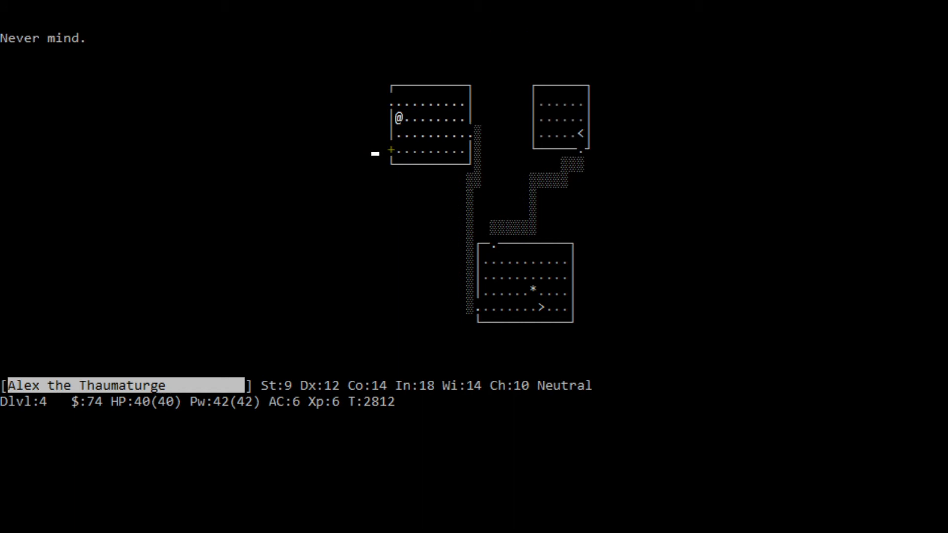
- Explore westward through the doorway, uncovering more rooms, then return to the middle room
{"action": "key", "text": "h"}
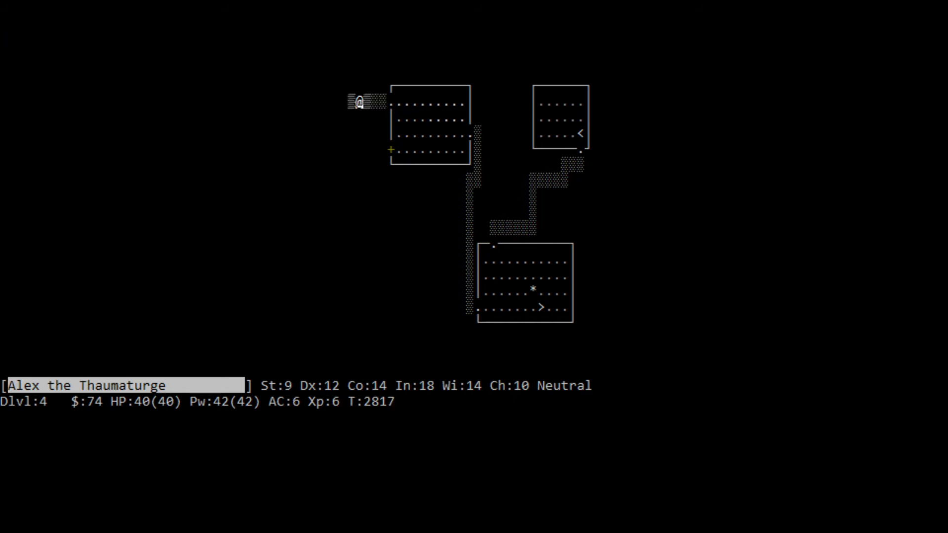
{"action": "key", "text": "h"}
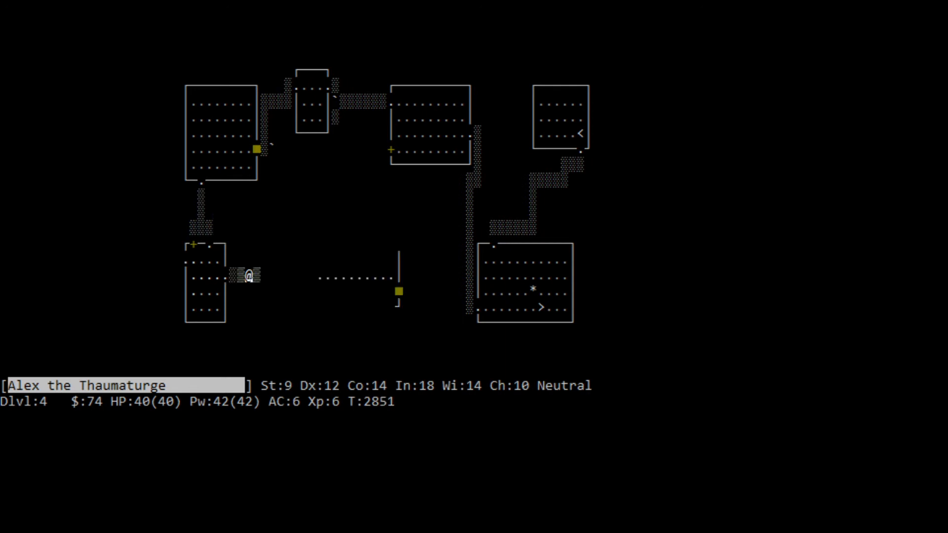
{"action": "key", "text": "l"}
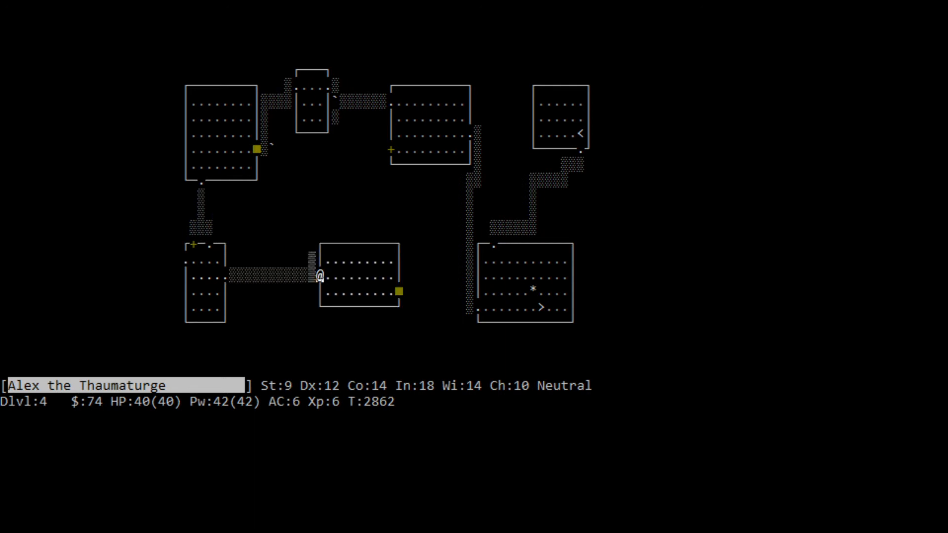
- Travel west to the loot pile with the human corpse
{"action": "key", "text": "h"}
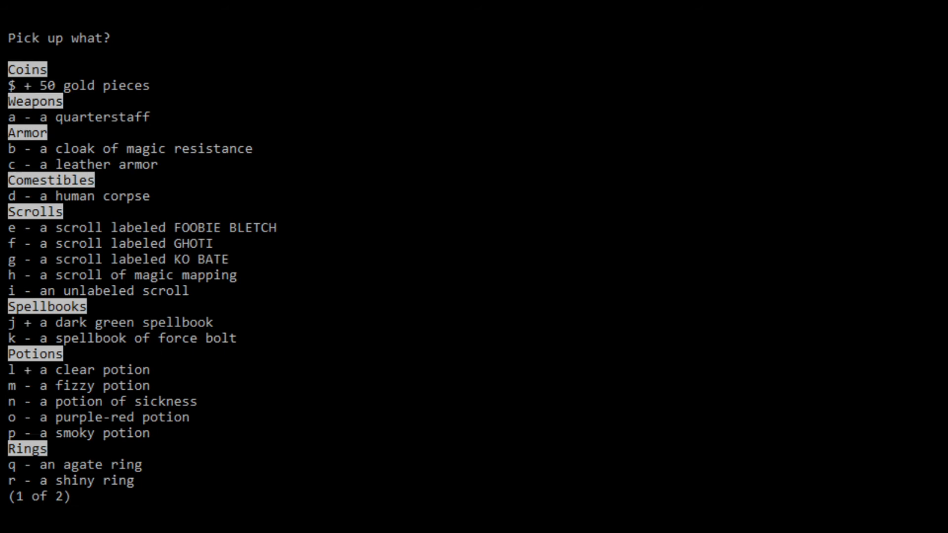
- Take the 50 gold (now 124), the scrolls and the force bolt spellbook, becoming Burdened
{"action": "key", "text": "space"}
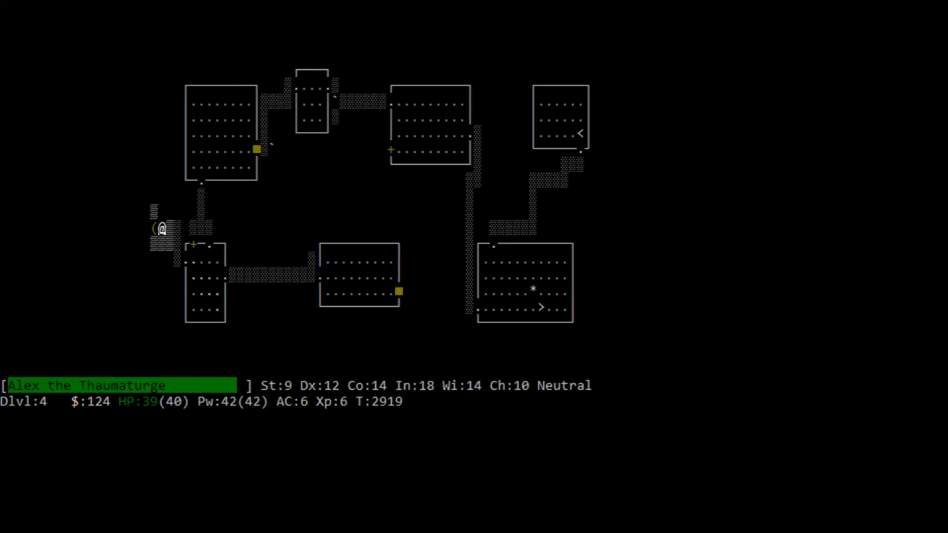
{"action": "key", "text": ","}
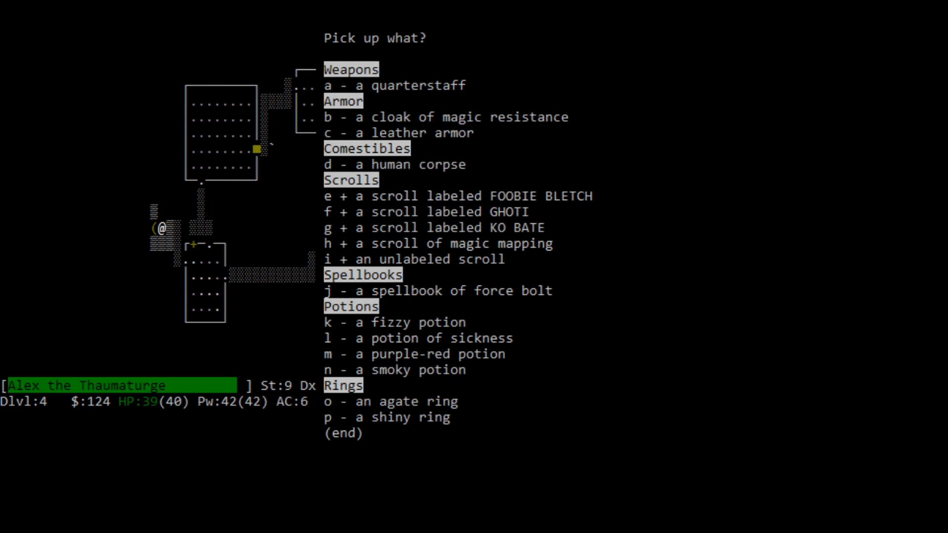
{"action": "left_click", "coordinate": [338, 291]}
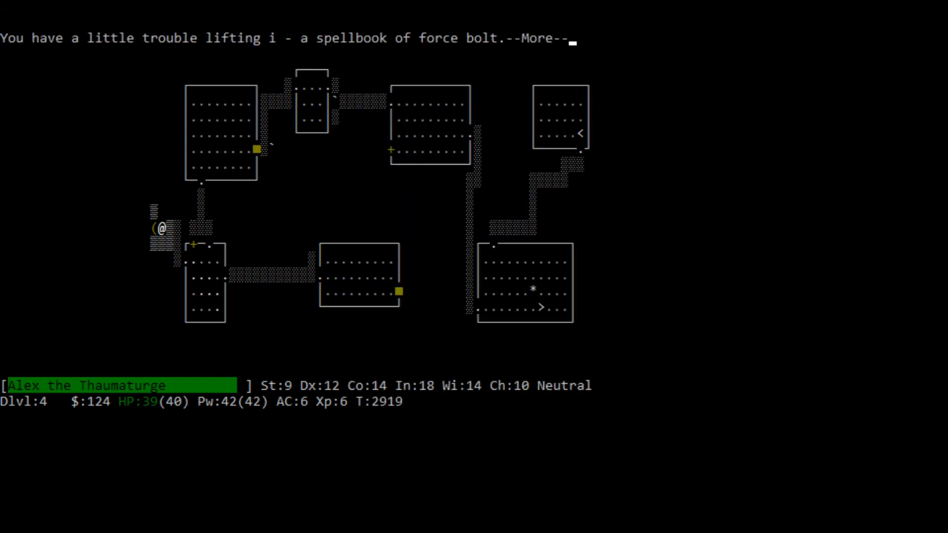
{"action": "key", "text": "space"}
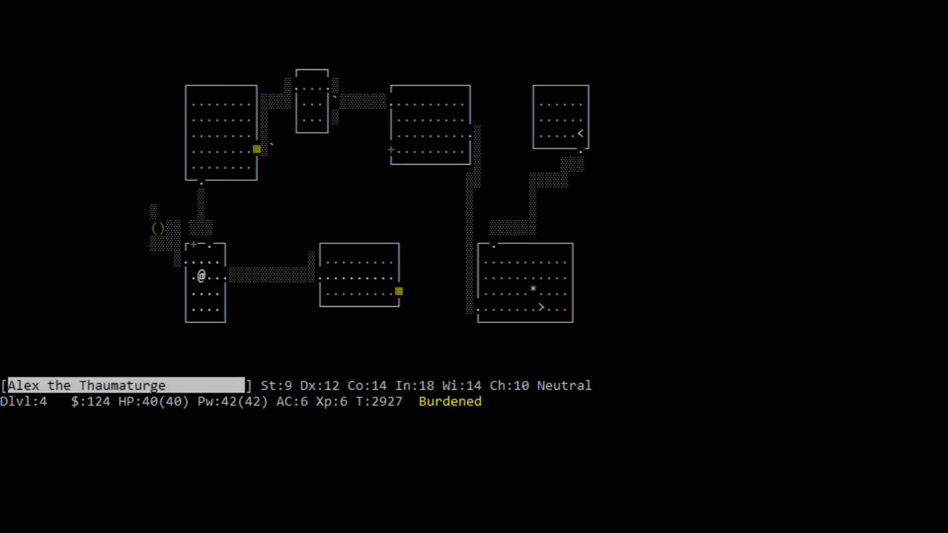
- Walk the corridors to the Dlvl 4 up staircase and climb to Dlvl 3
{"action": "key", "text": "l"}
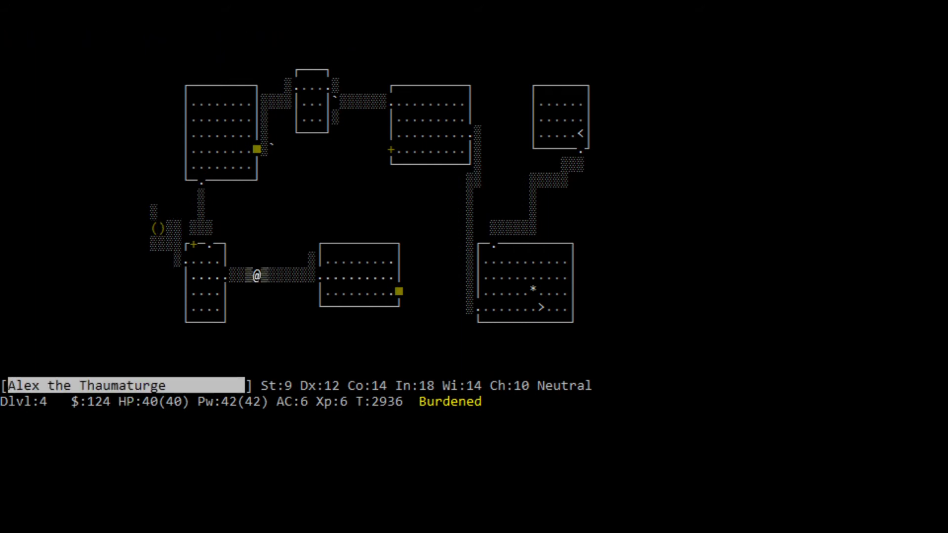
{"action": "key", "text": "h"}
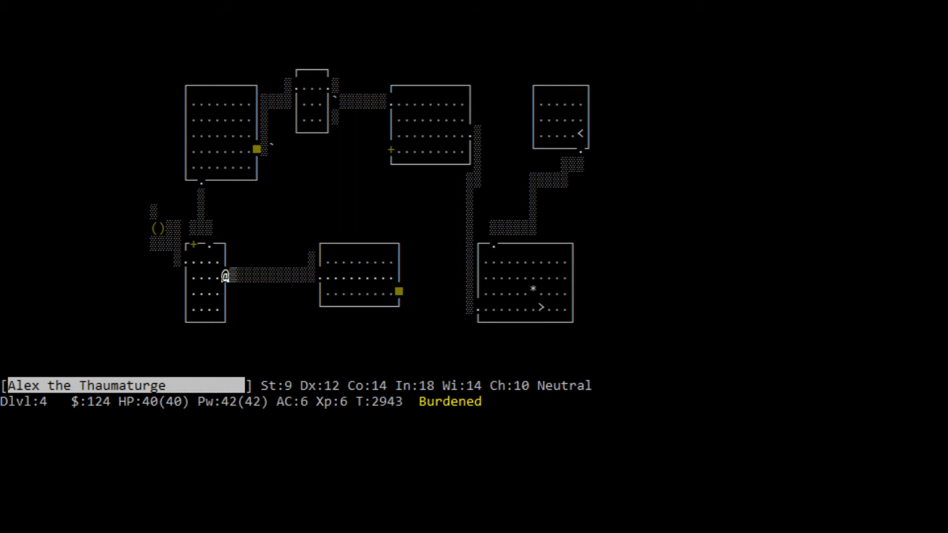
{"action": "key", "text": "k"}
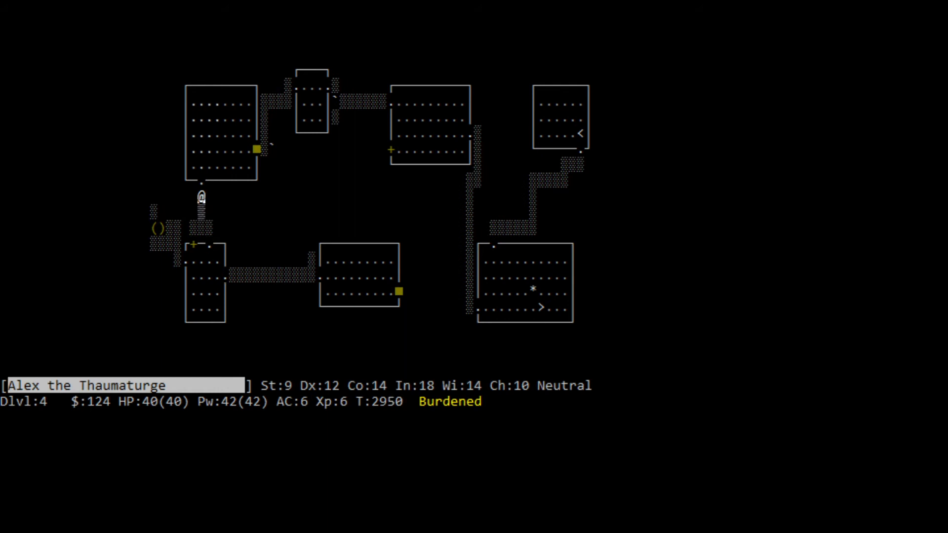
{"action": "key", "text": "Z"}
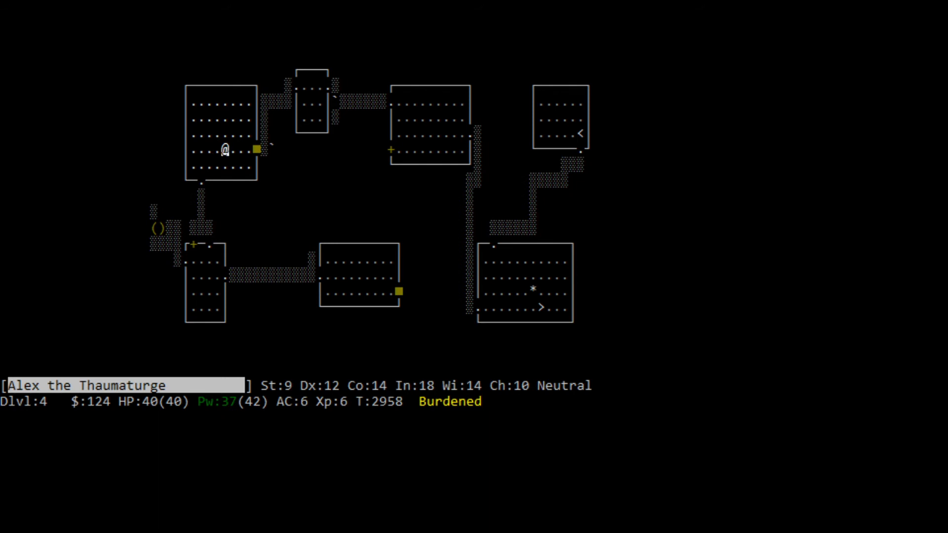
{"action": "key", "text": "l"}
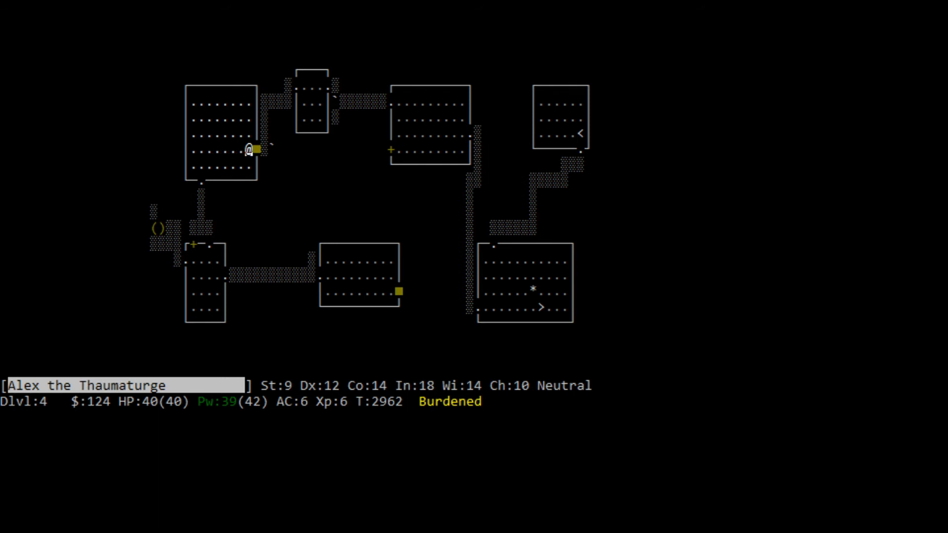
{"action": "key", "text": "k"}
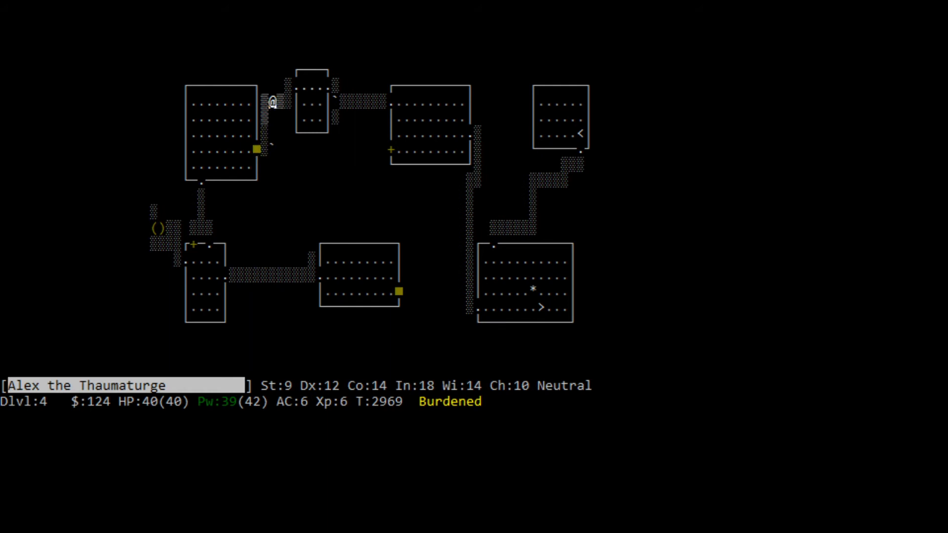
{"action": "key", "text": "l"}
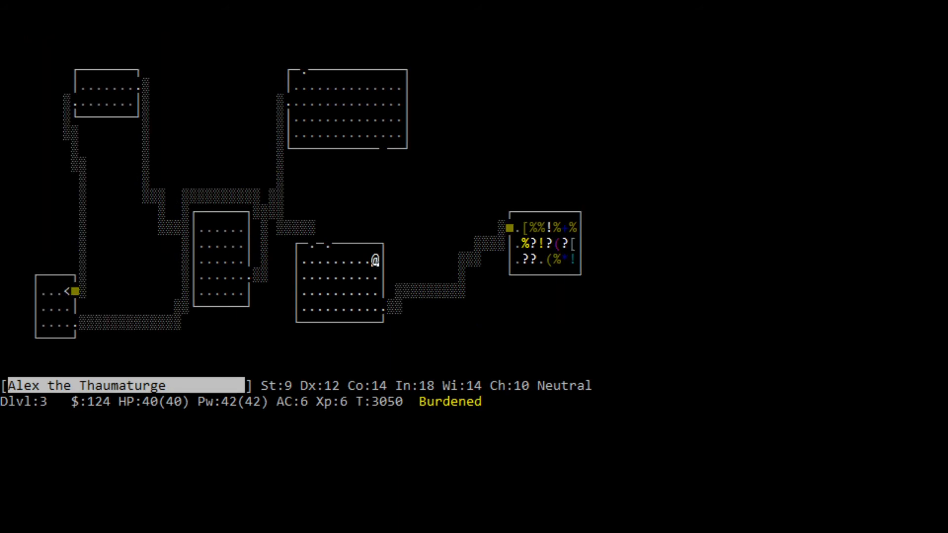
- Cross Dlvl 3 past the shop, casting a known spell on the way up to Dlvl 2
{"action": "key", "text": "h"}
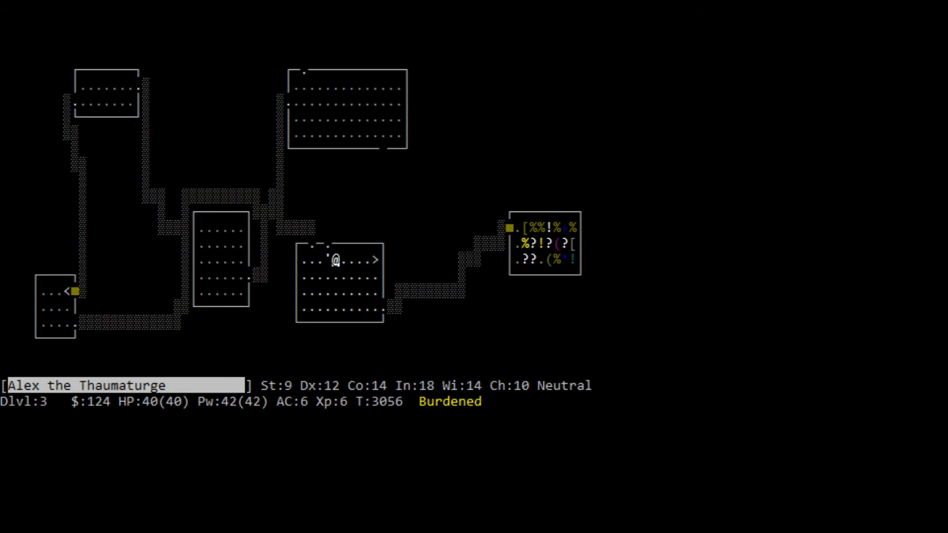
{"action": "key", "text": "Z"}
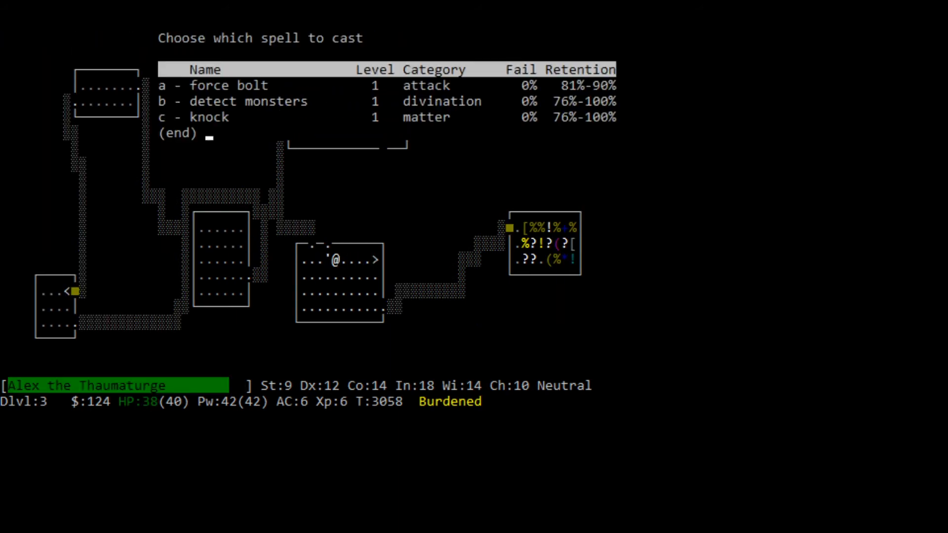
{"action": "key", "text": "a"}
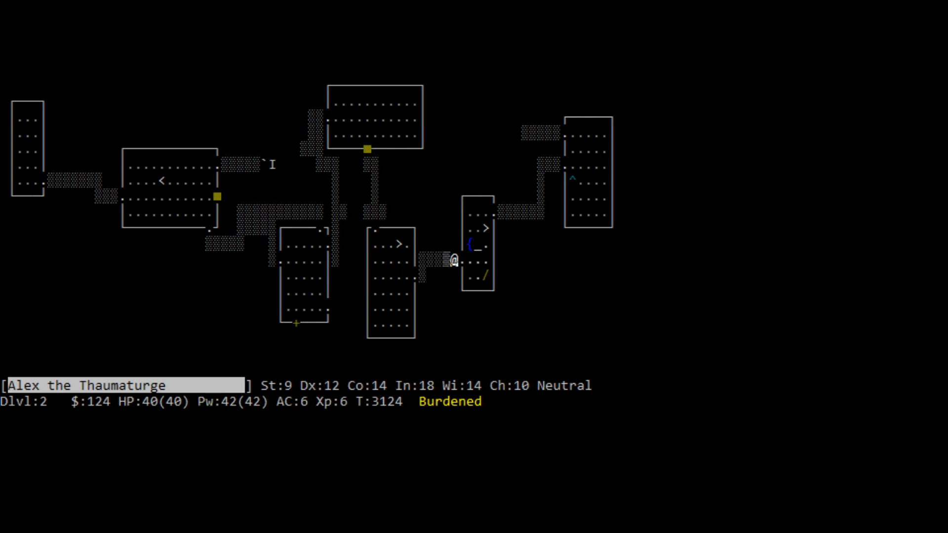
- Drop the dark green spellbook and the unidentified scrolls, potions and rings on the altar
{"action": "key", "text": "D"}
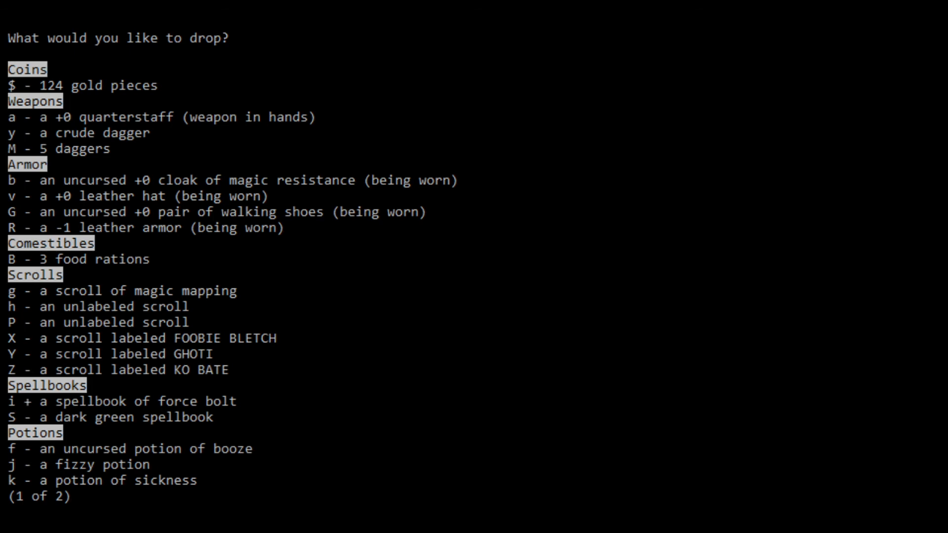
{"action": "key", "text": "S"}
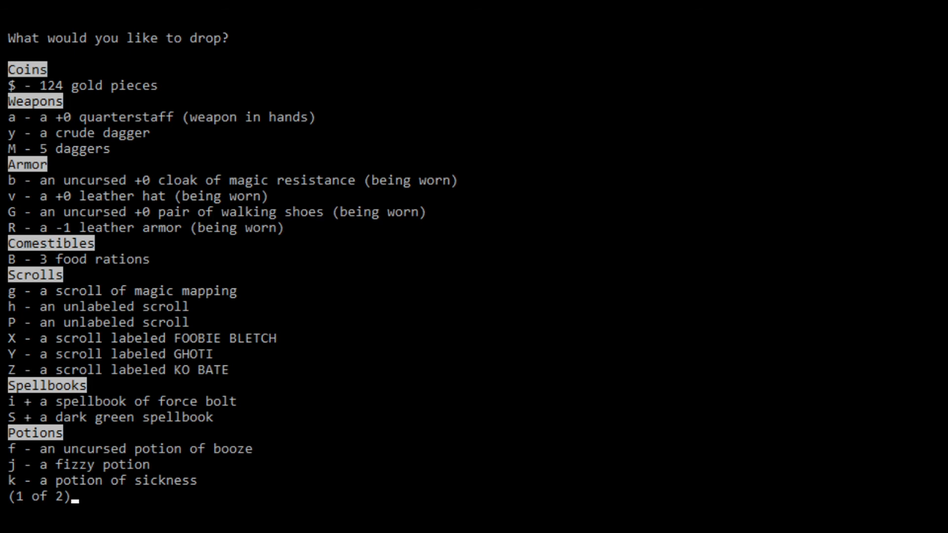
{"action": "key", "text": "space"}
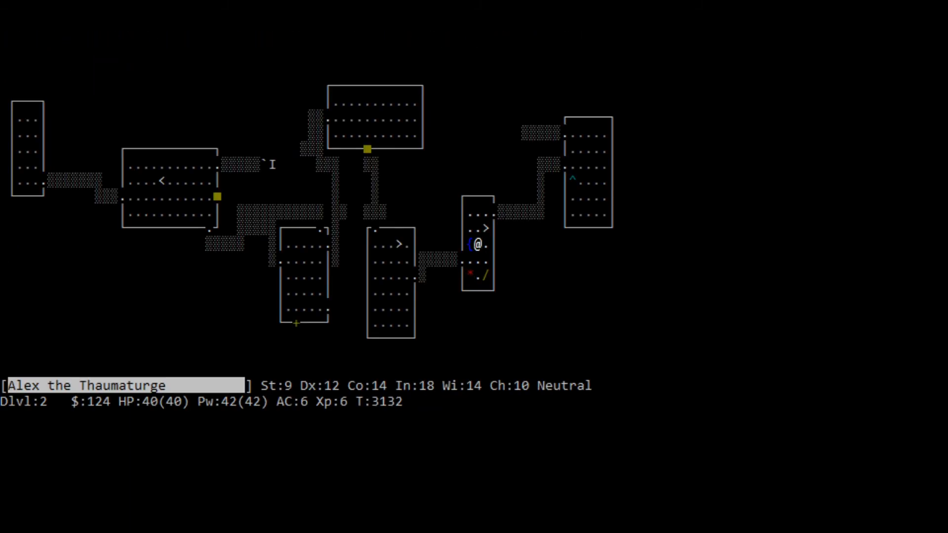
{"action": "key", "text": "D"}
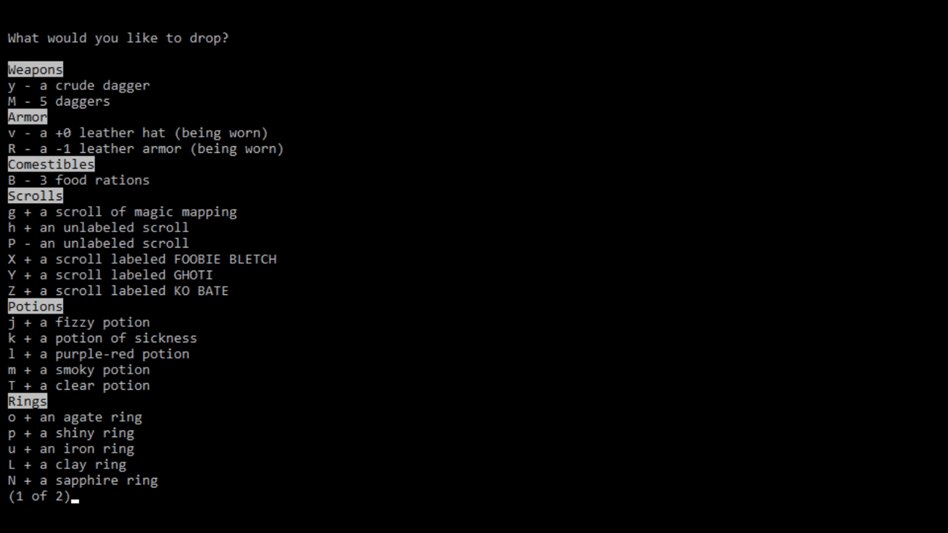
{"action": "key", "text": "space"}
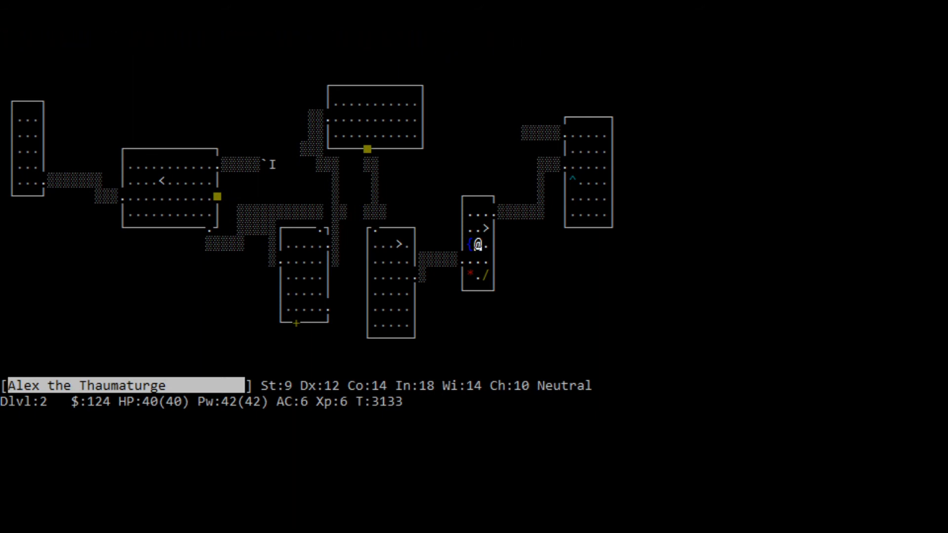
- Step beside the wand and put on the uncursed clay ring
{"action": "key", "text": ","}
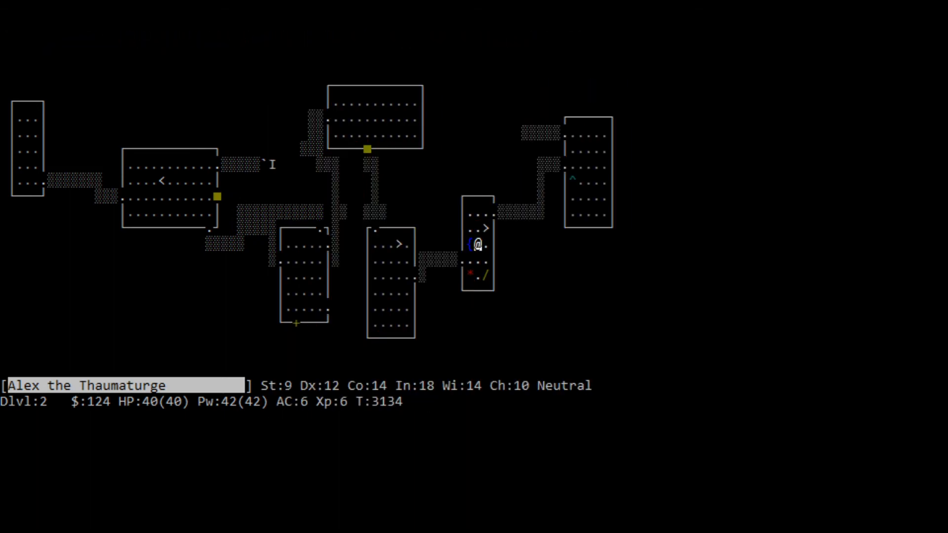
{"action": "key", "text": "j"}
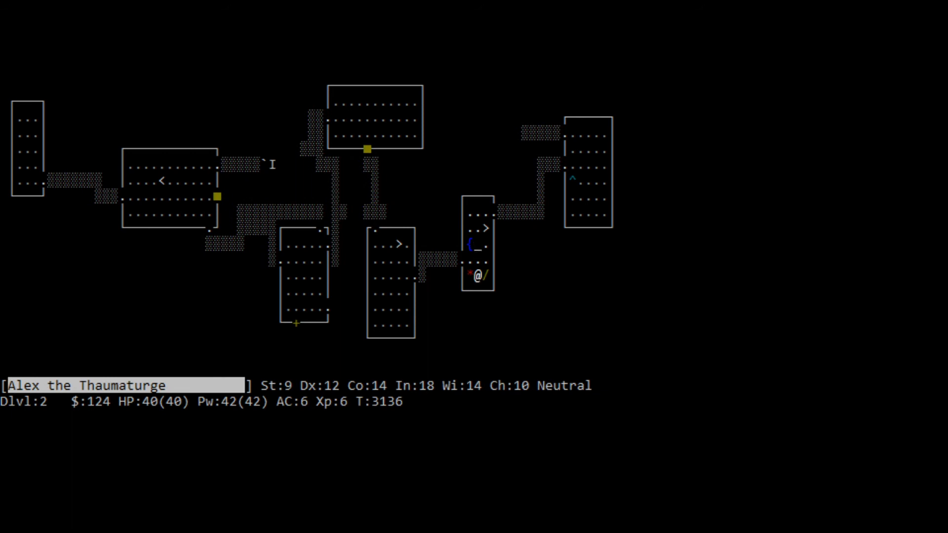
{"action": "key", "text": "P"}
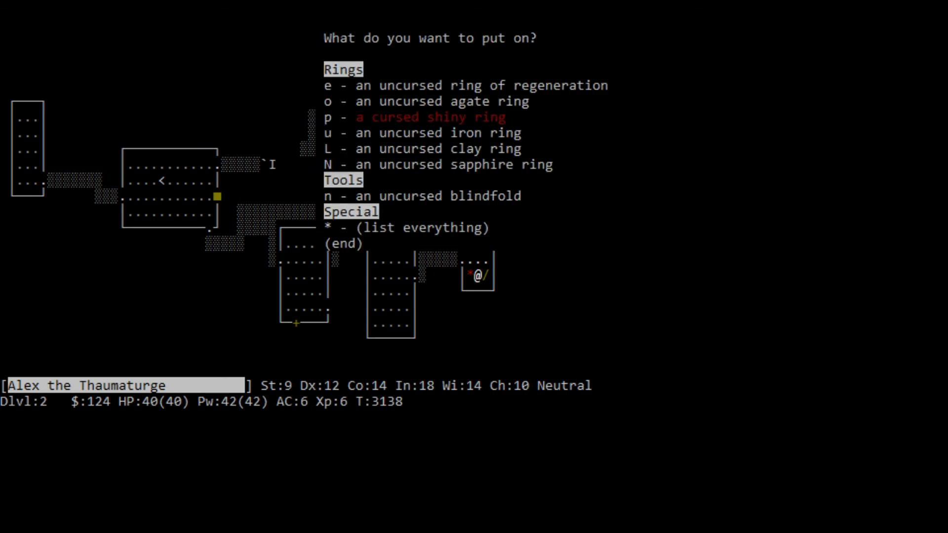
{"action": "key", "text": "L"}
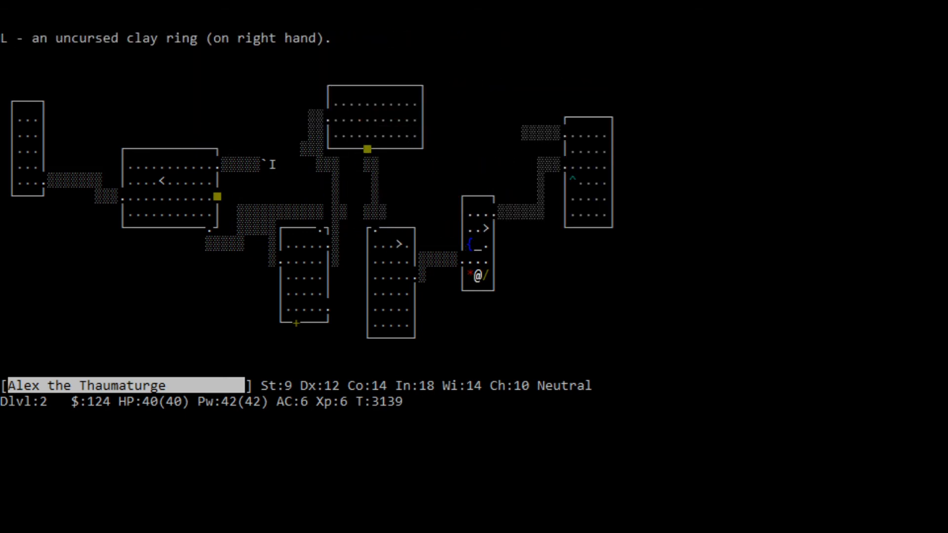
- Swap to the uncursed iron ring, dismiss the ring choices and start dropping by category
{"action": "key", "text": "P"}
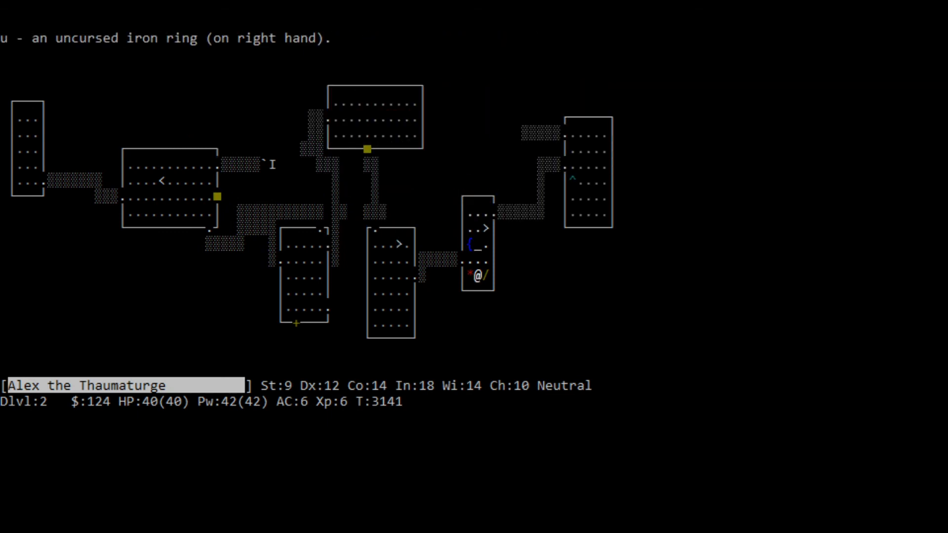
{"action": "key", "text": "R"}
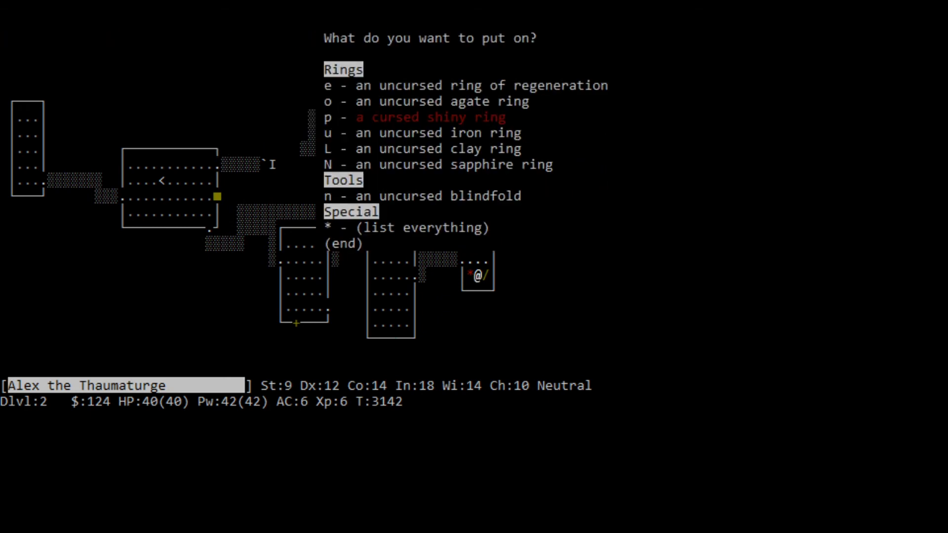
{"action": "key", "text": "o"}
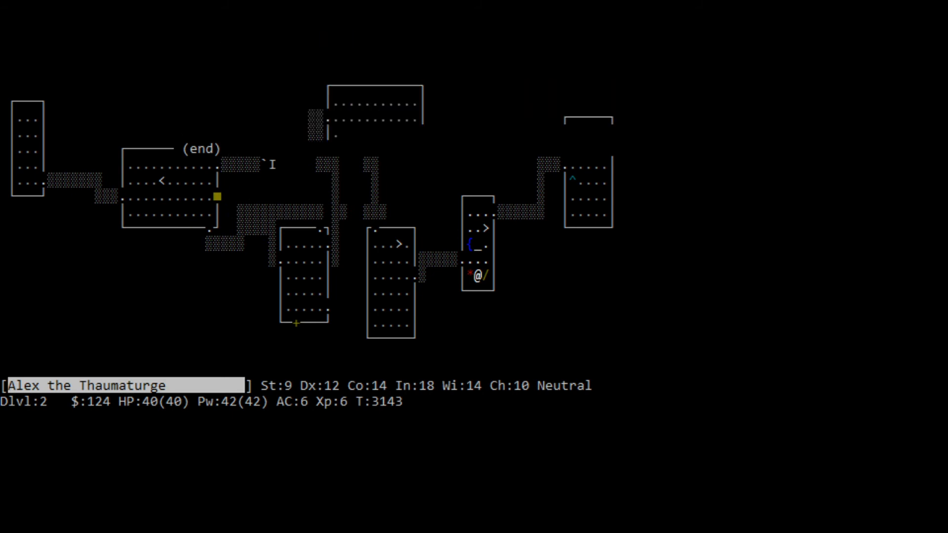
{"action": "key", "text": "D"}
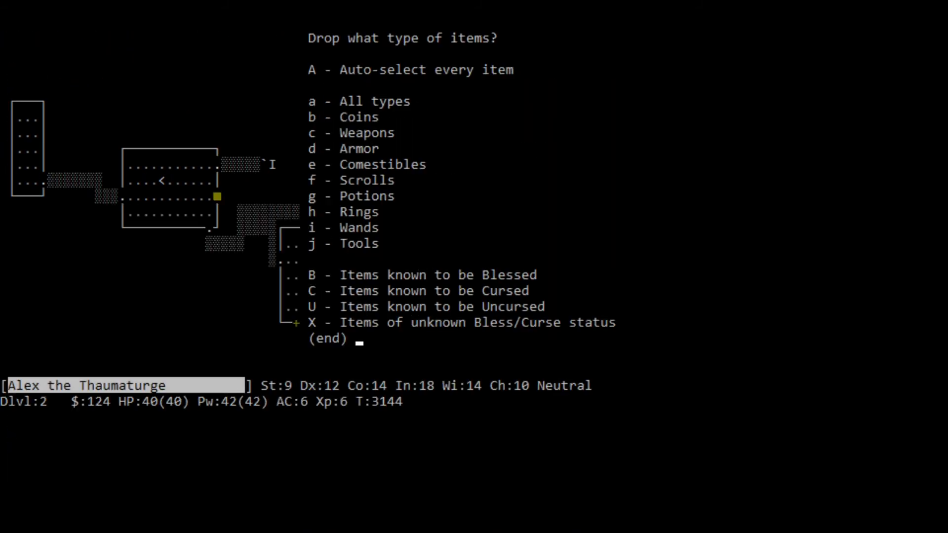
- Drop the marked cursed scrolls, potions and a ring beside the wand
{"action": "key", "text": "a"}
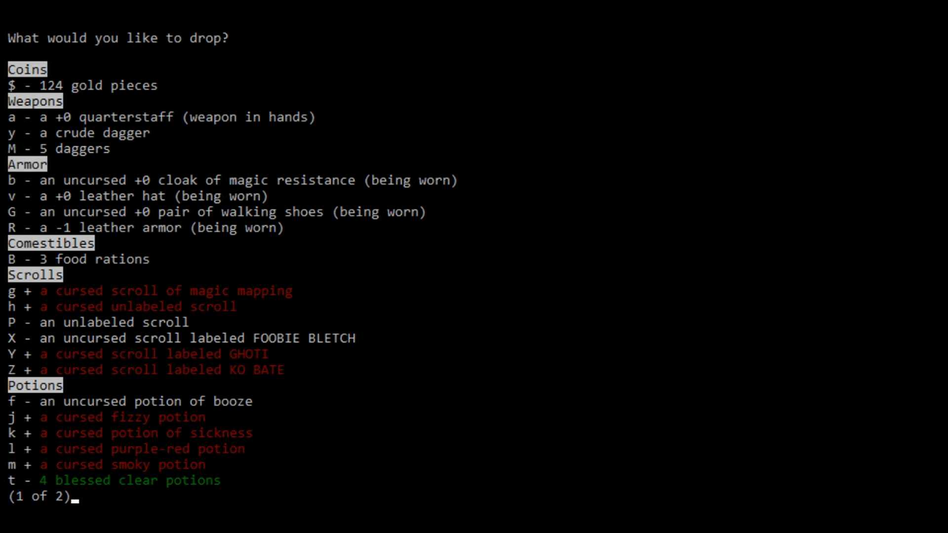
{"action": "key", "text": "space"}
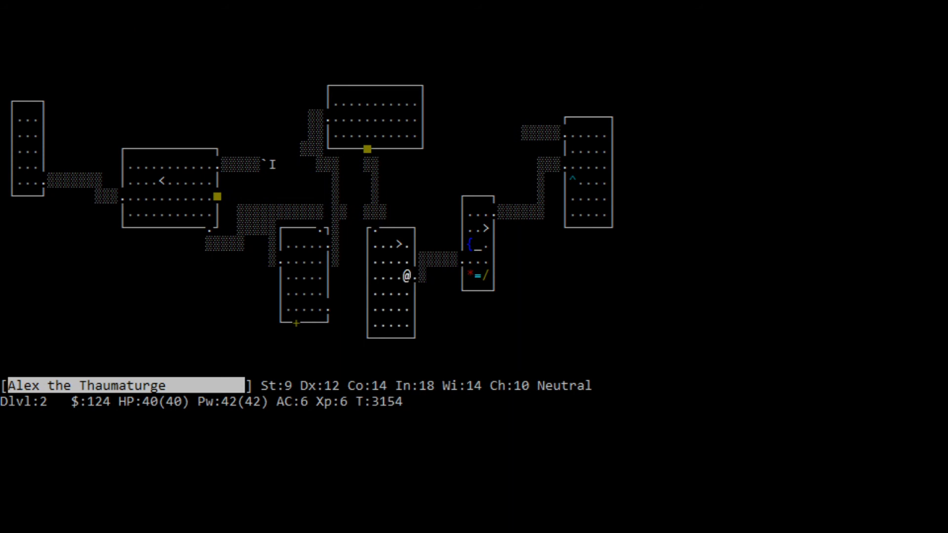
- Take the down staircases on Dlvl 2, 3 and 4 to arrive on Dlvl 5 beside some gold
{"action": "key", "text": ">"}
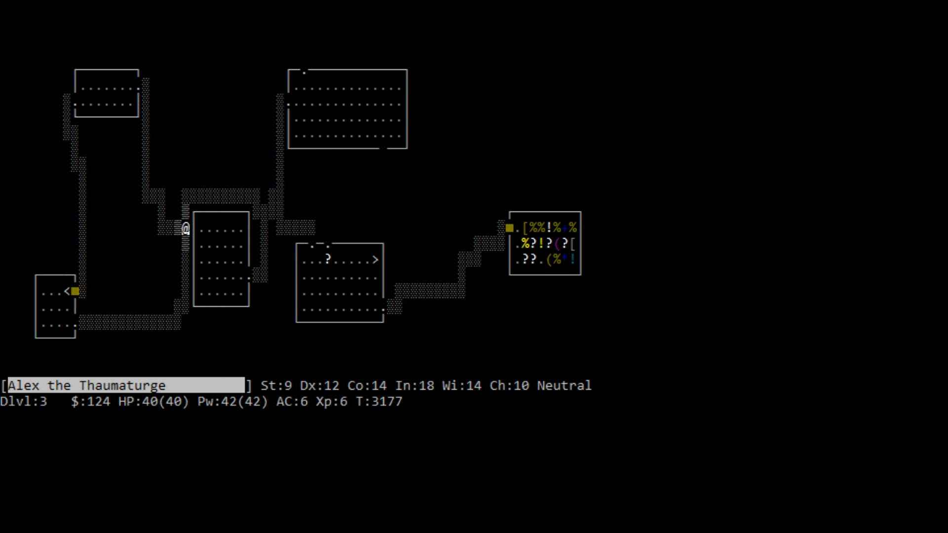
{"action": "key", "text": "l"}
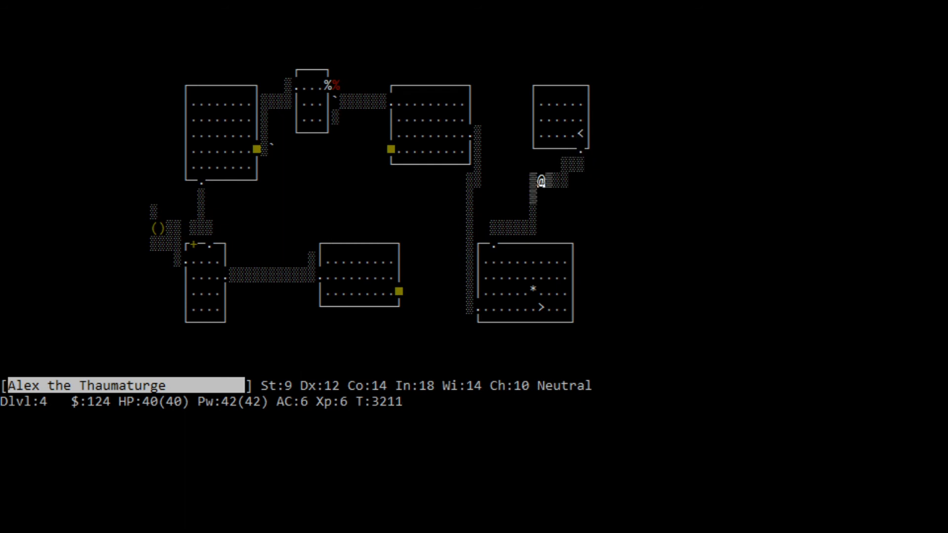
{"action": "key", "text": "j"}
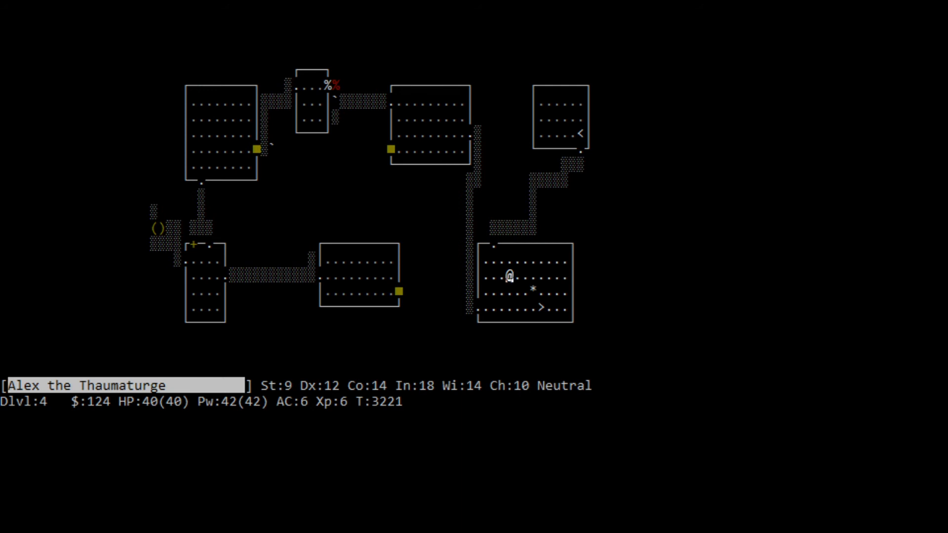
{"action": "key", "text": ">"}
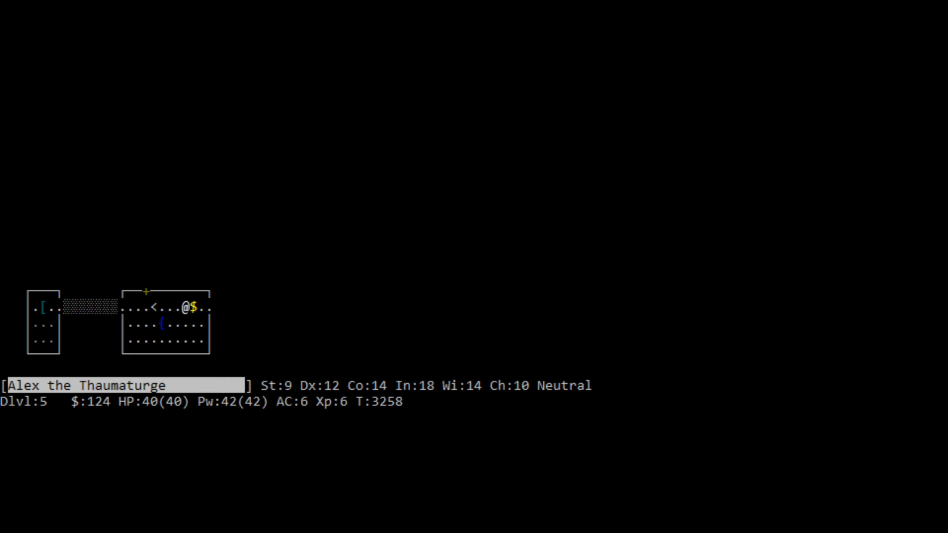
- Reach the bugbear corpse, dismiss the pile listing and pick up its wand of striking
{"action": "key", "text": "h"}
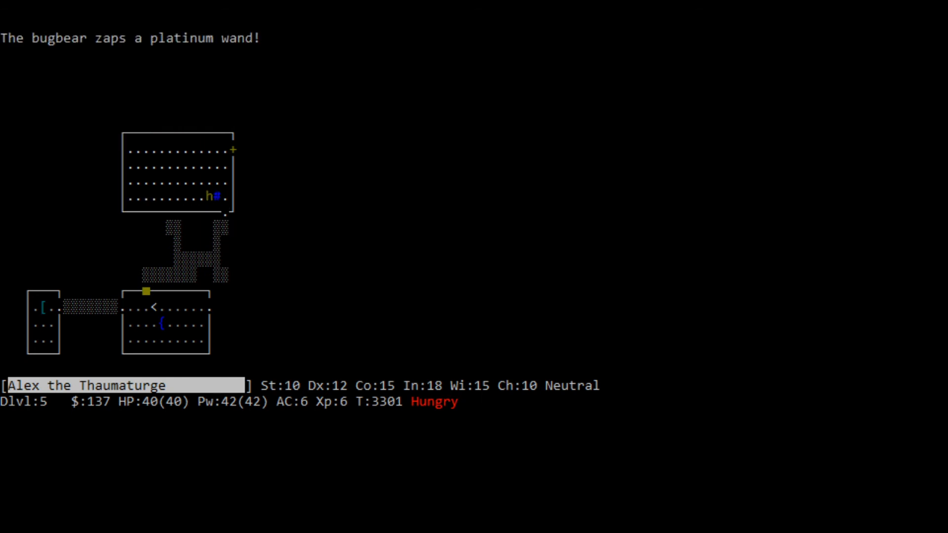
{"action": "key", "text": "Z"}
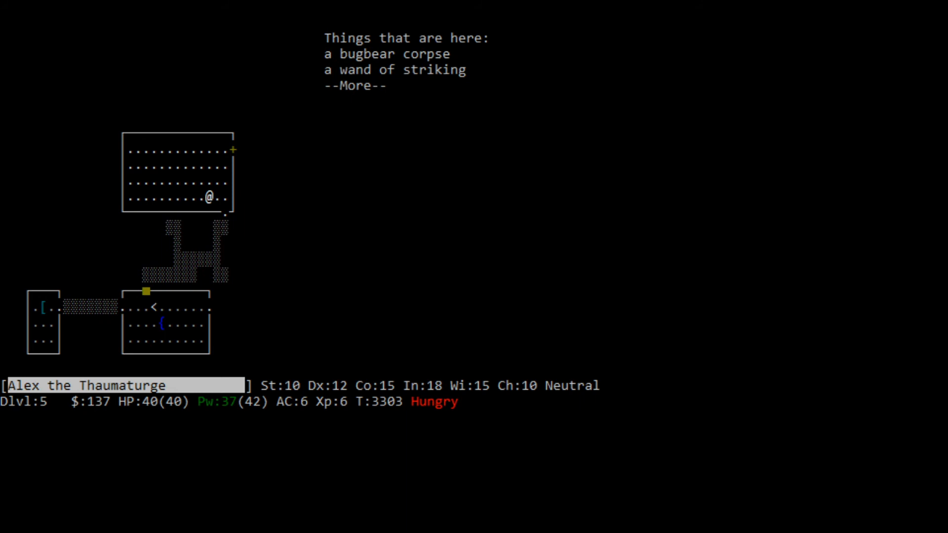
{"action": "key", "text": "space"}
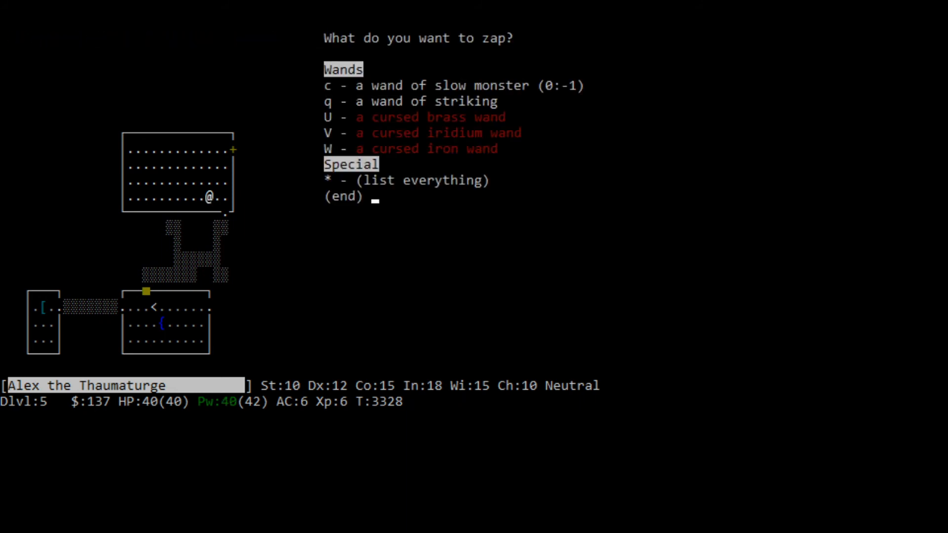
- Engrave 'test' with the brass wand, learning it makes the floor bugs stop moving
{"action": "key", "text": "Escape"}
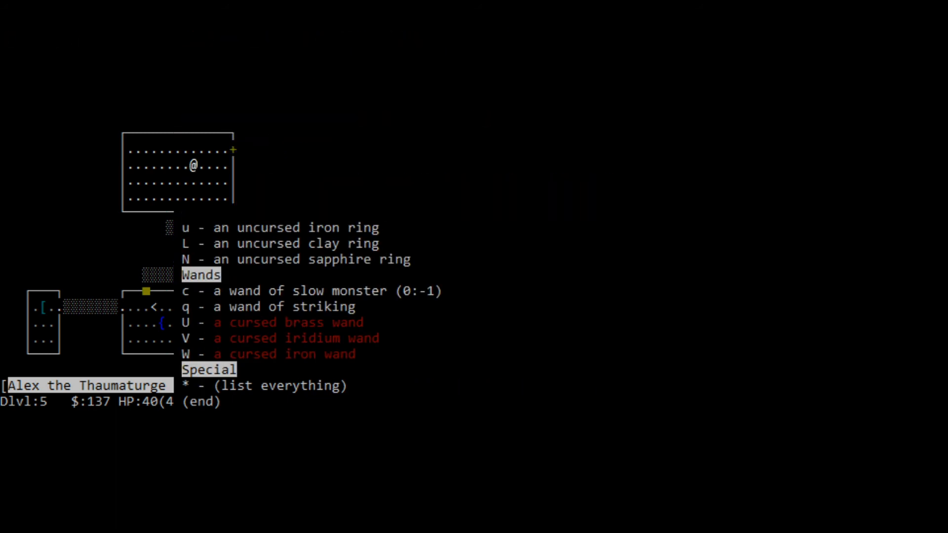
{"action": "type", "text": "test"}
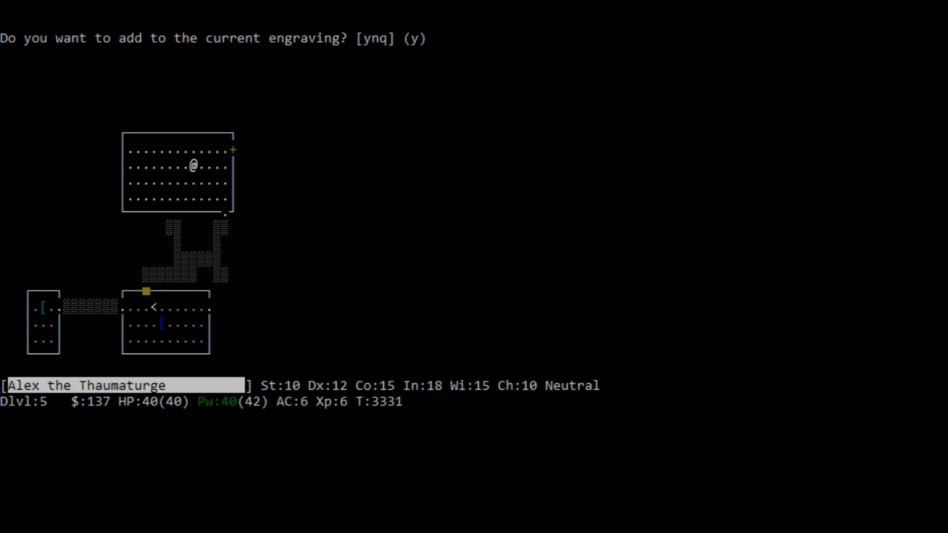
{"action": "key", "text": "y"}
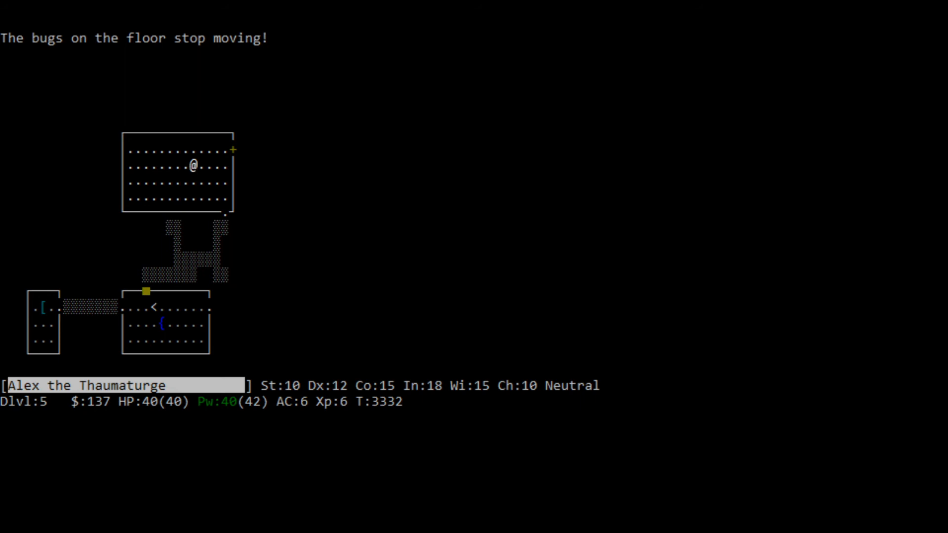
{"action": "key", "text": "z"}
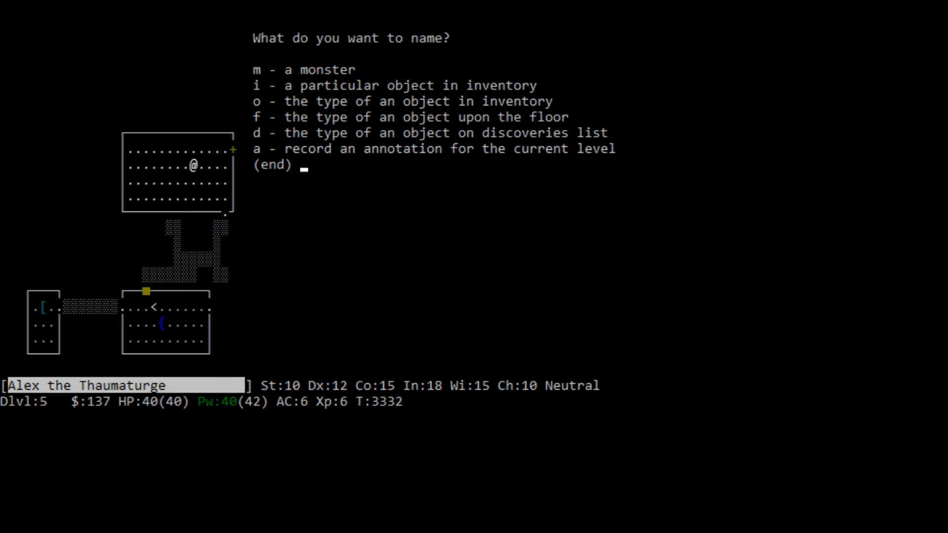
- Name the brass wand type 'death?'
{"action": "key", "text": "i"}
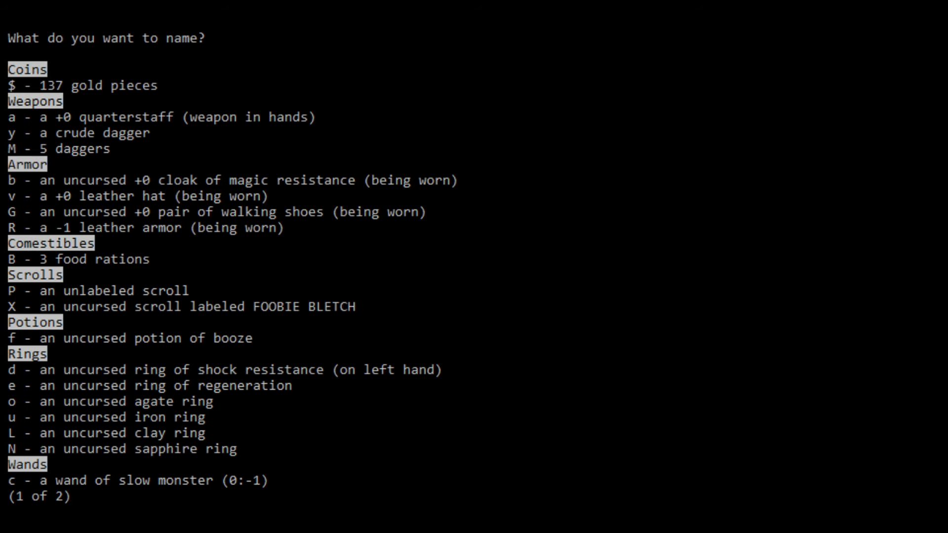
{"action": "key", "text": "space"}
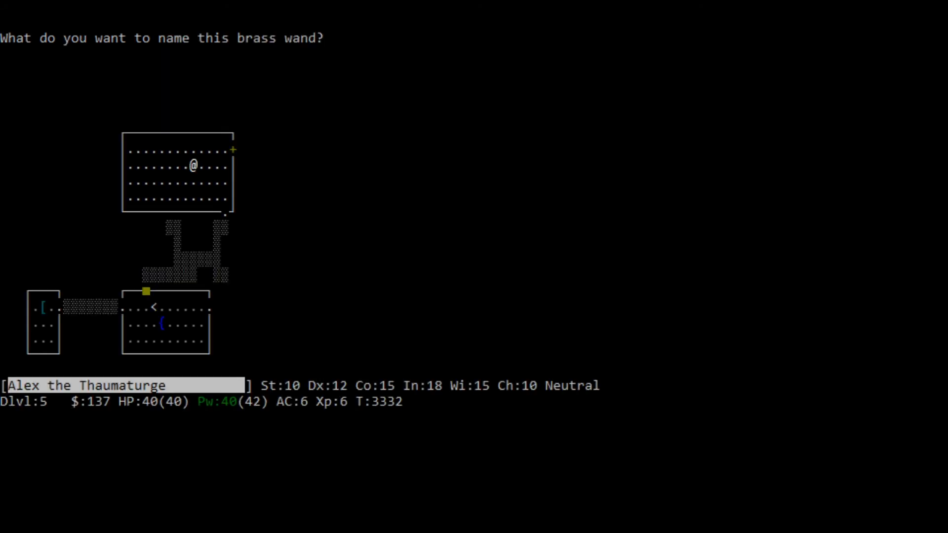
{"action": "type", "text": "death"}
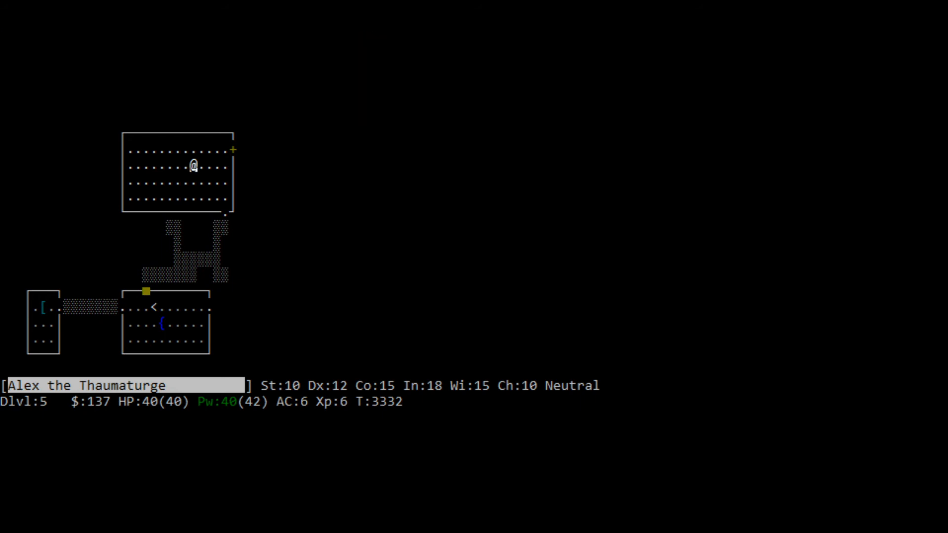
- Engrave with the iridium wand to reveal a wand of fire, then choose a wand to zap
{"action": "type", "text": "#enhance"}
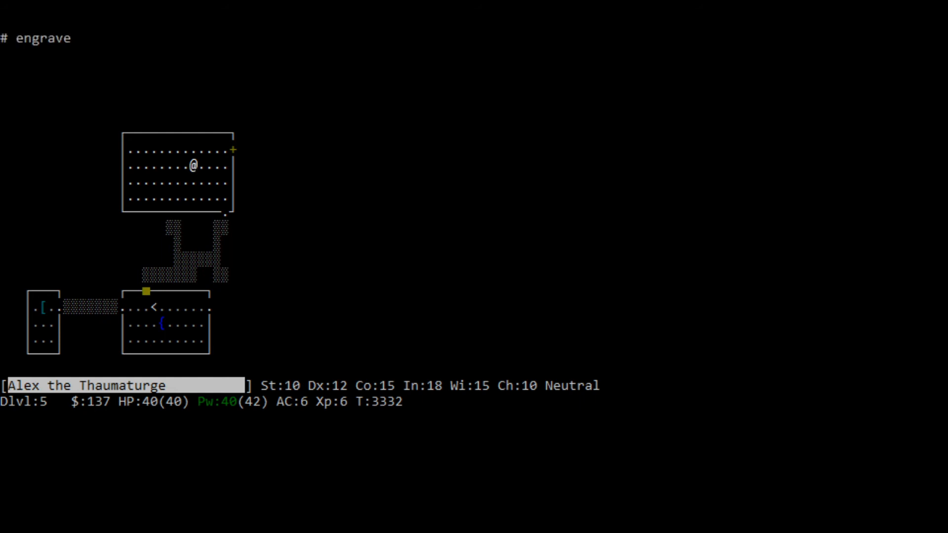
{"action": "key", "text": "E"}
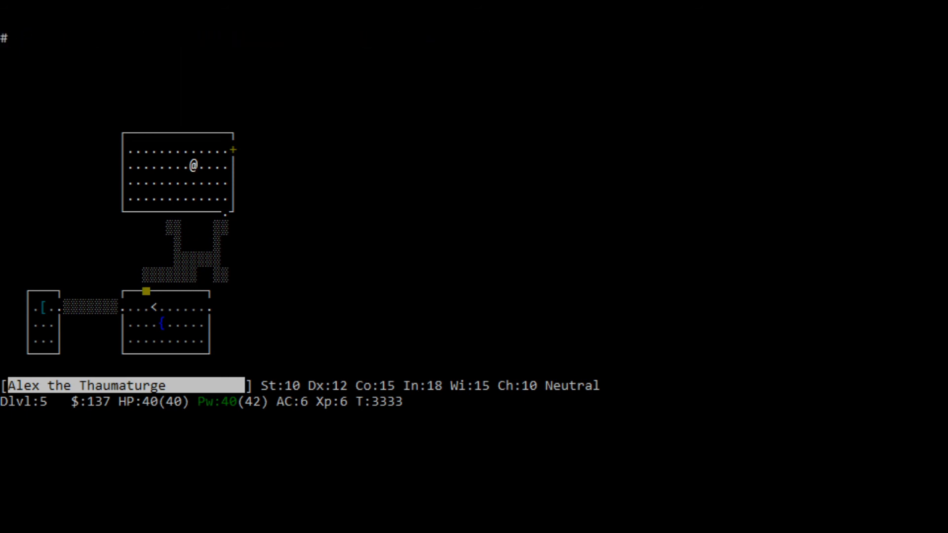
{"action": "key", "text": "h"}
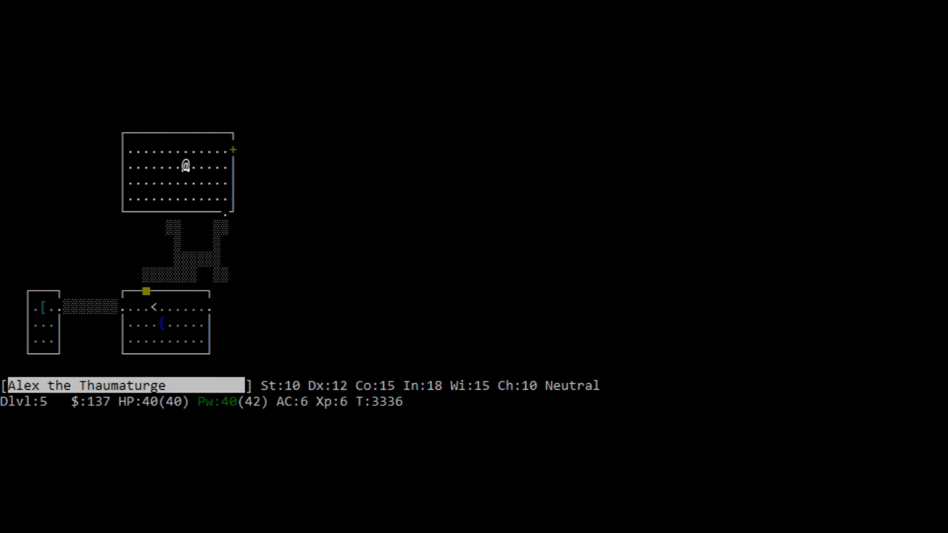
{"action": "key", "text": "z"}
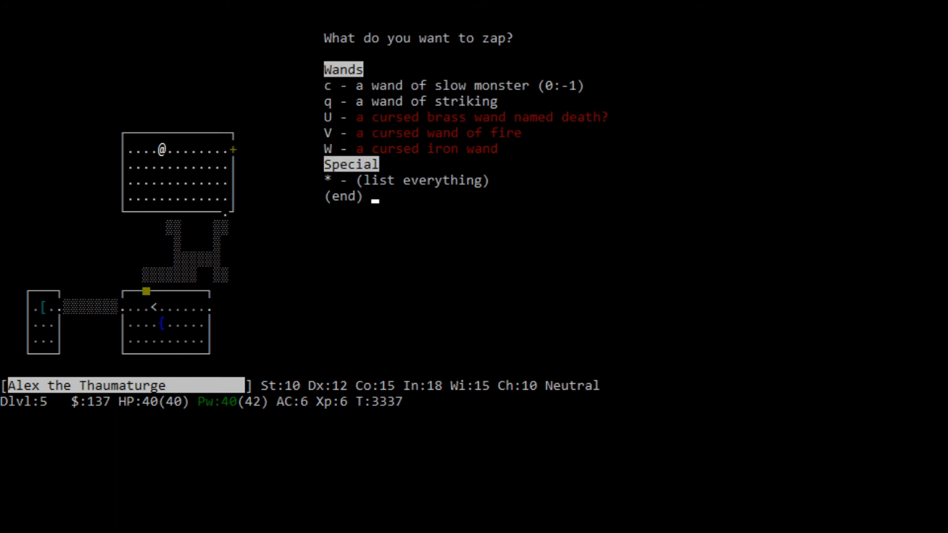
- Cancel the zap and naming menus before heading along the east corridor
{"action": "key", "text": "Escape"}
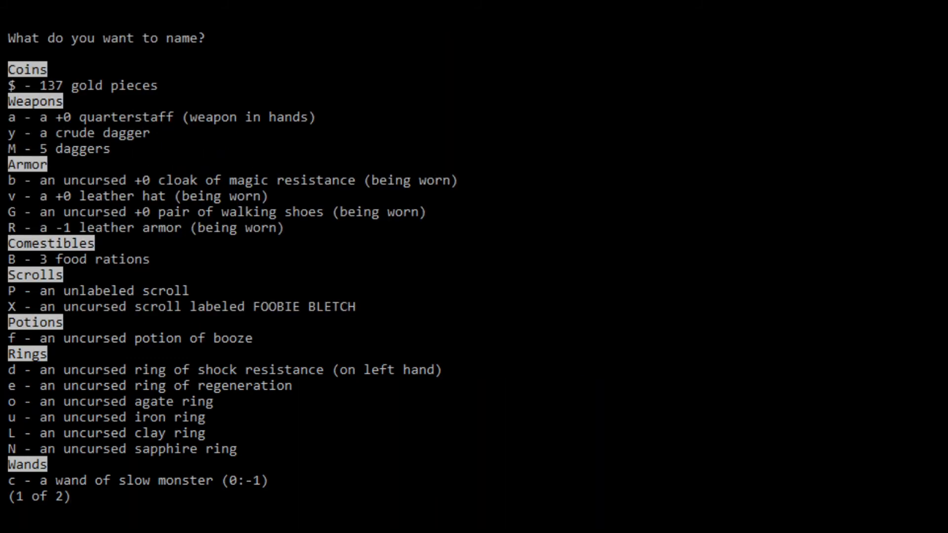
{"action": "key", "text": "space"}
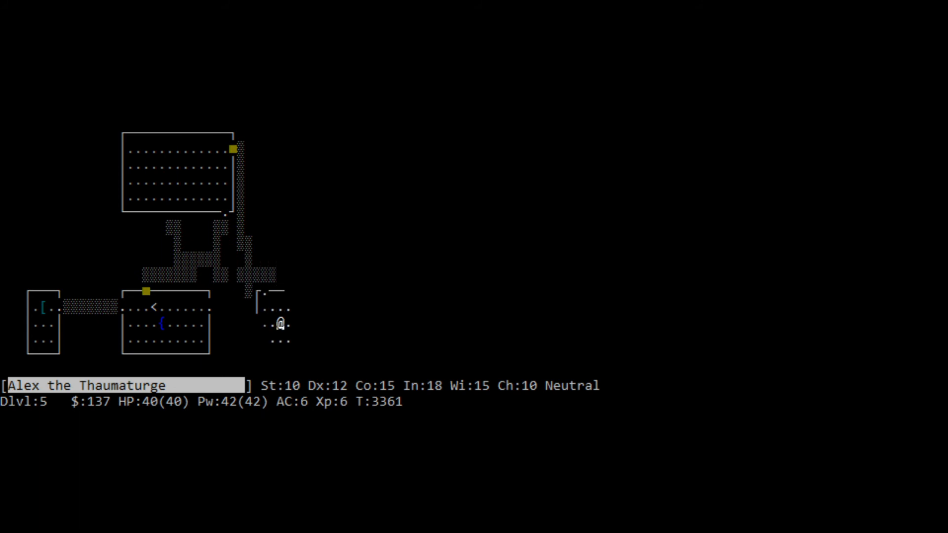
- Explore east, fight the leprechaun, follow the corridor north and kill the green mold with a spell
{"action": "key", "text": "l"}
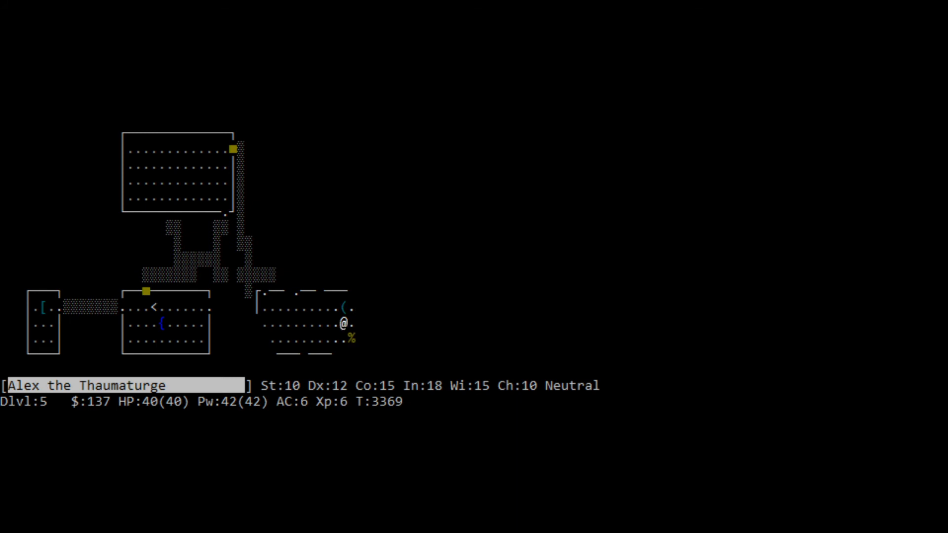
{"action": "key", "text": "l"}
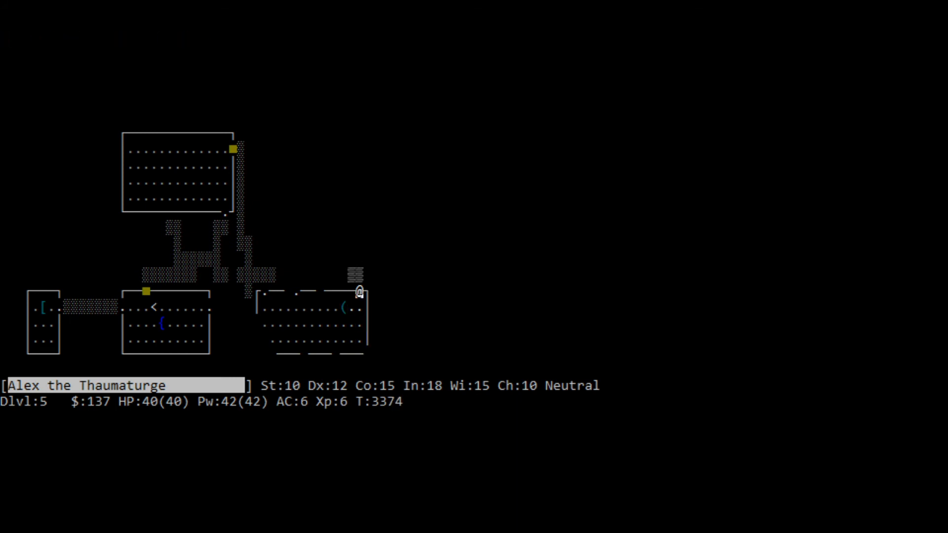
{"action": "key", "text": "i"}
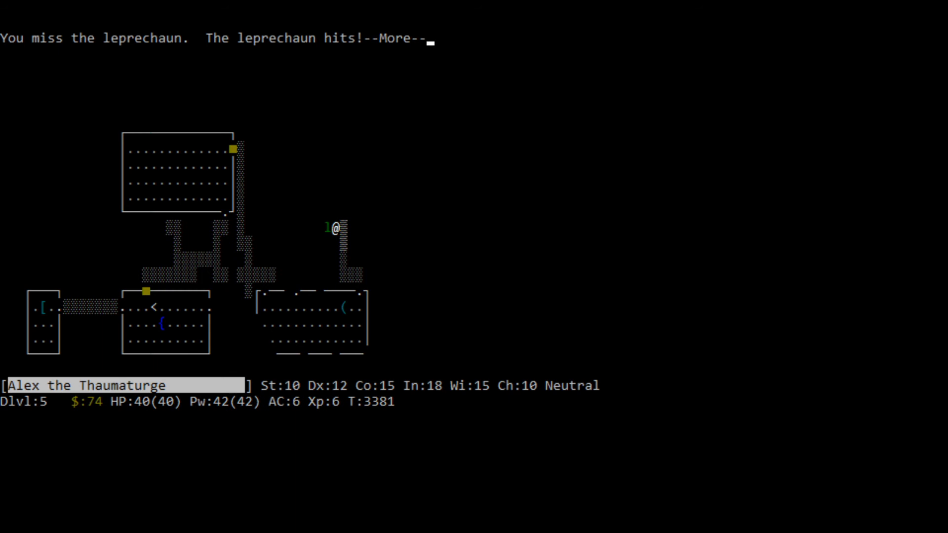
{"action": "key", "text": "space"}
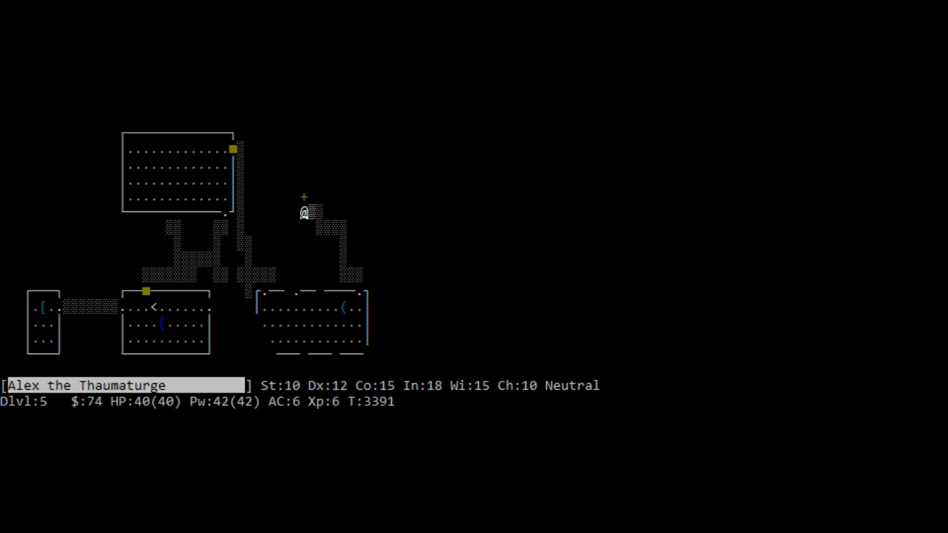
{"action": "key", "text": "o"}
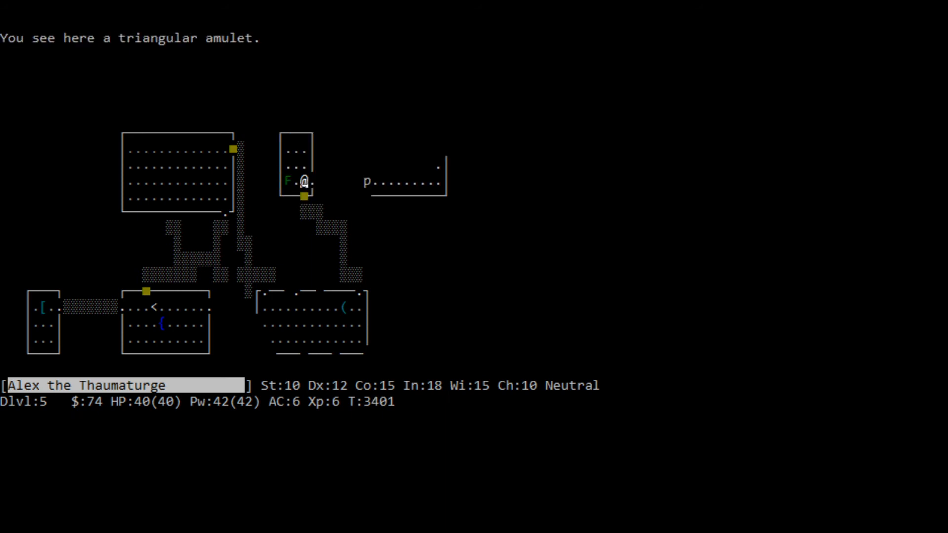
{"action": "key", "text": "h"}
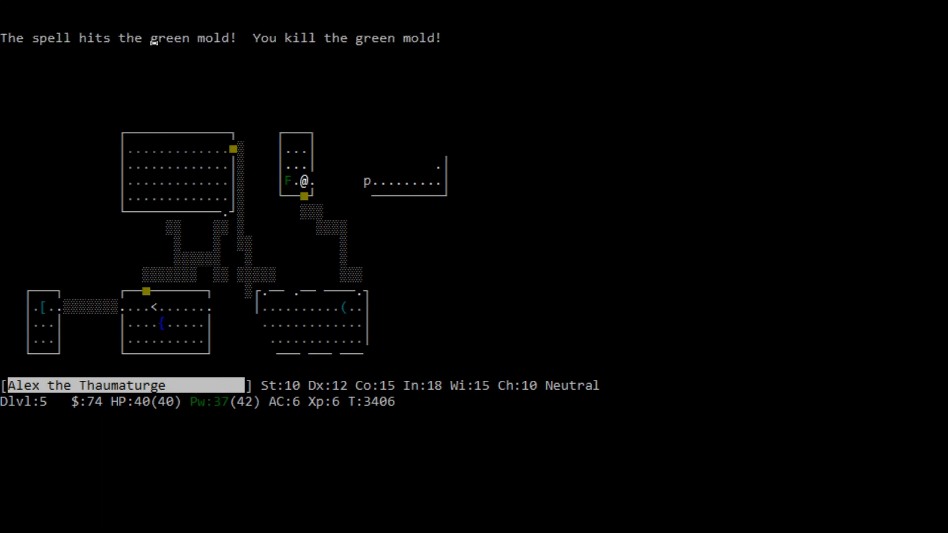
- Collect the lembas wafer, head south-east then north to grab the gold on the downstairs
{"action": "key", "text": "l"}
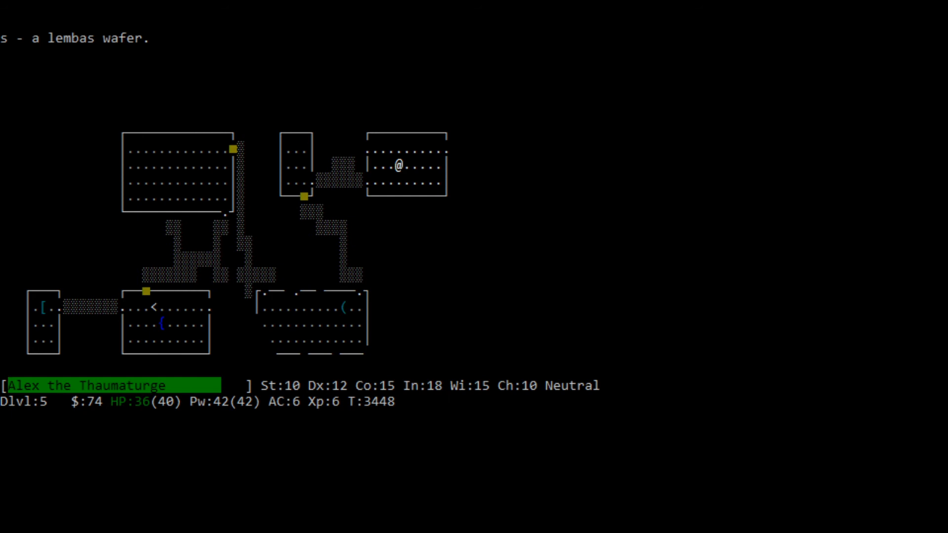
{"action": "key", "text": "r"}
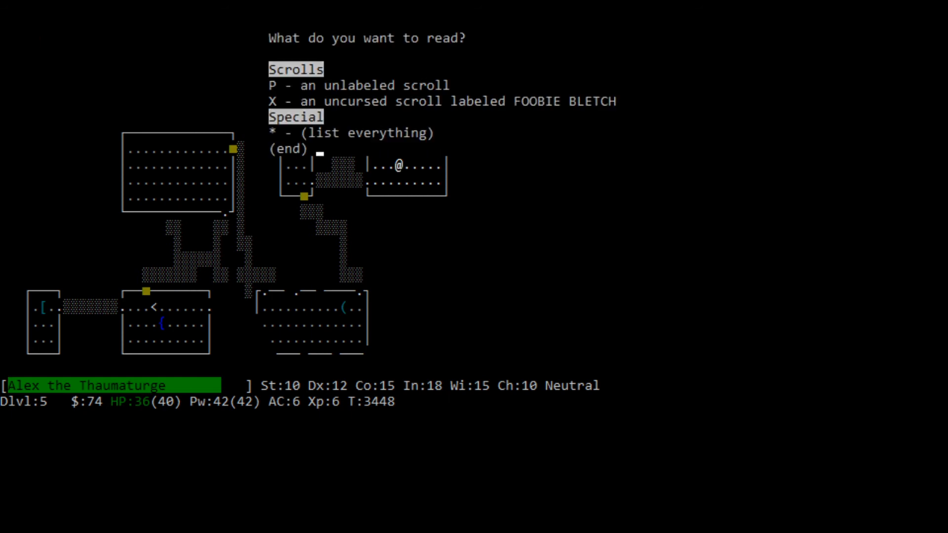
{"action": "key", "text": "Escape"}
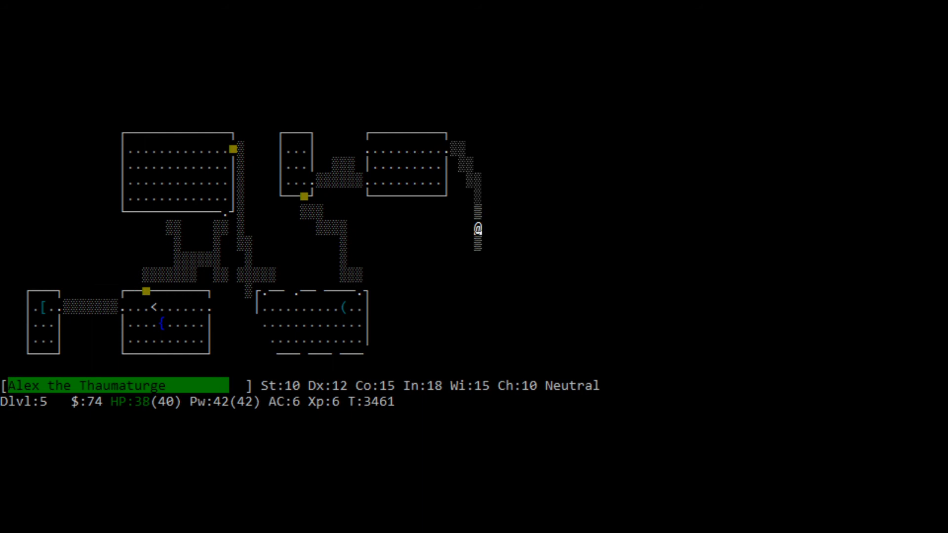
{"action": "key", "text": "down"}
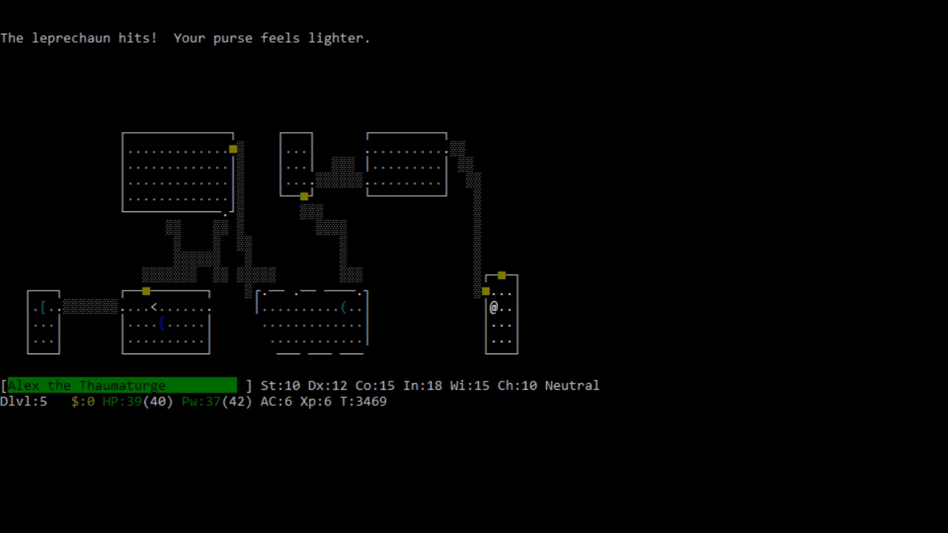
{"action": "key", "text": "k"}
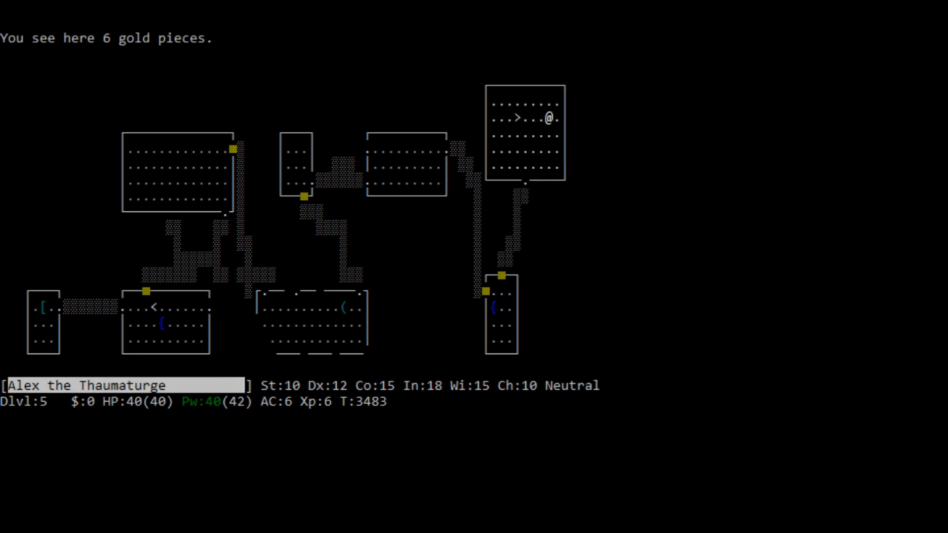
{"action": "key", "text": "h"}
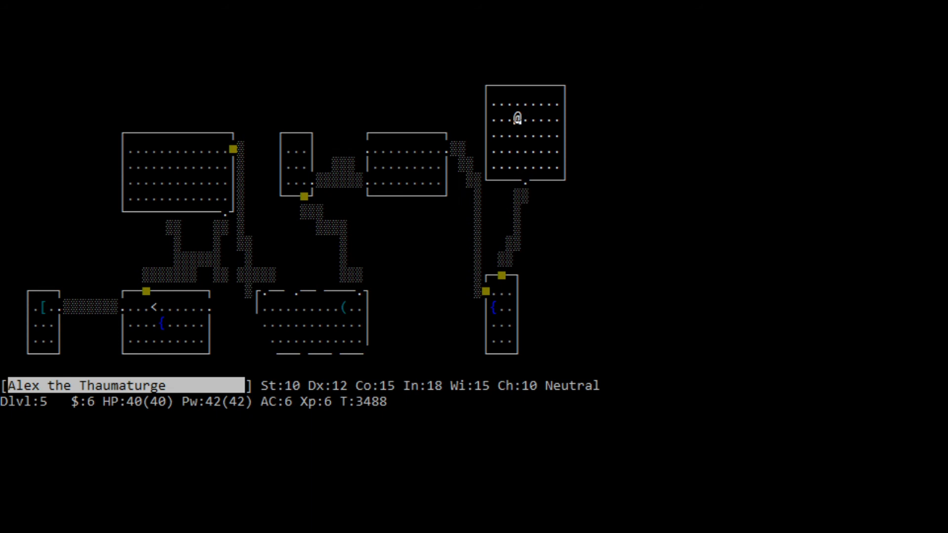
- Descend to Dlvl 6 and collect the wand of teleportation lying beside the character
{"action": "key", "text": ">"}
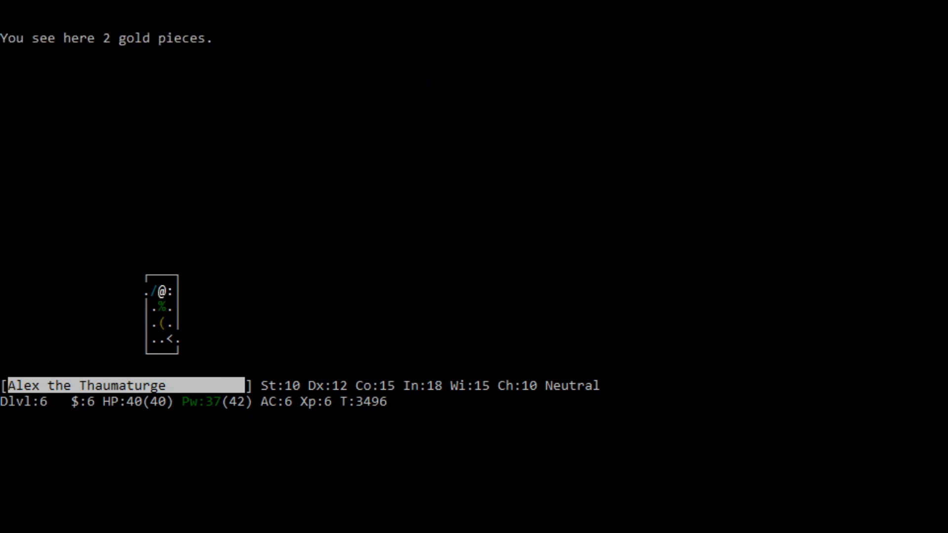
{"action": "key", "text": "j"}
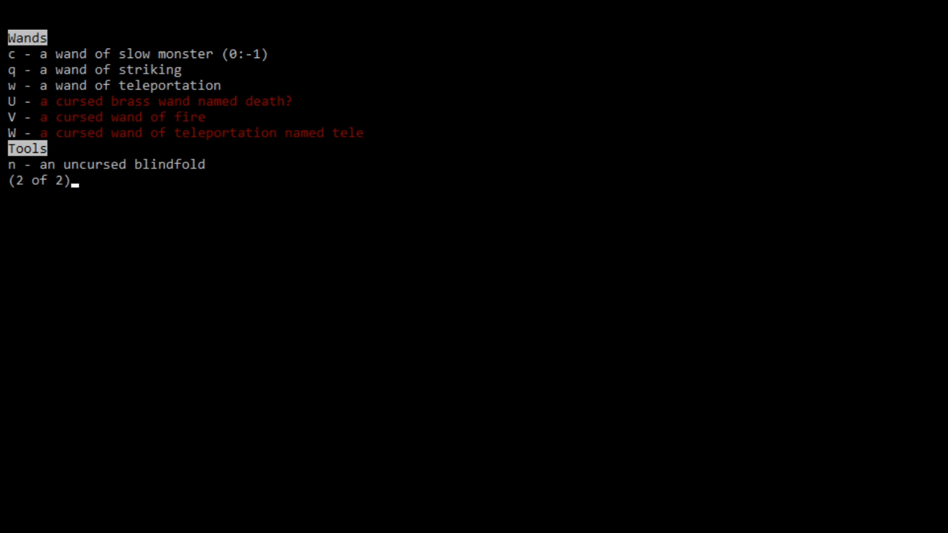
- Leave the inventory, head east into the small neighbouring room and answer the direction prompt
{"action": "key", "text": "Escape"}
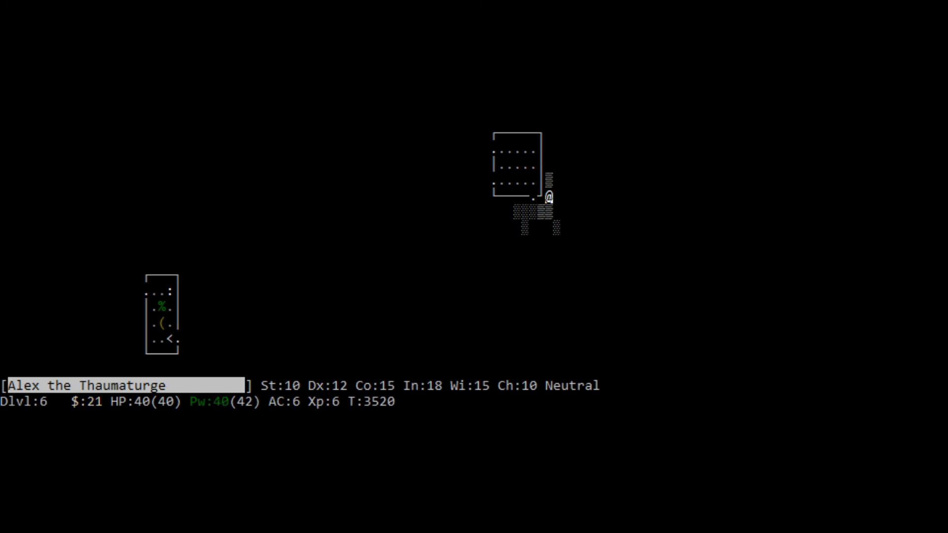
{"action": "key", "text": "l"}
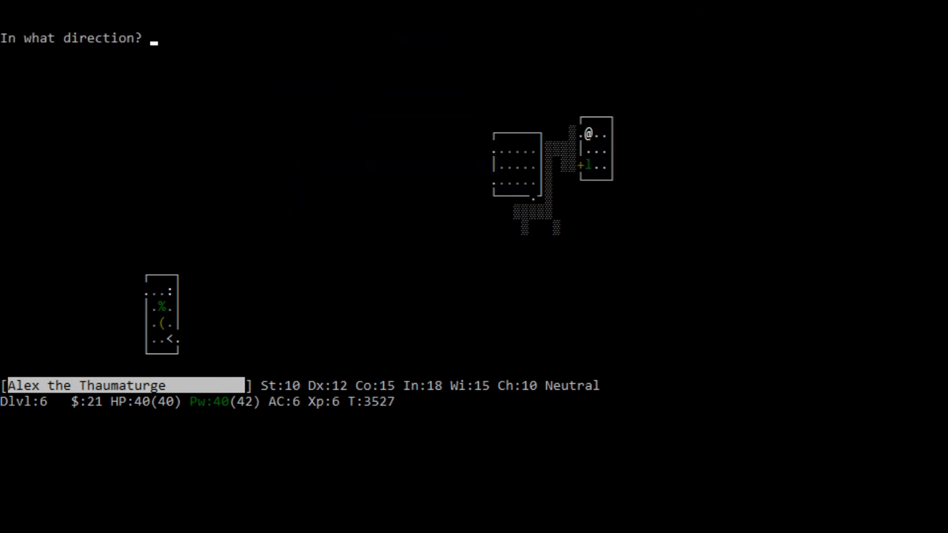
{"action": "key", "text": "h"}
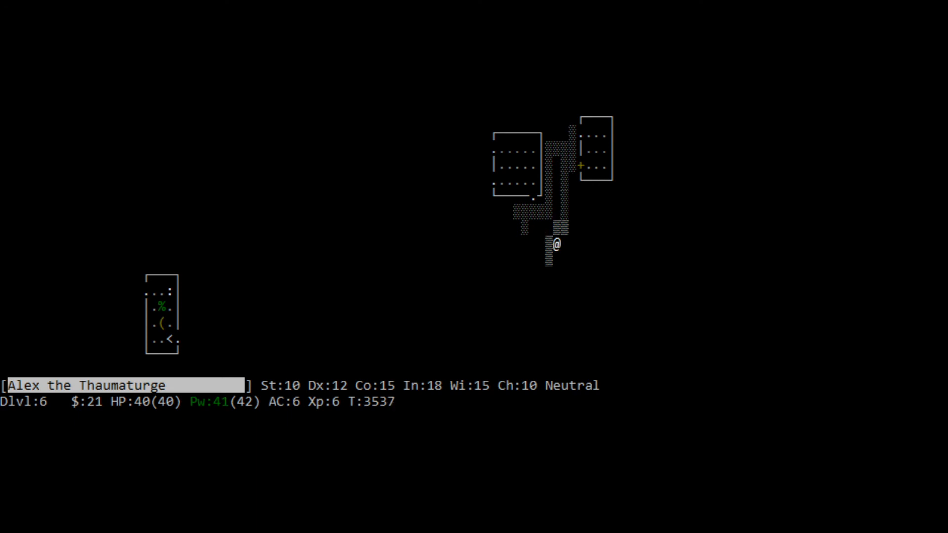
- Reach the cloudy potion, walk west, kill the werejackal with force bolt and collect the room's gold
{"action": "key", "text": "j"}
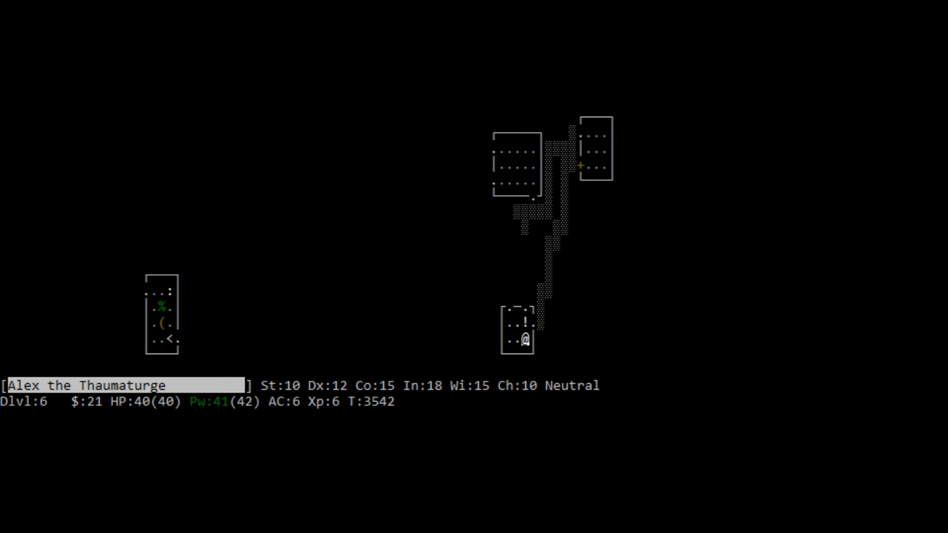
{"action": "key", "text": "k"}
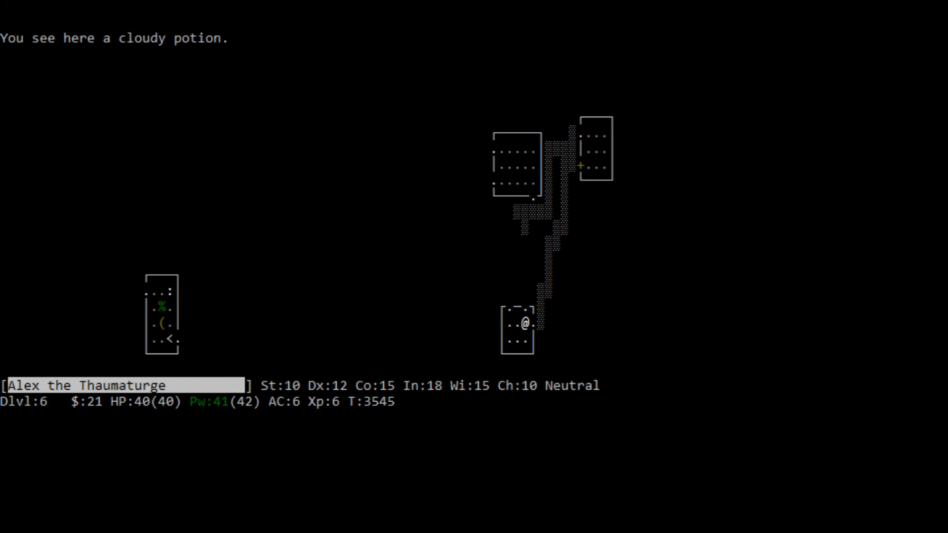
{"action": "key", "text": ","}
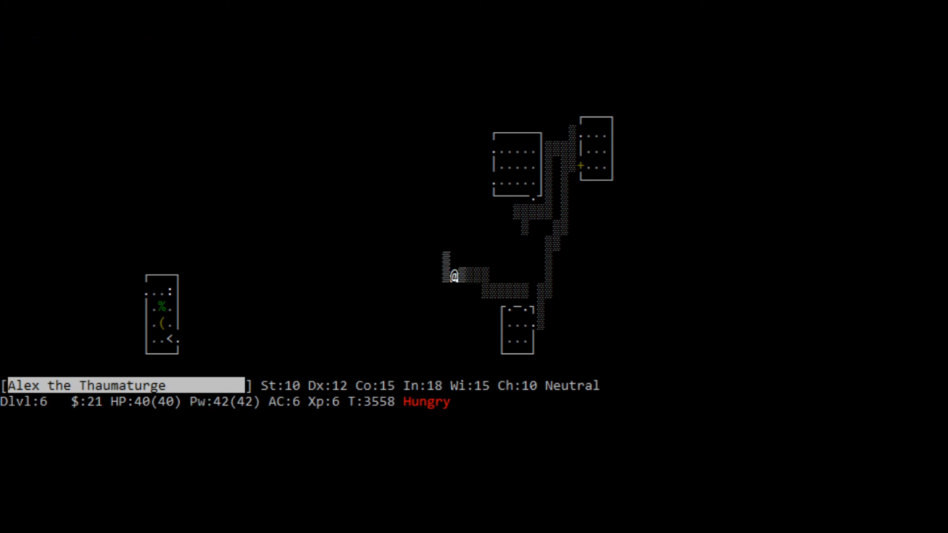
{"action": "key", "text": "k"}
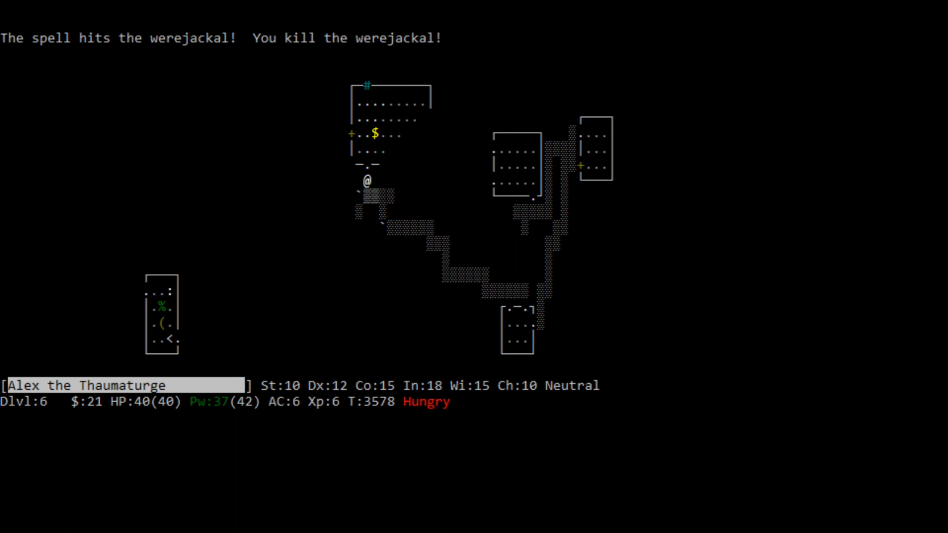
{"action": "key", "text": "k"}
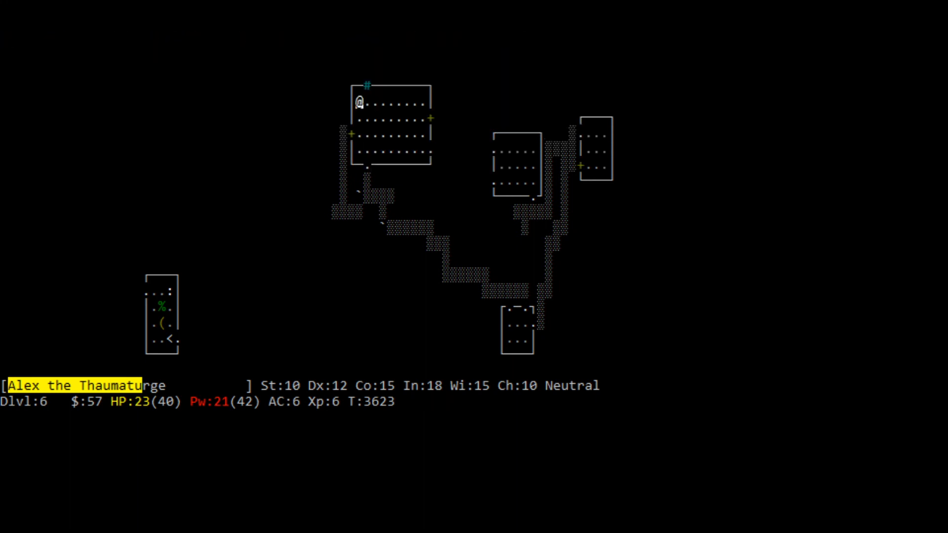
- Follow the west and north corridors and destroy the manes blocking the way
{"action": "key", "text": "l"}
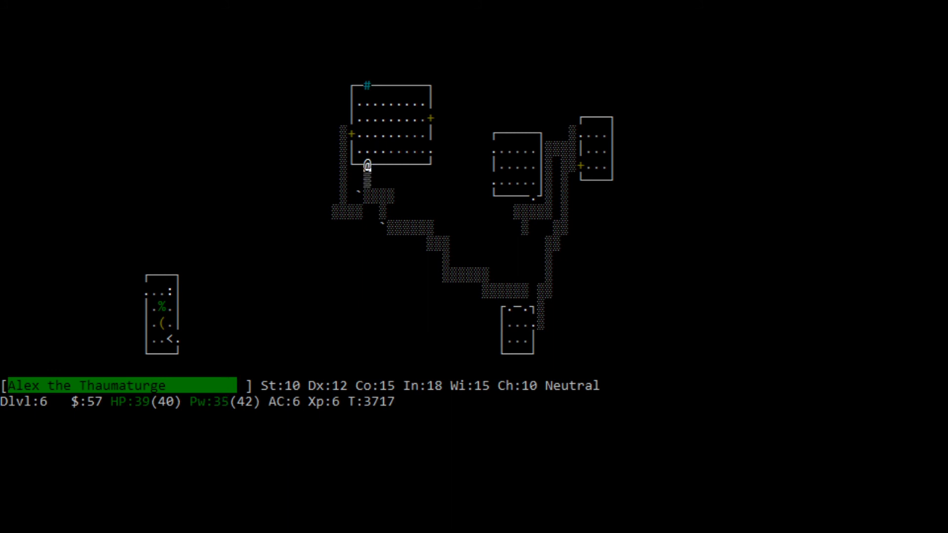
{"action": "key", "text": "h"}
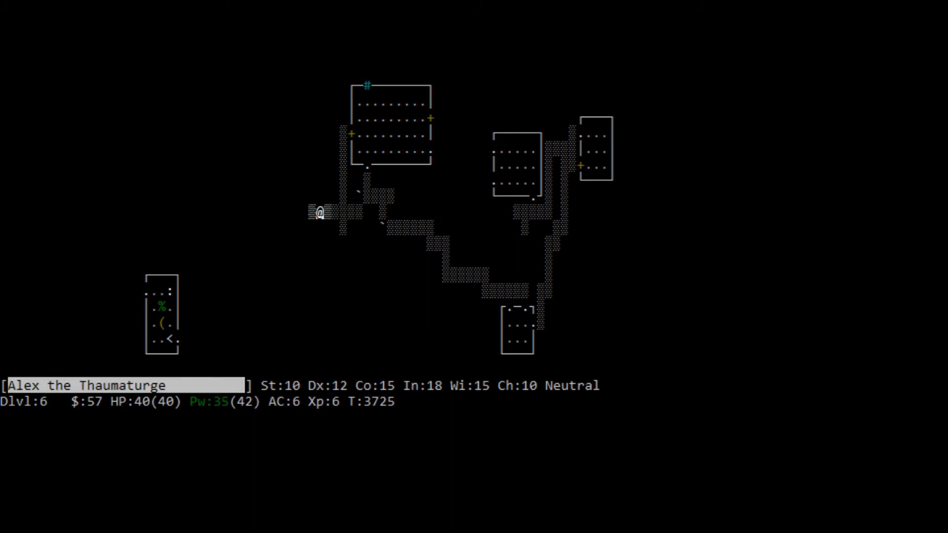
{"action": "key", "text": "h"}
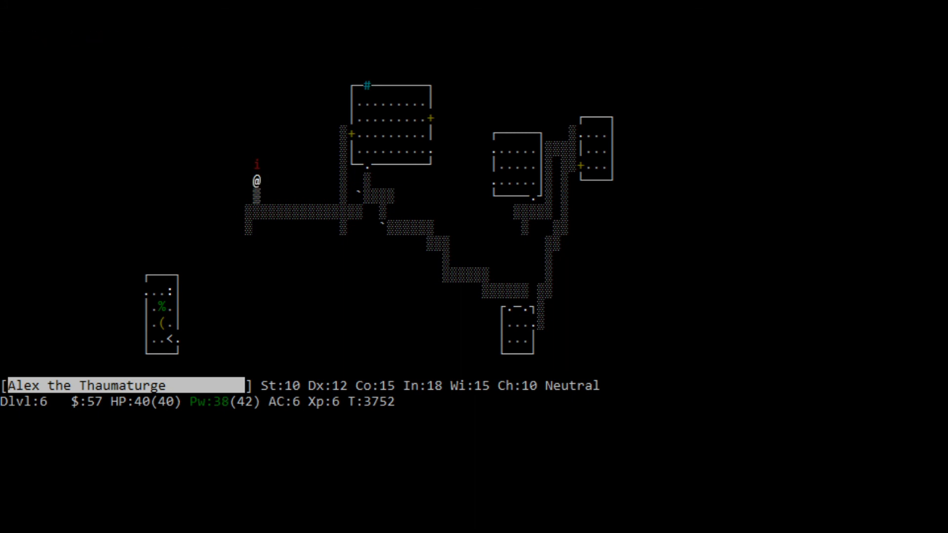
{"action": "key", "text": "k"}
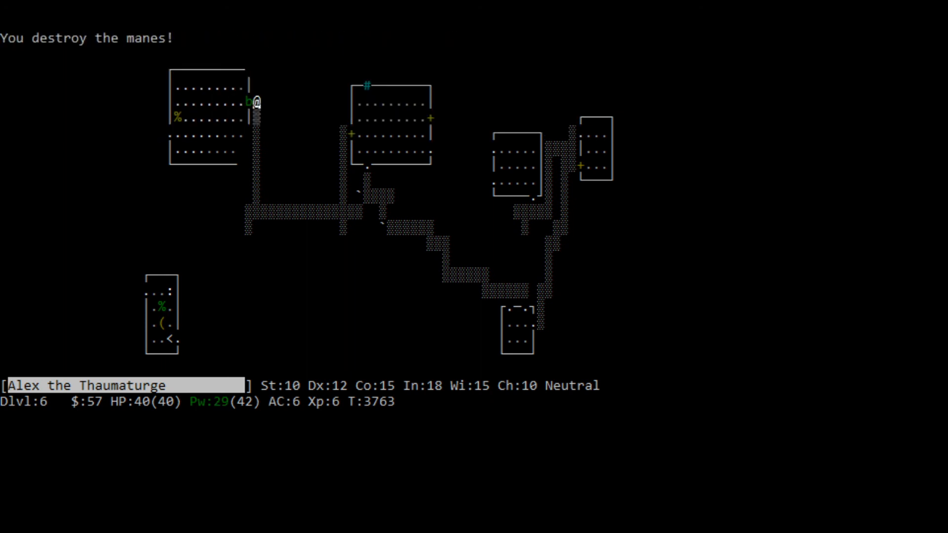
- Visit the food ration room, continue south and climb the up staircase to Dlvl 5
{"action": "key", "text": "down"}
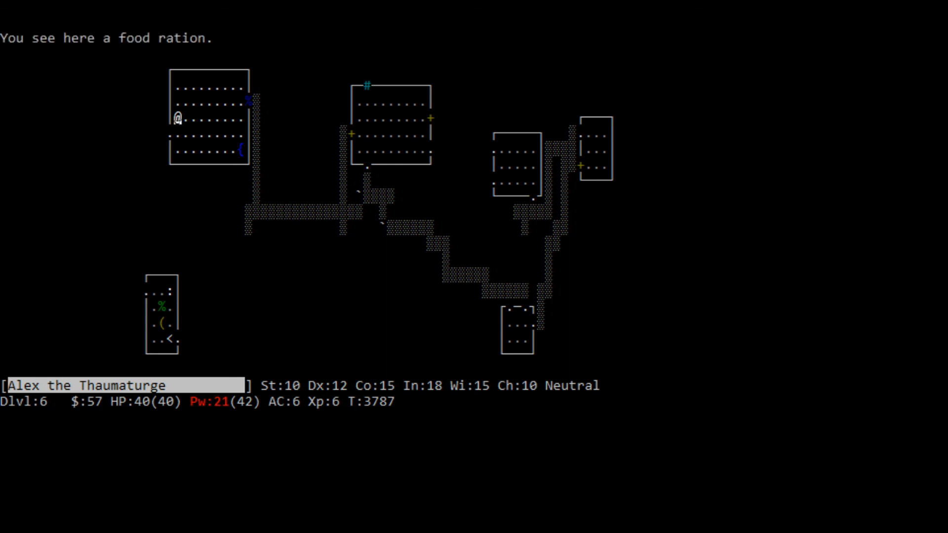
{"action": "key", "text": "l"}
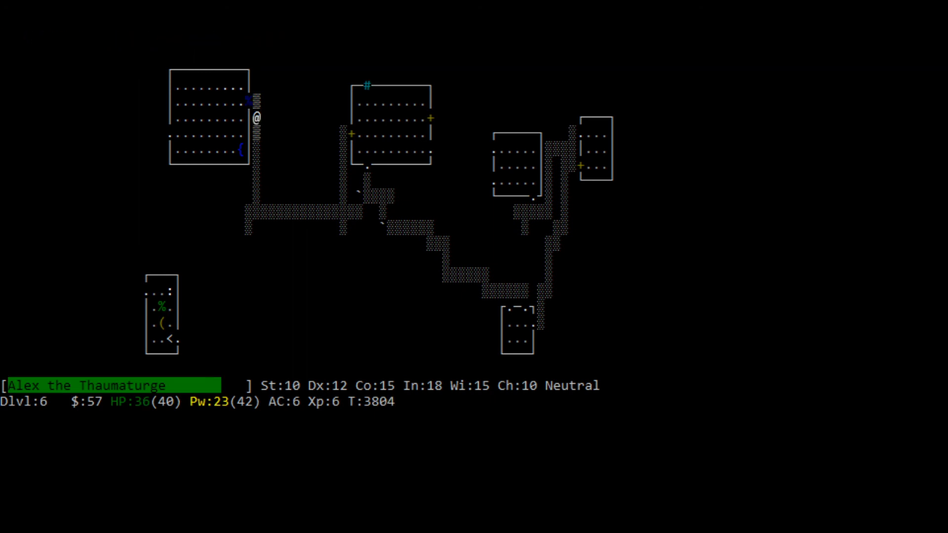
{"action": "key", "text": "j"}
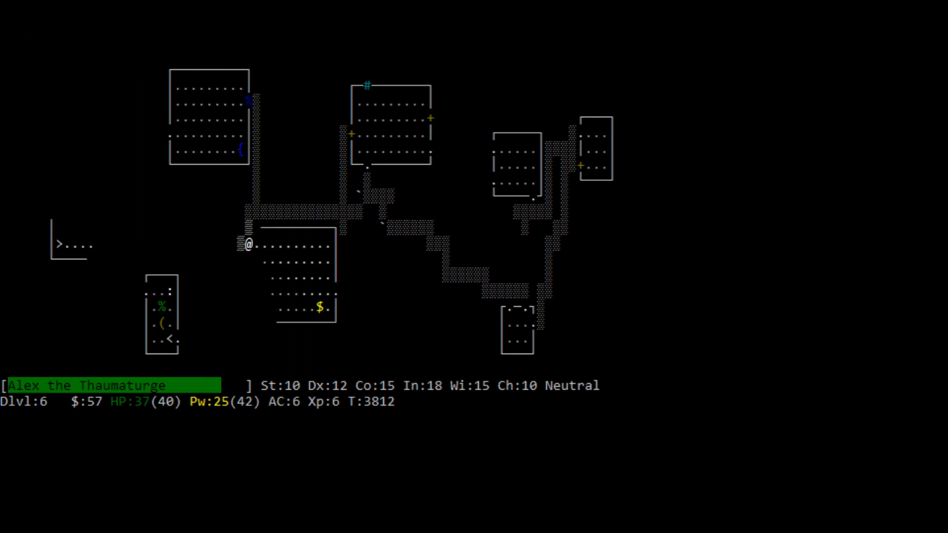
{"action": "key", "text": "l"}
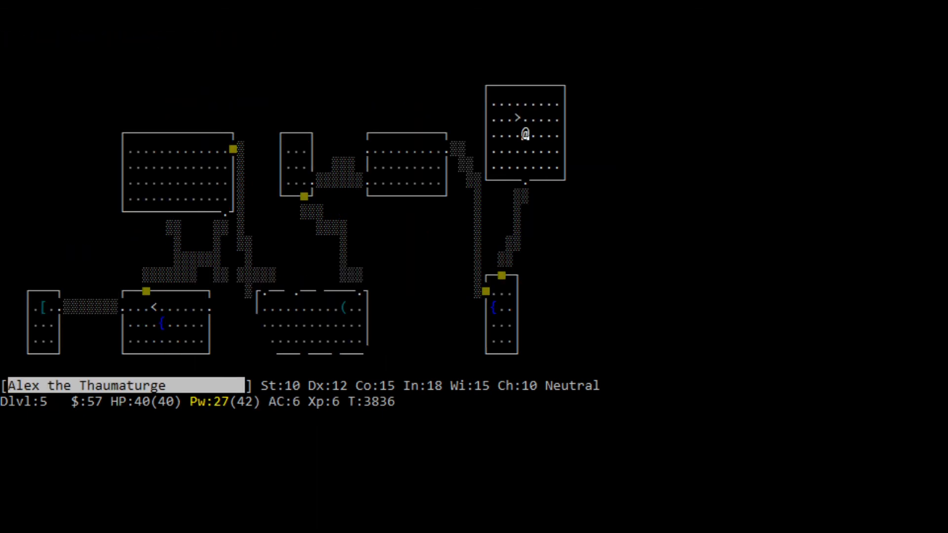
- Travel to the up staircases on Dlvl 5 and Dlvl 4, climbing to Dlvl 3 beside the shop
{"action": "key", "text": "j"}
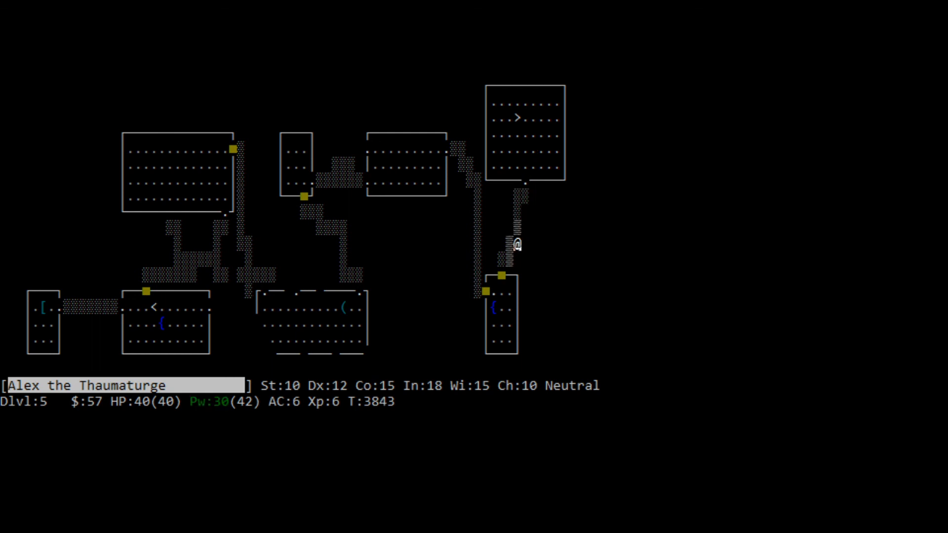
{"action": "key", "text": "down"}
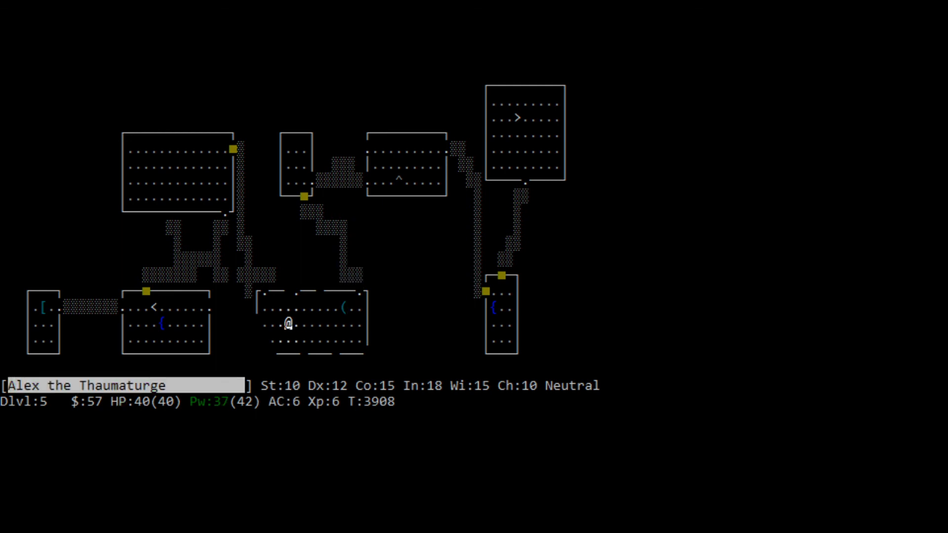
{"action": "key", "text": "k"}
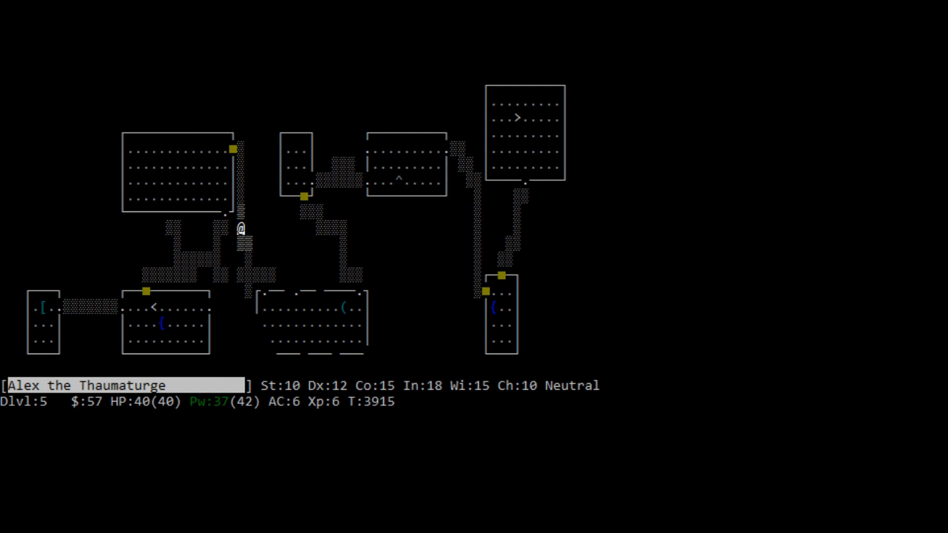
{"action": "key", "text": "k"}
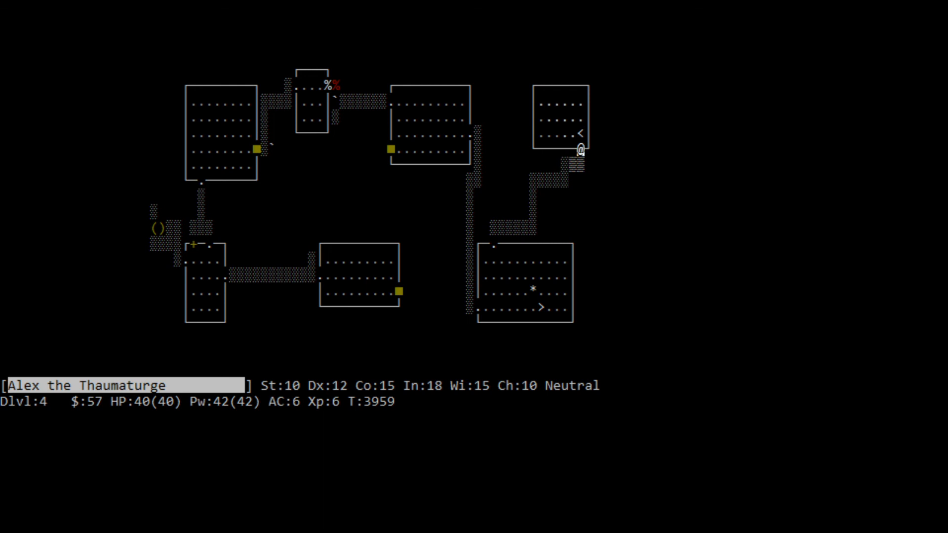
{"action": "key", "text": "<"}
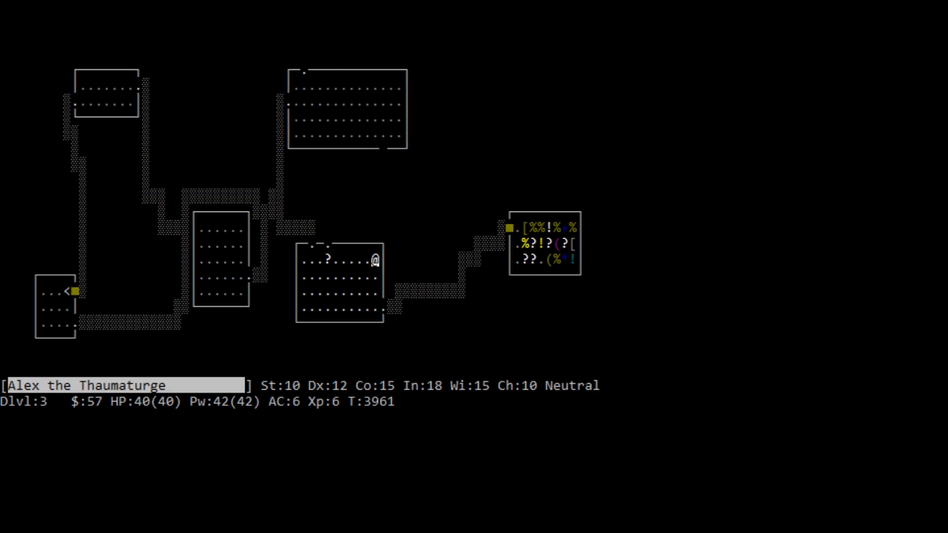